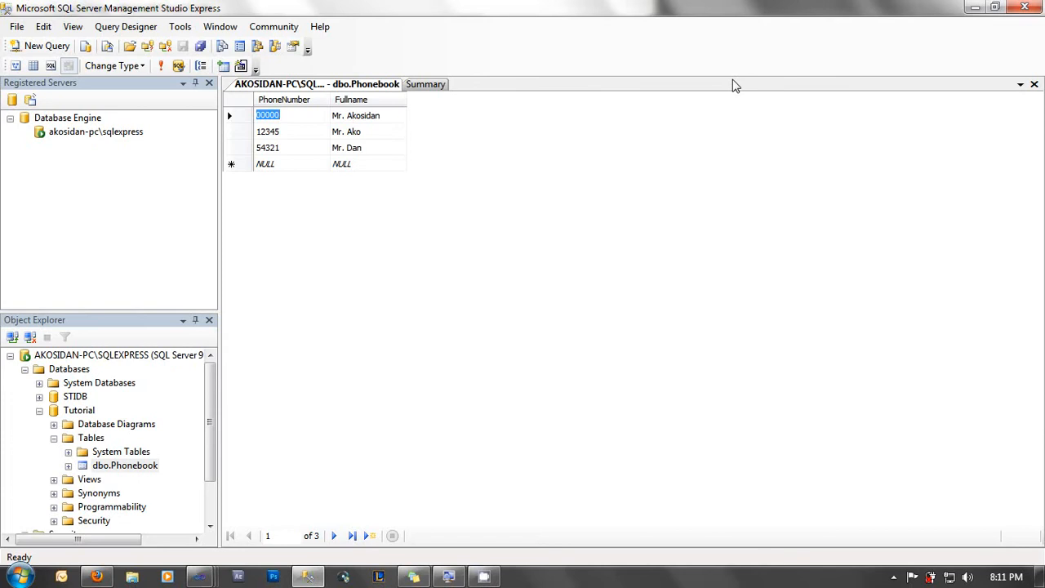
pyautogui.moveTo(676, 108)
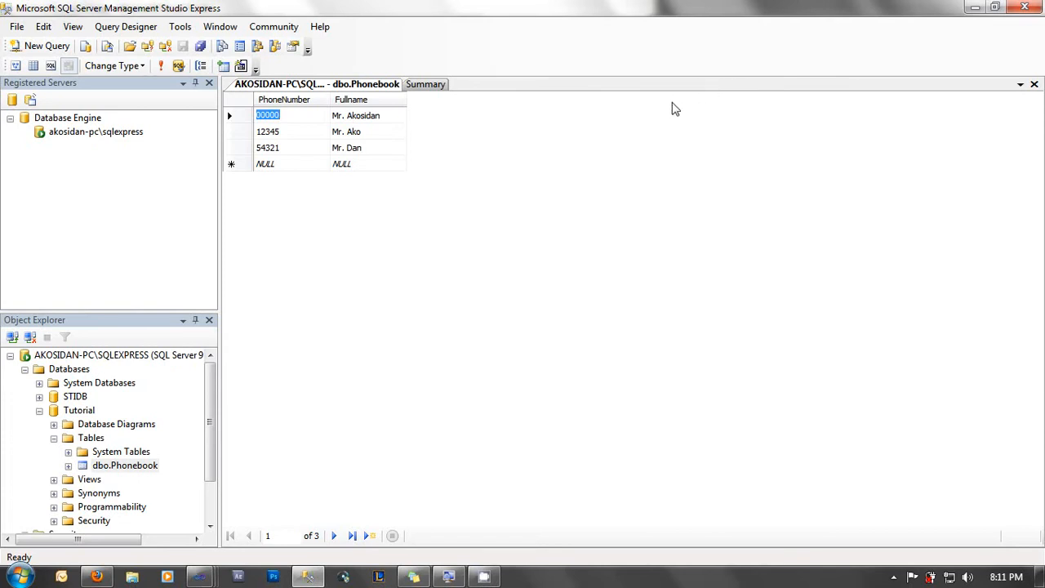
pyautogui.moveTo(671, 111)
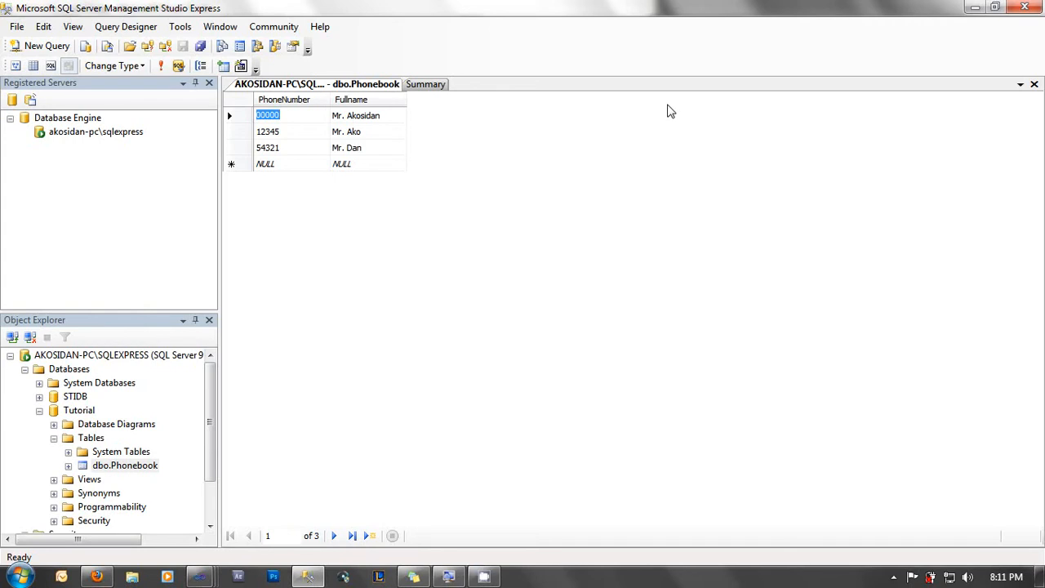
pyautogui.moveTo(667, 112)
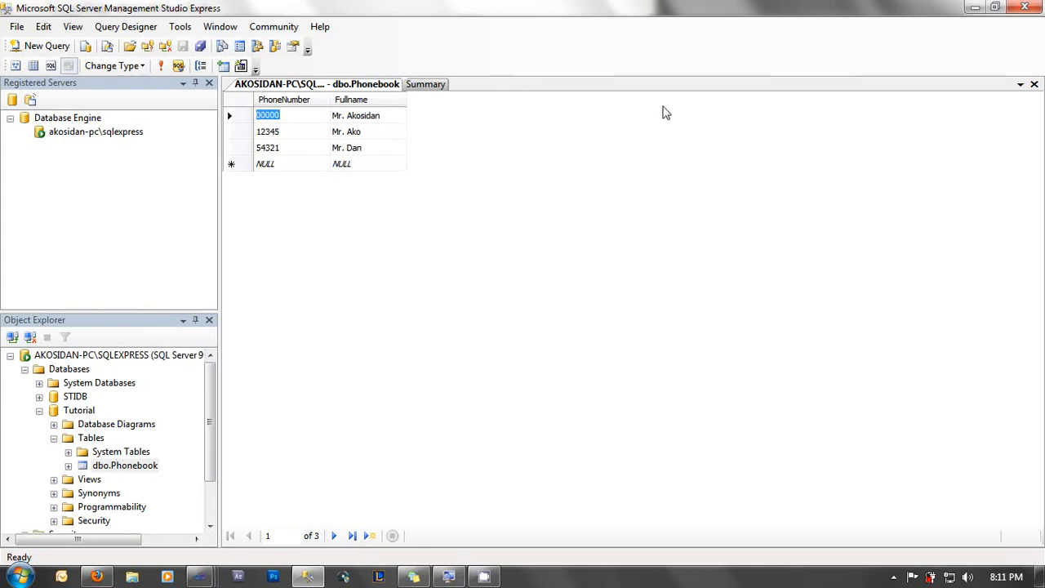
pyautogui.moveTo(343, 206)
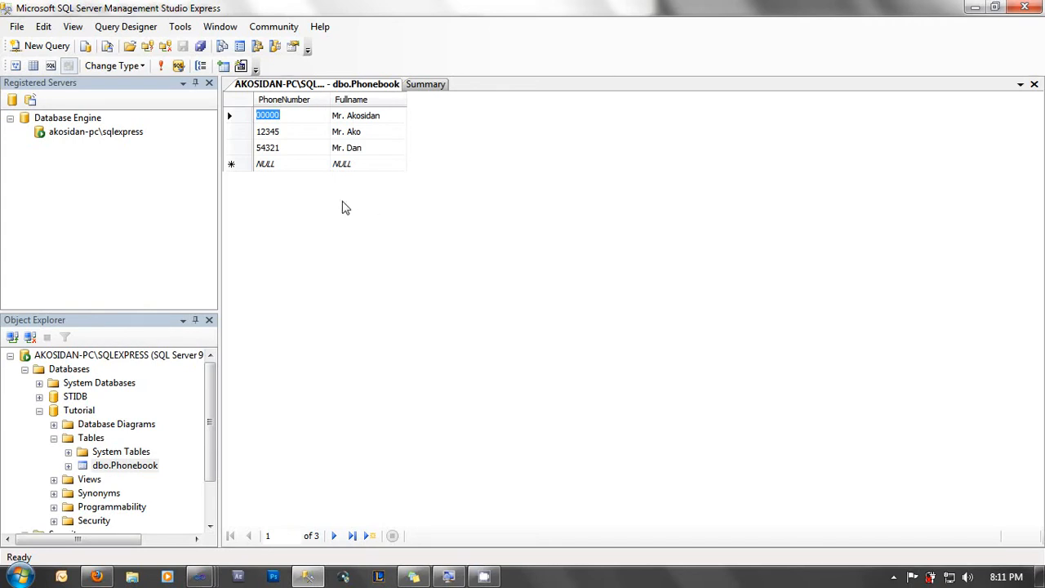
pyautogui.moveTo(43, 26)
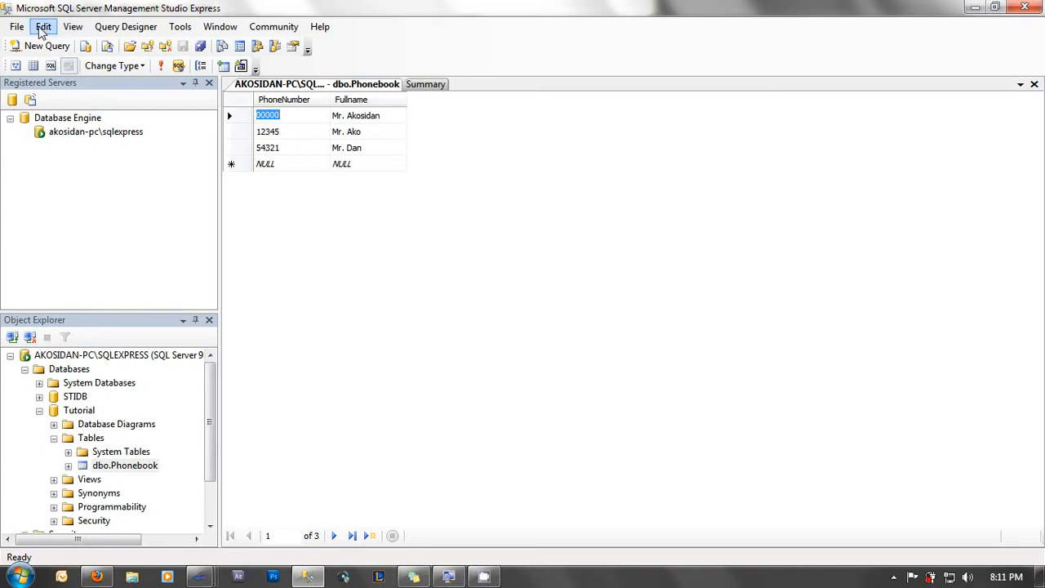
pyautogui.moveTo(127, 462)
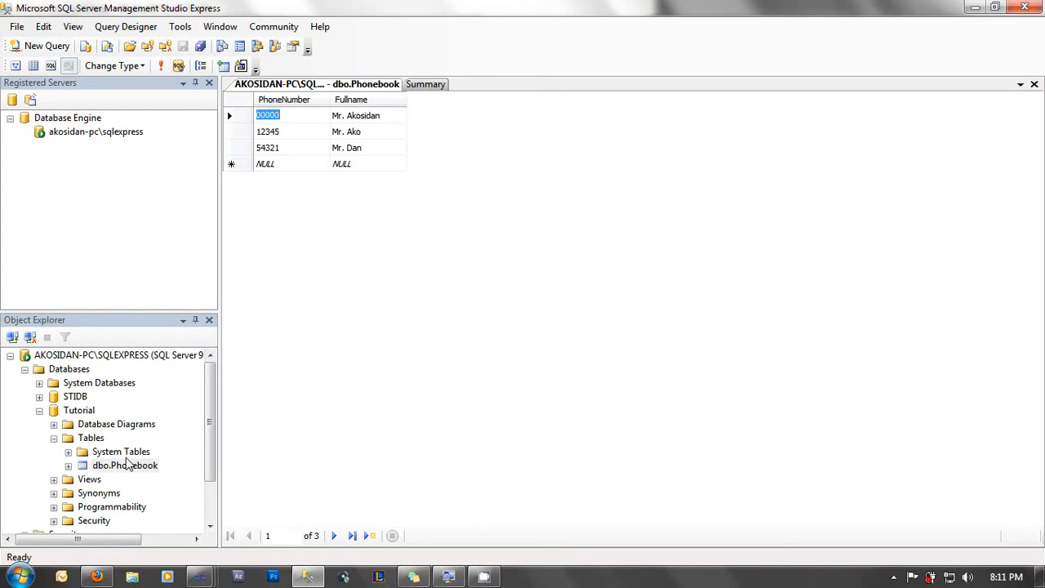
# Select the Tutorial database's Phonebook table, show its records, and open its Design view
pyautogui.click(79, 409)
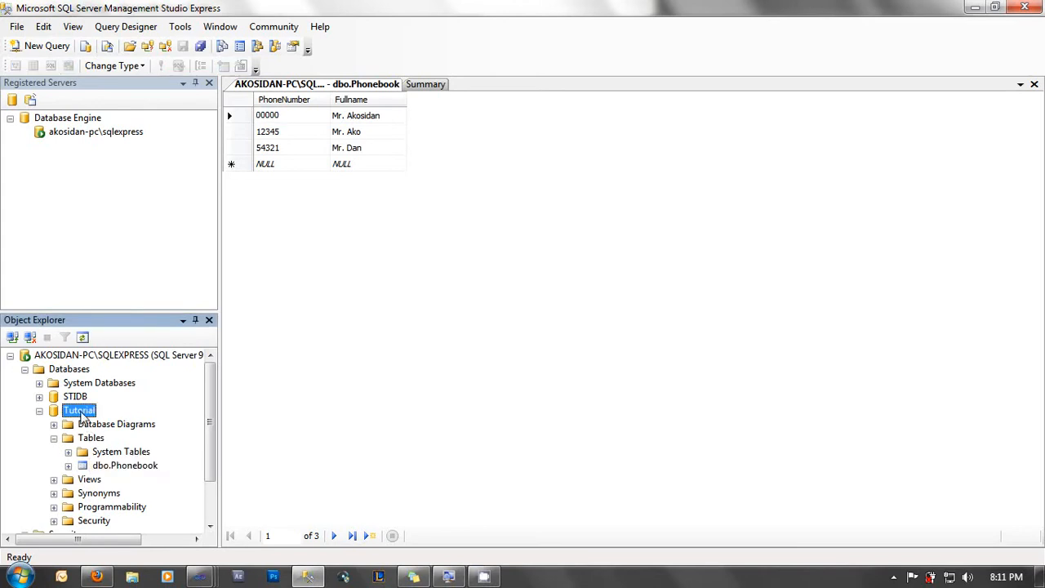
pyautogui.click(125, 465)
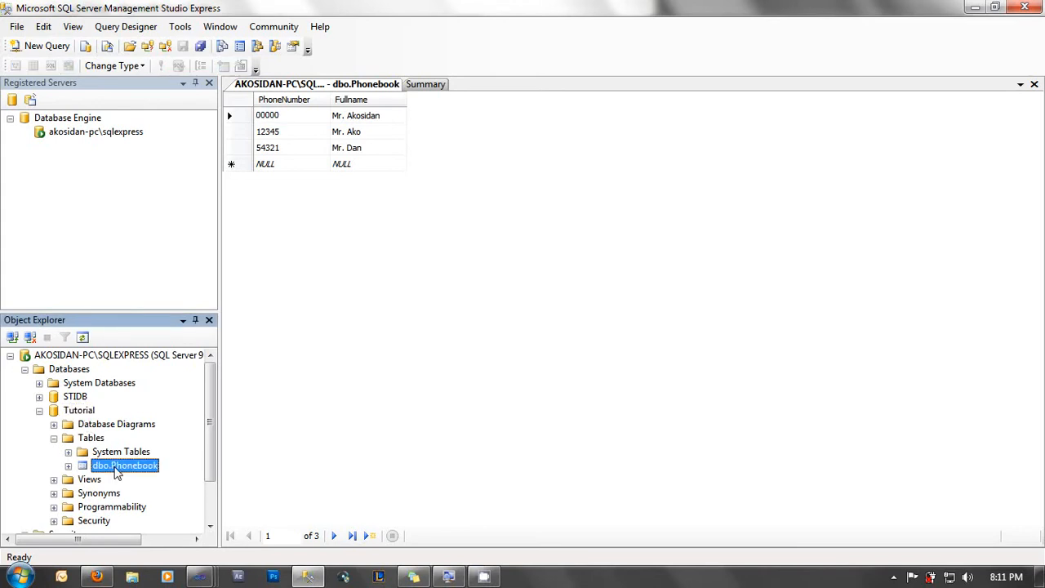
pyautogui.click(237, 99)
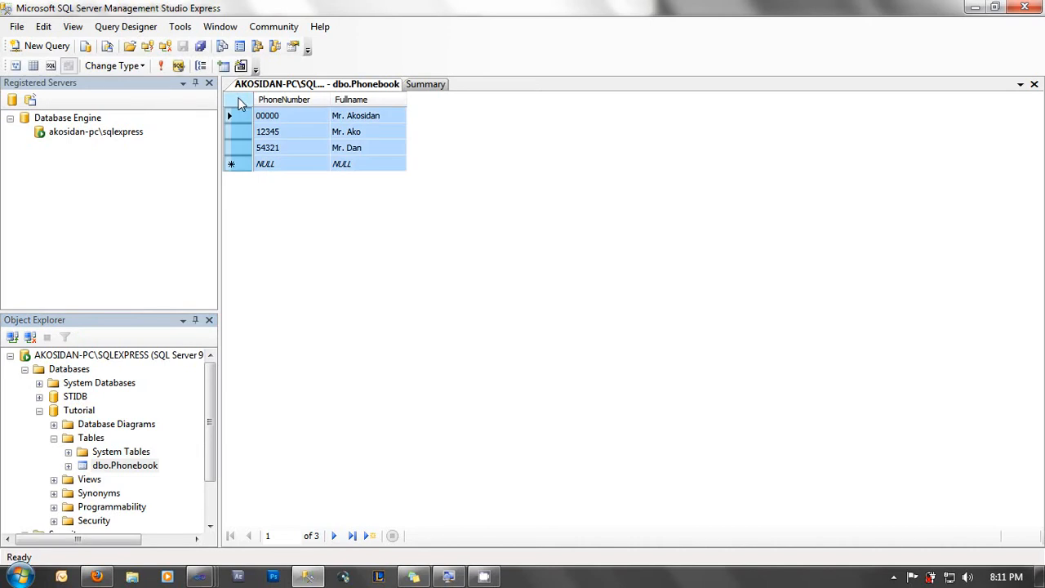
pyautogui.moveTo(297, 103)
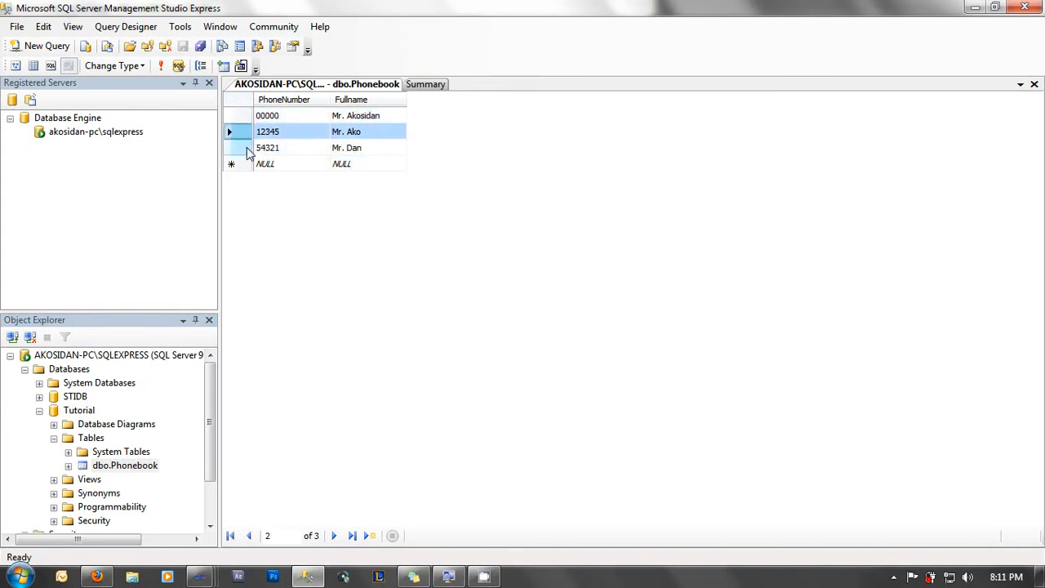
pyautogui.rightClick(125, 464)
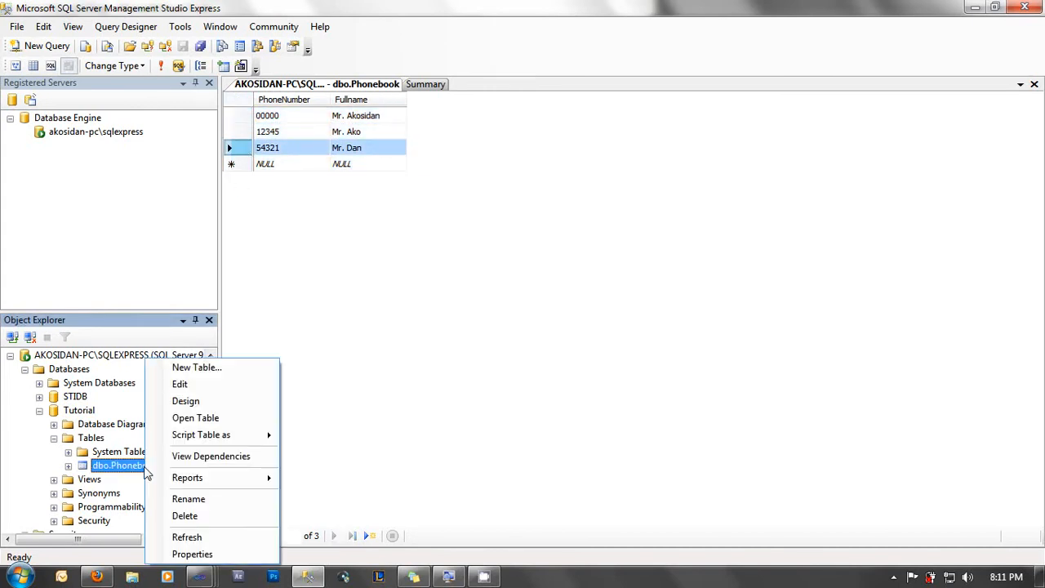
pyautogui.moveTo(214, 515)
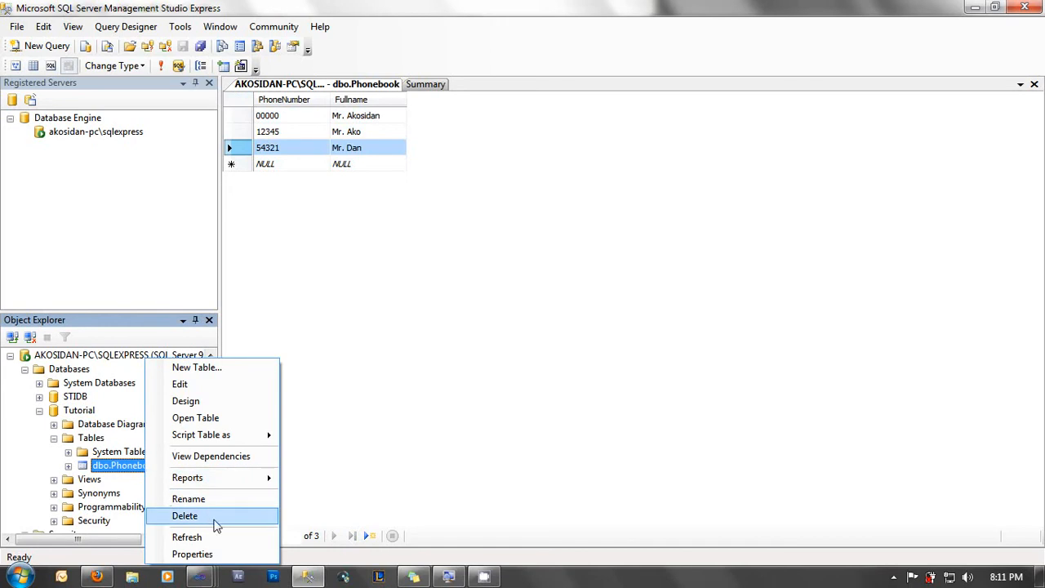
pyautogui.click(186, 400)
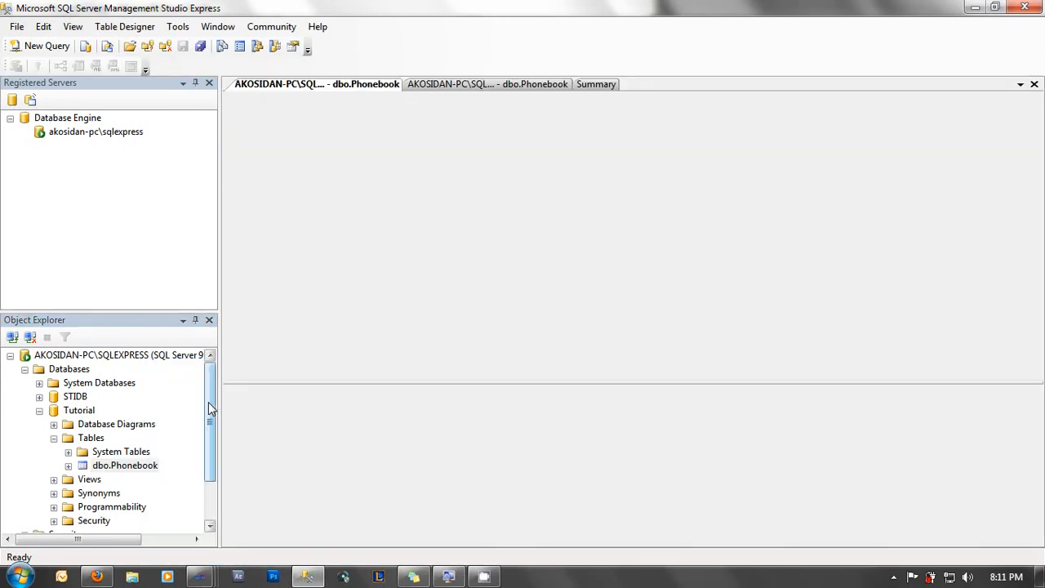
# Inspect the PhoneNumber and Fullname columns' properties and varchar(50) data types in the designer
pyautogui.doubleClick(124, 464)
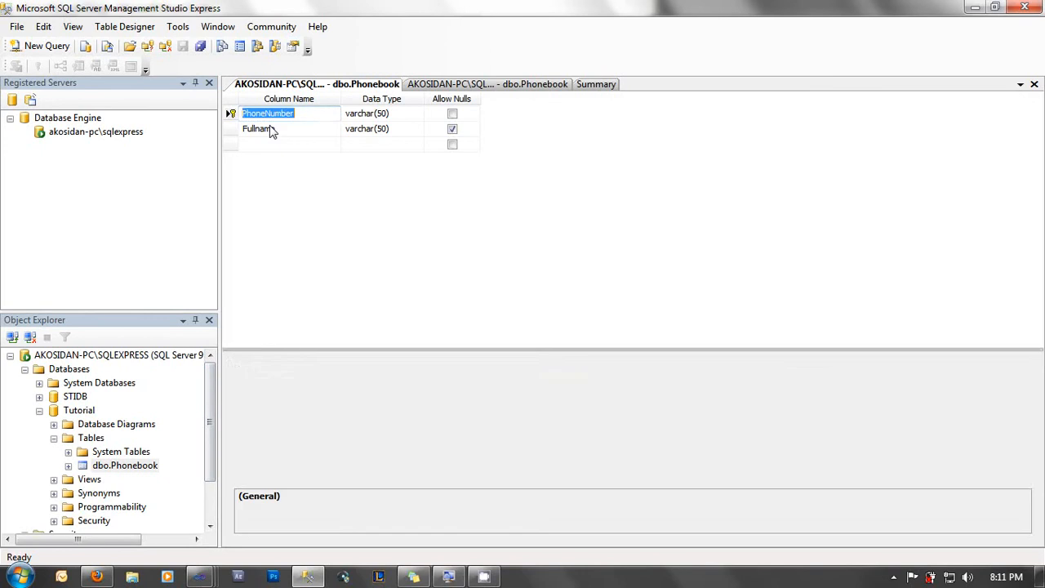
pyautogui.click(231, 113)
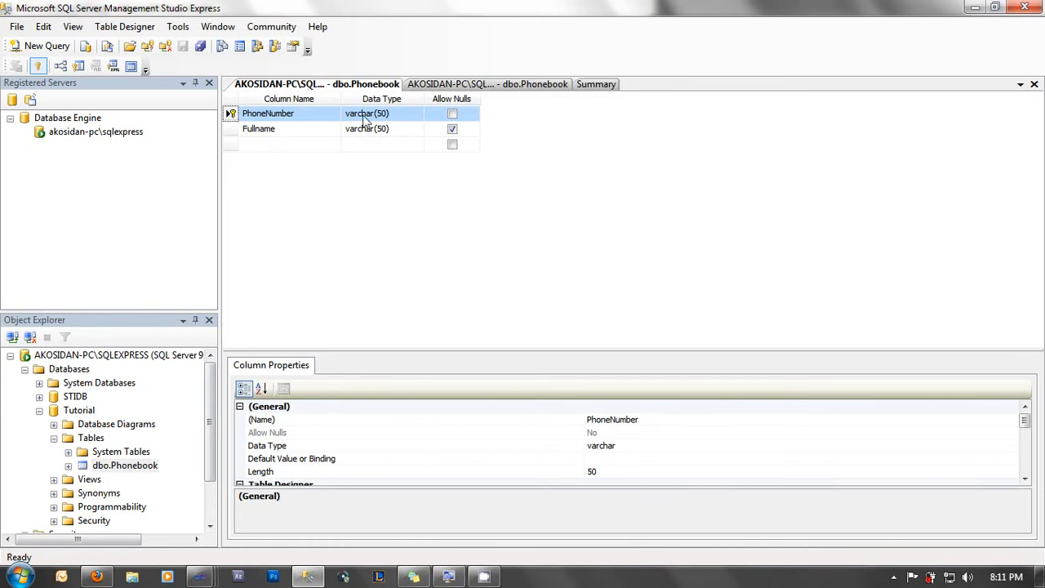
pyautogui.click(366, 113)
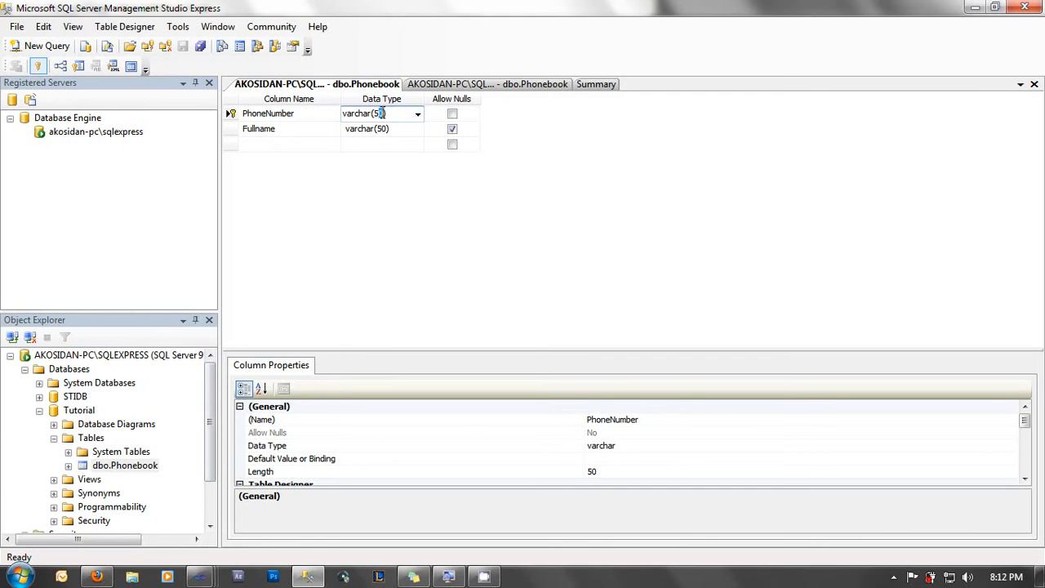
pyautogui.click(269, 128)
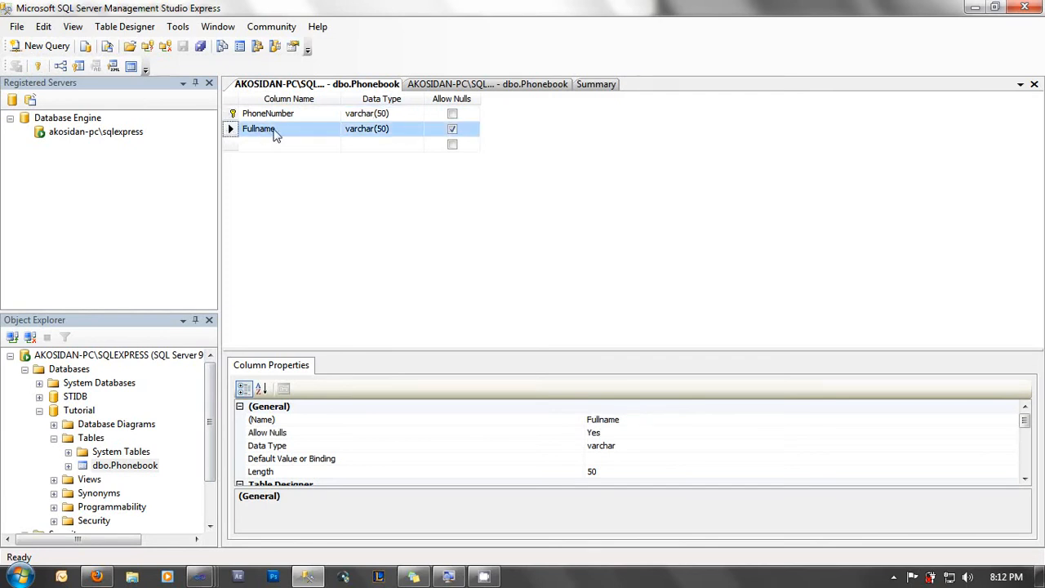
pyautogui.click(381, 128)
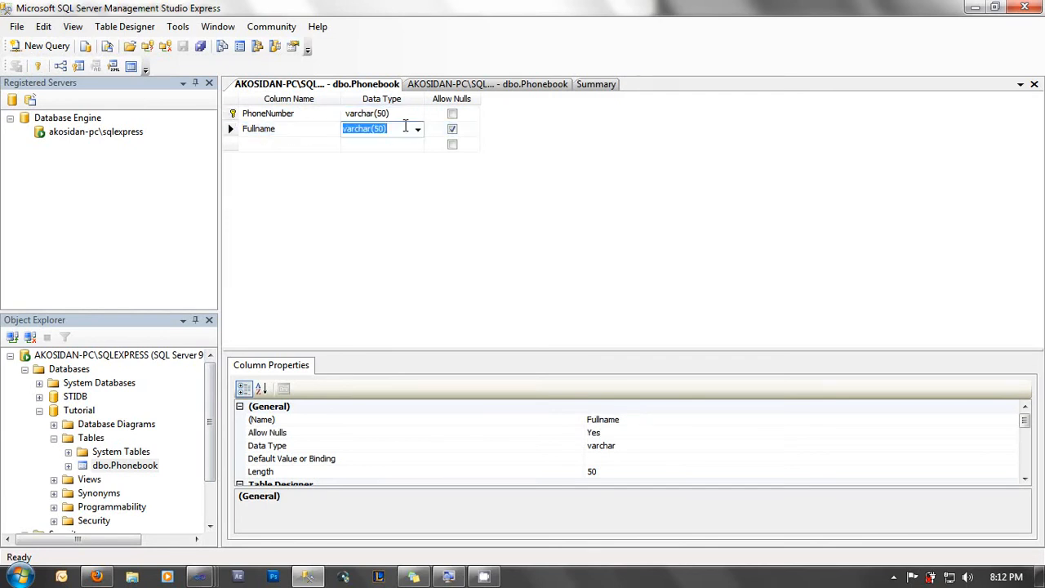
pyautogui.moveTo(1002, 114)
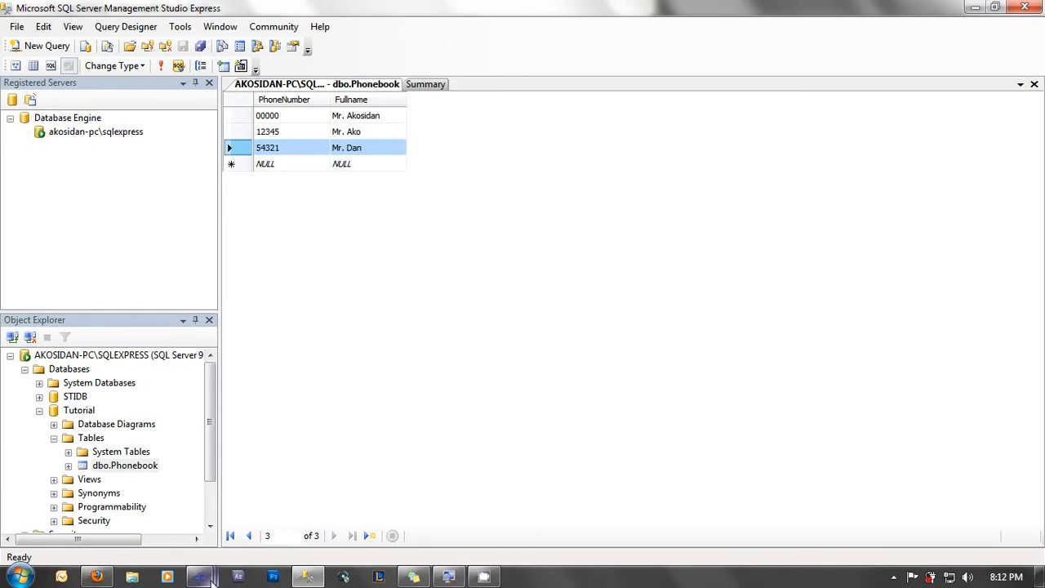
# Add a DataGridView from the Toolbox's Data group to Form1's lower area
pyautogui.click(200, 576)
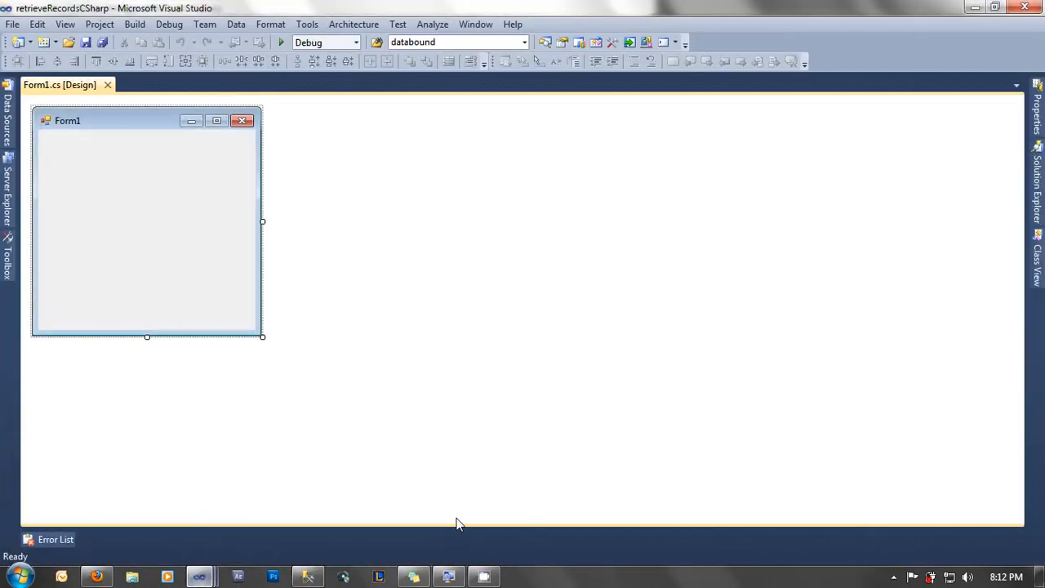
pyautogui.moveTo(286, 237)
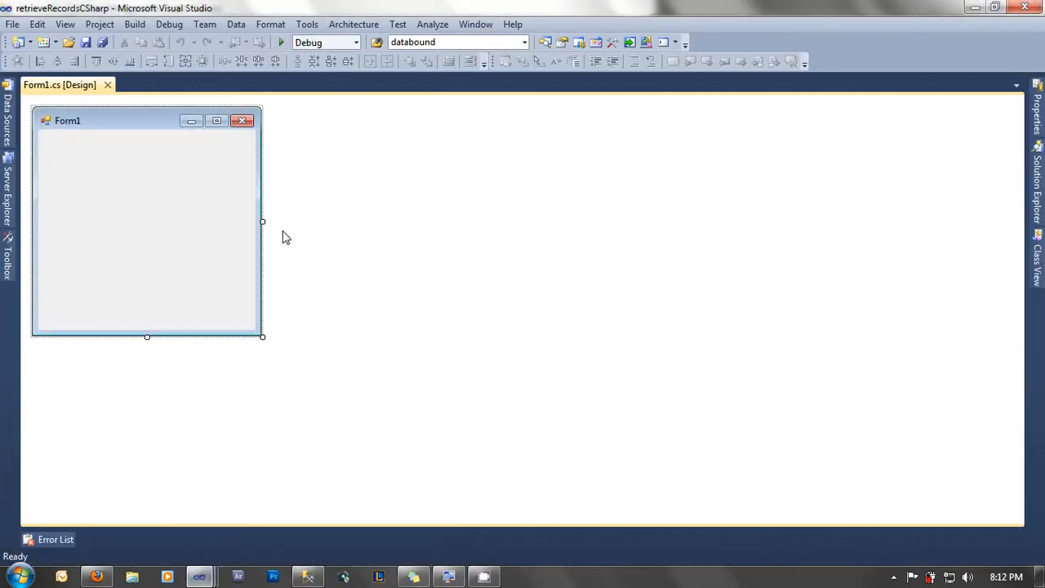
pyautogui.moveTo(27, 20)
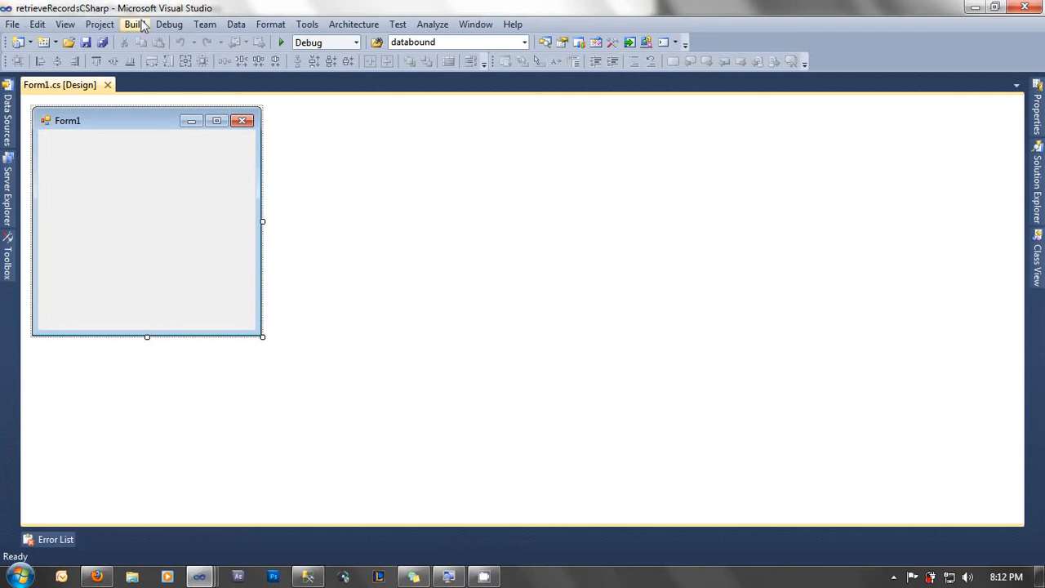
pyautogui.moveTo(115, 88)
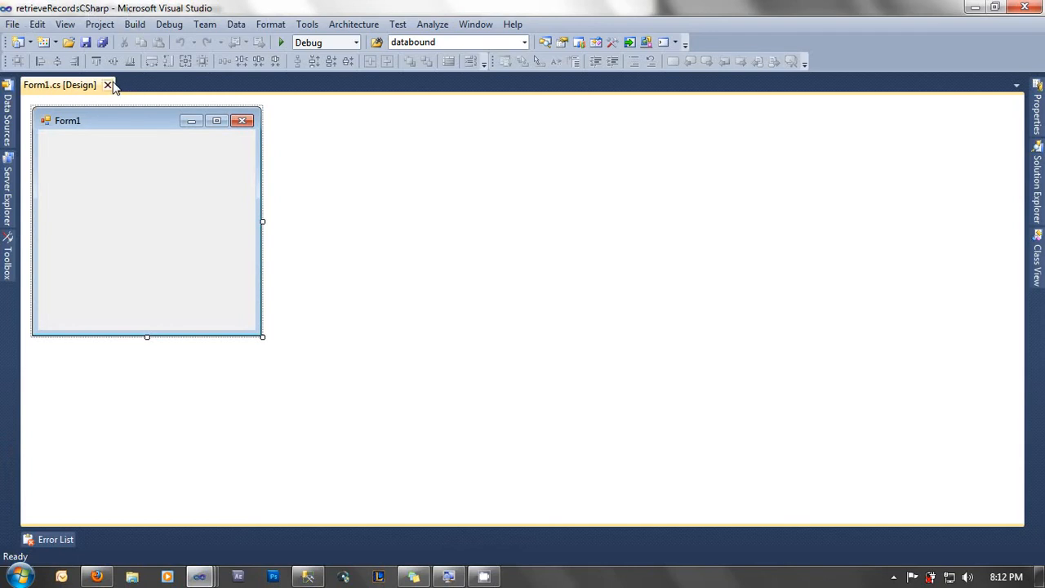
pyautogui.moveTo(10, 265)
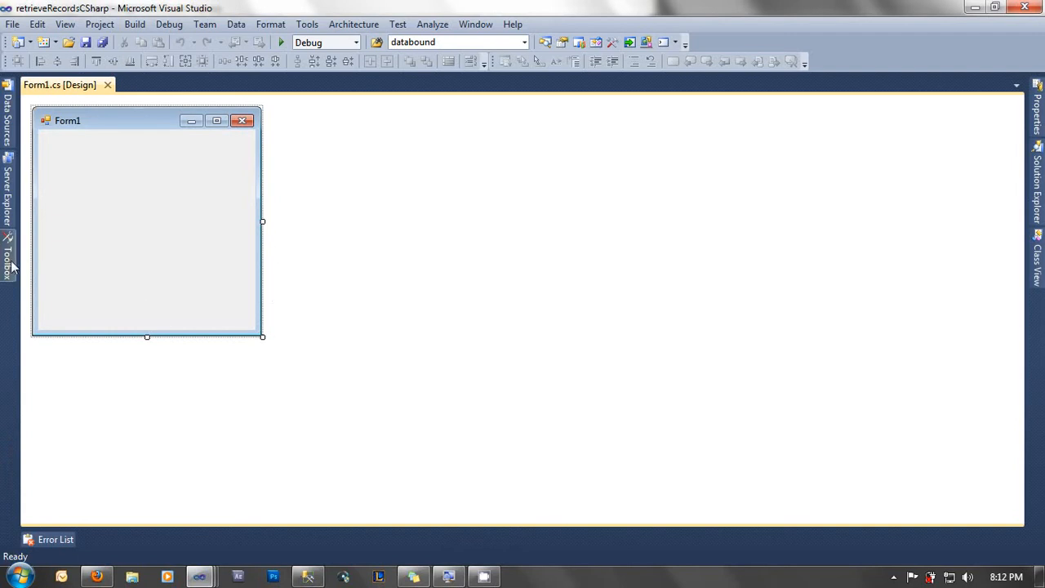
pyautogui.click(8, 262)
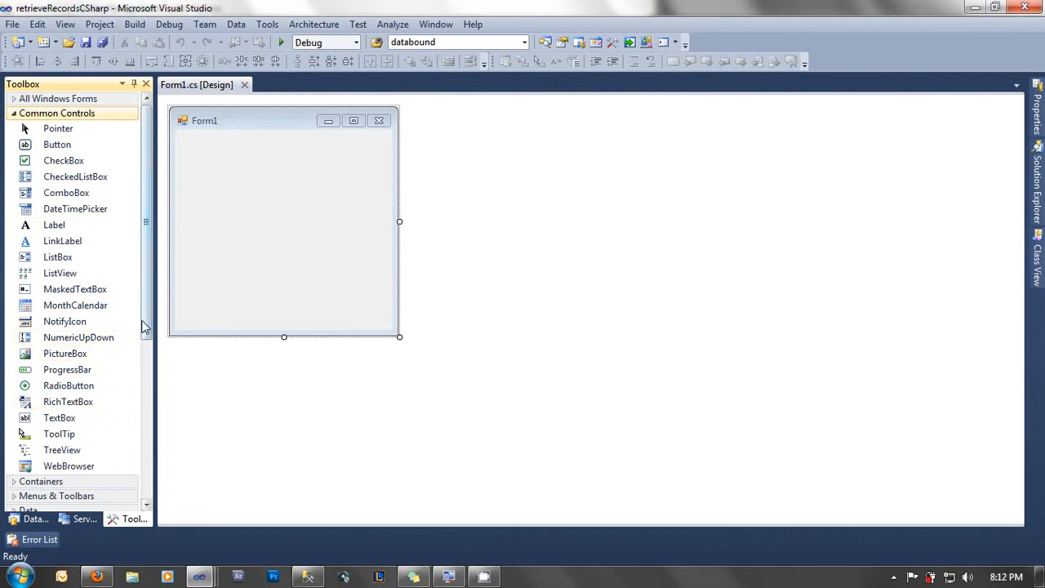
pyautogui.scroll(-3)
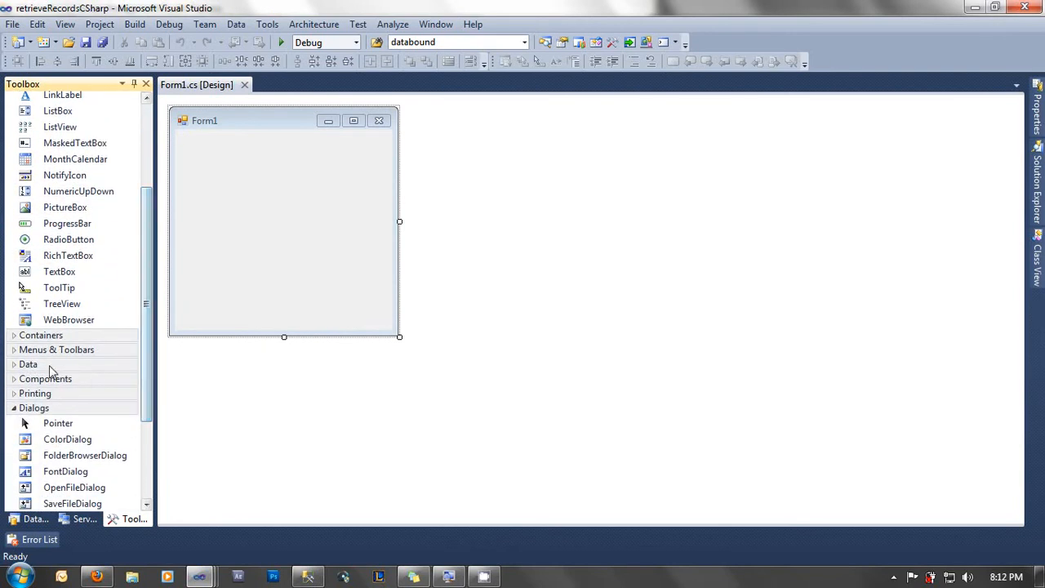
pyautogui.click(28, 364)
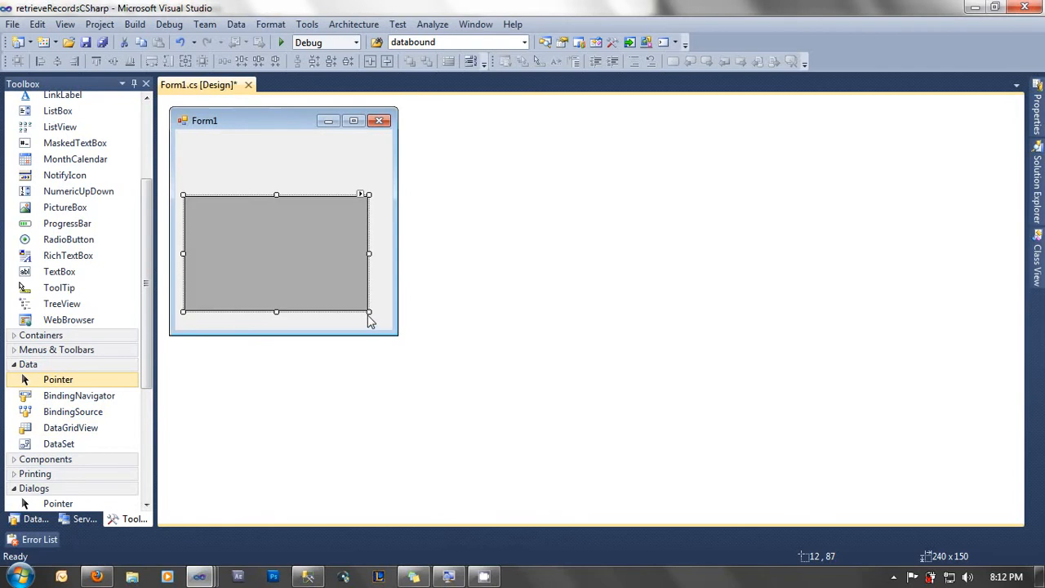
pyautogui.moveTo(368, 312); pyautogui.dragTo(384, 322)
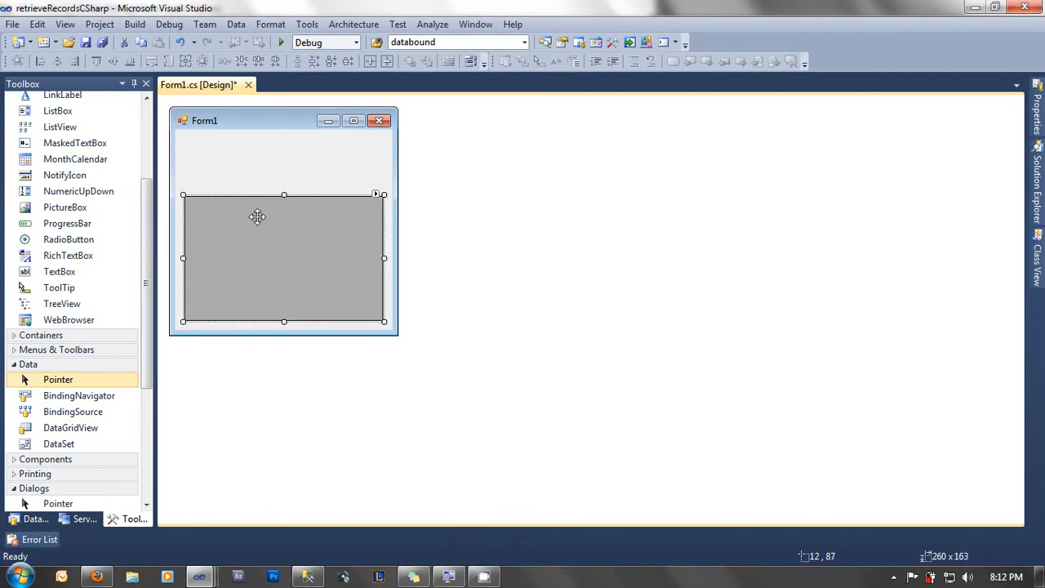
# Place a label above the grid and set its Text property to 'Phone Records'
pyautogui.scroll(3)
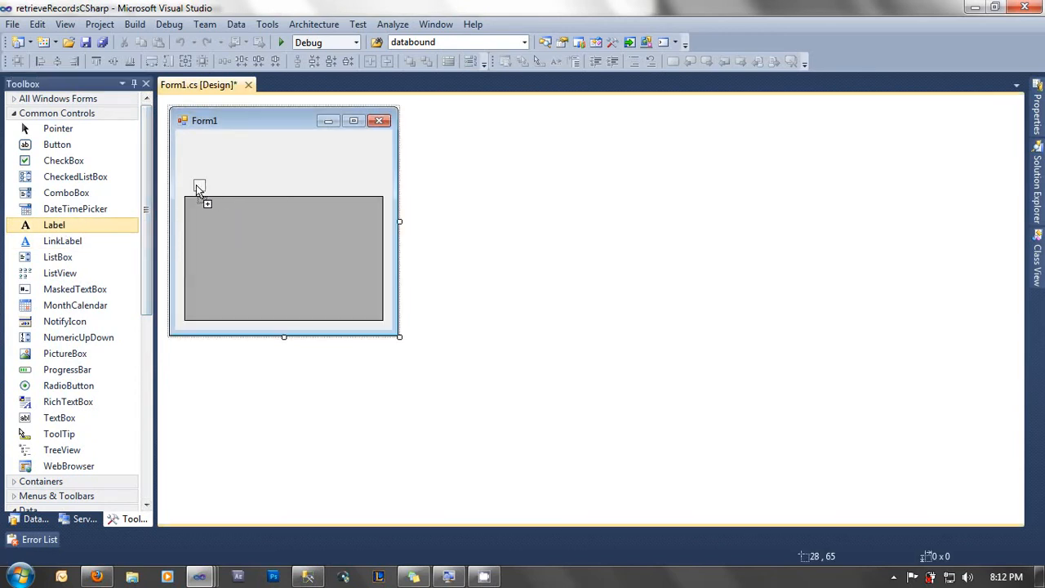
pyautogui.click(196, 186)
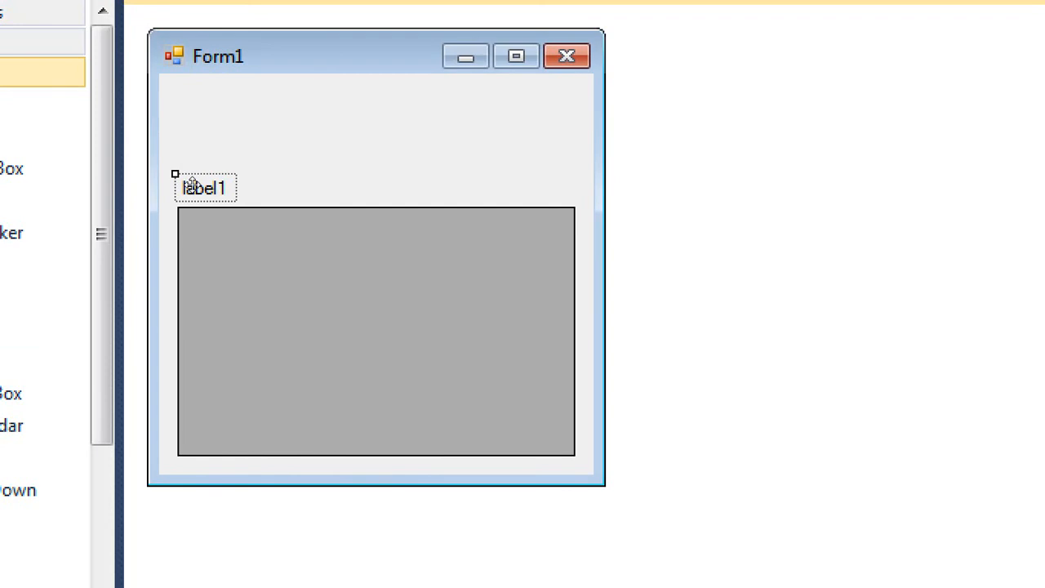
pyautogui.rightClick(204, 188)
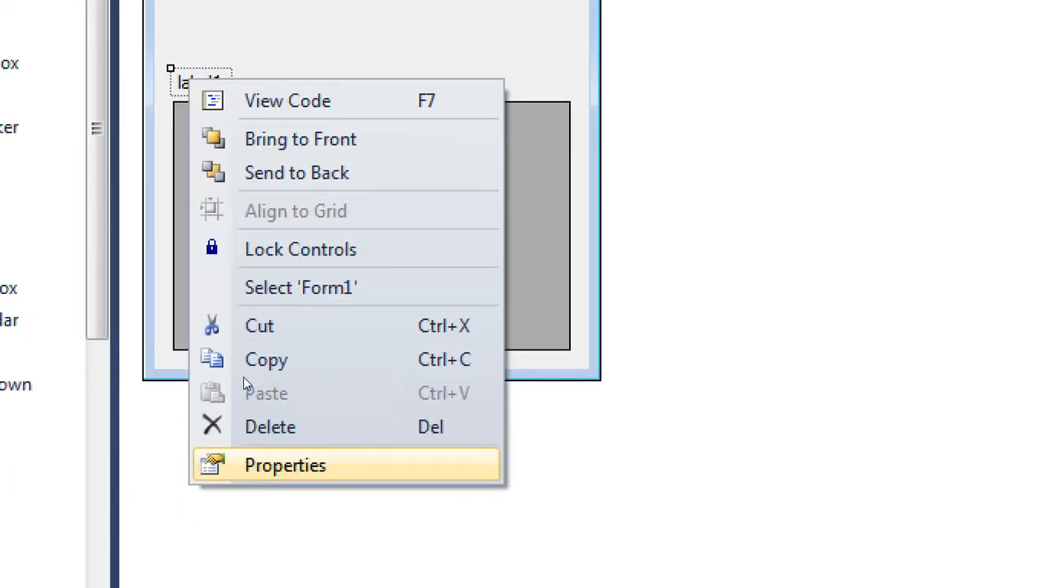
pyautogui.click(285, 465)
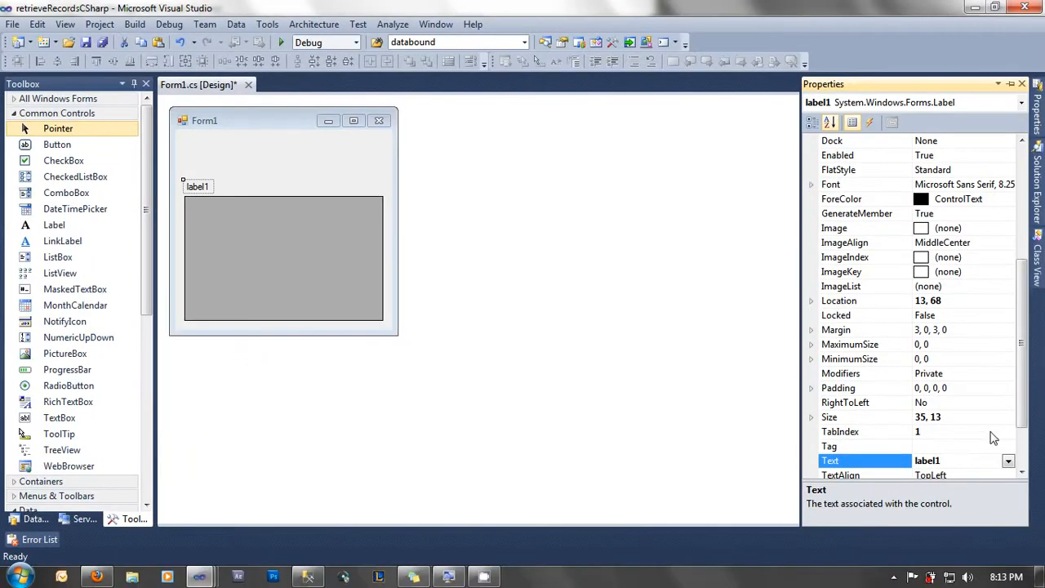
pyautogui.scroll(-3)
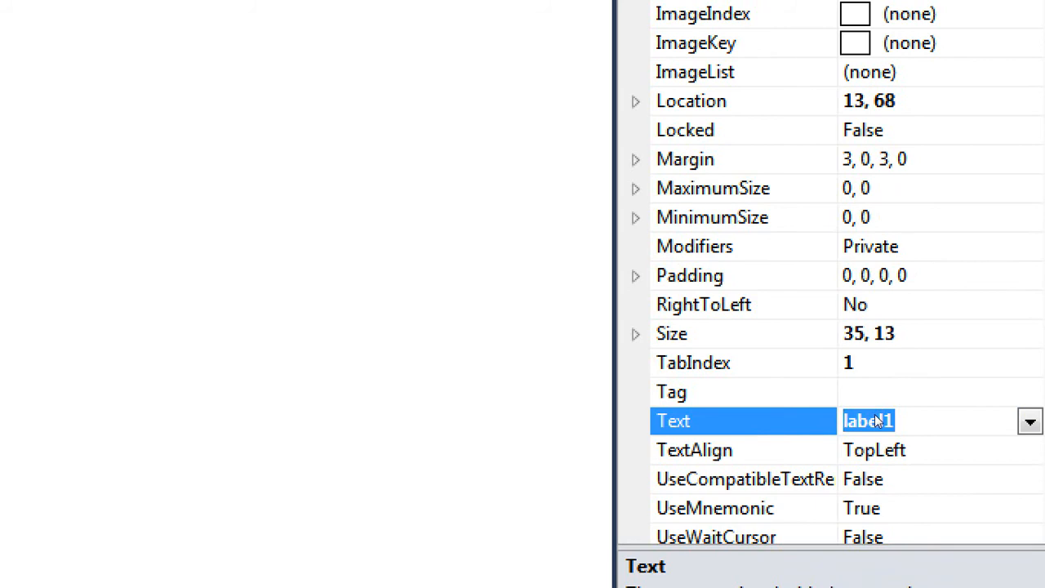
pyautogui.write('Phone')
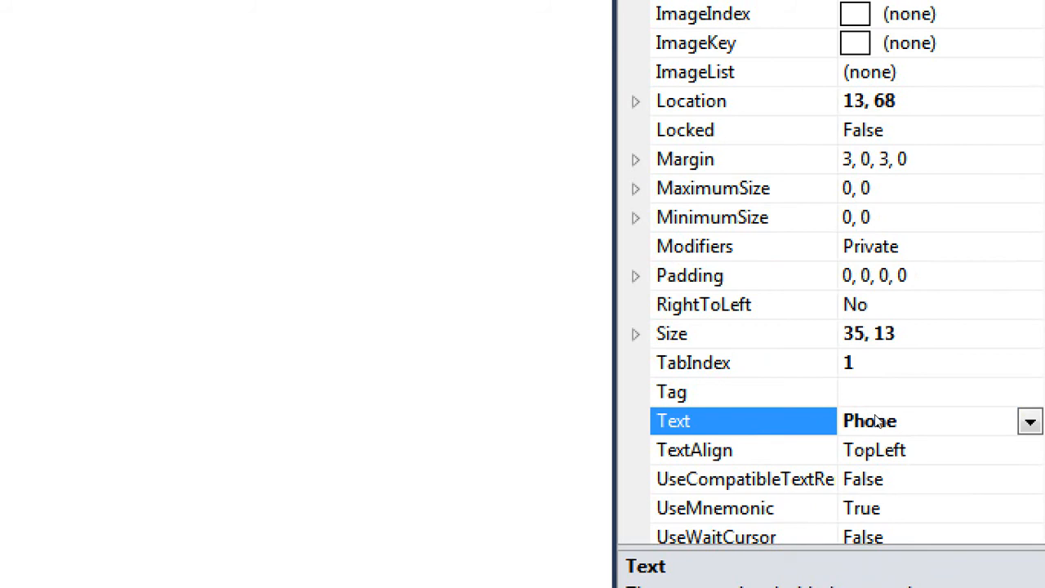
pyautogui.write('Re')
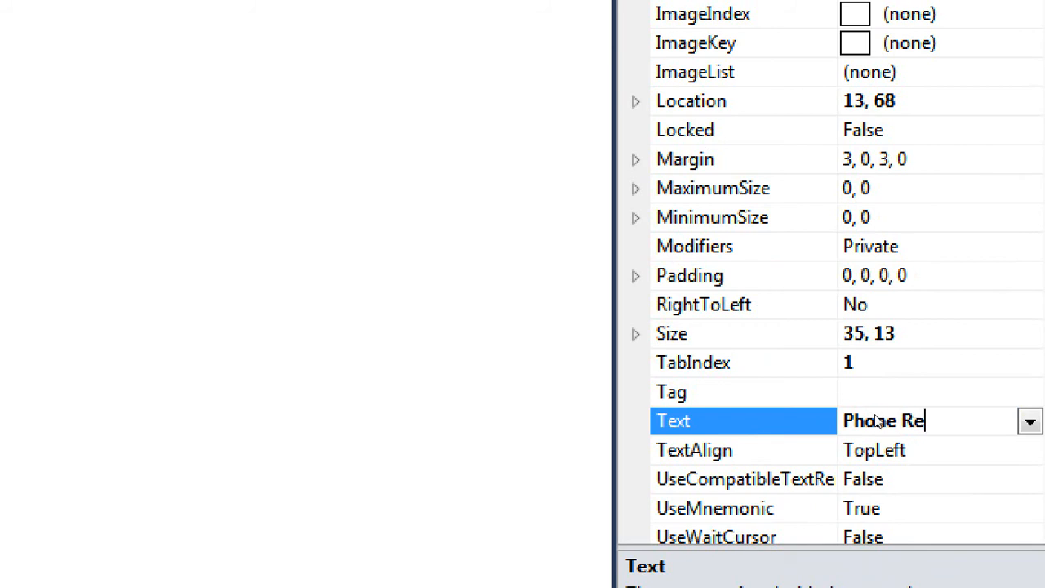
pyautogui.write('cords')
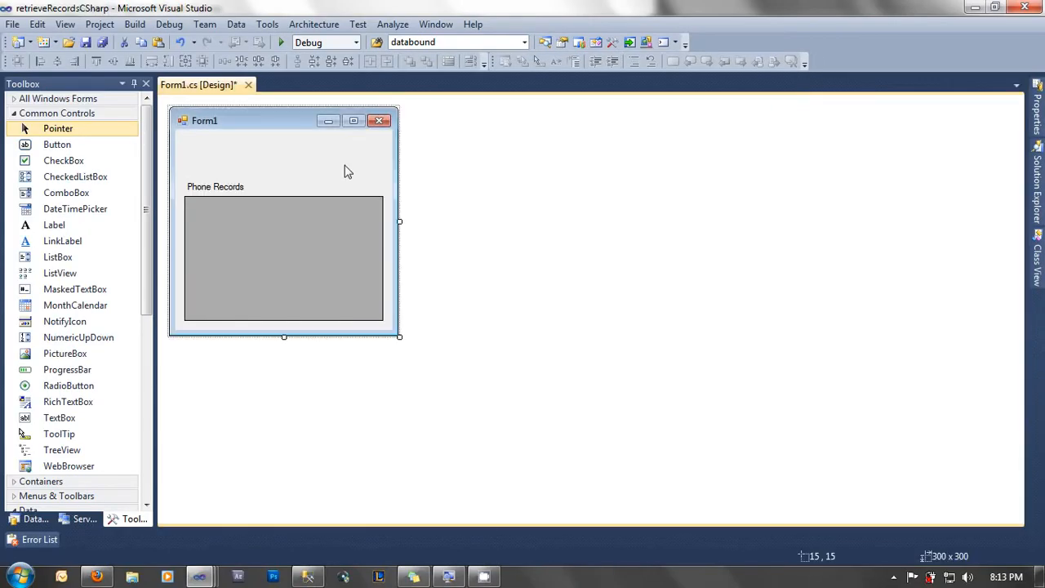
# Move the label and grid upward and shrink Form1 to about 297 by 261
pyautogui.click(319, 226)
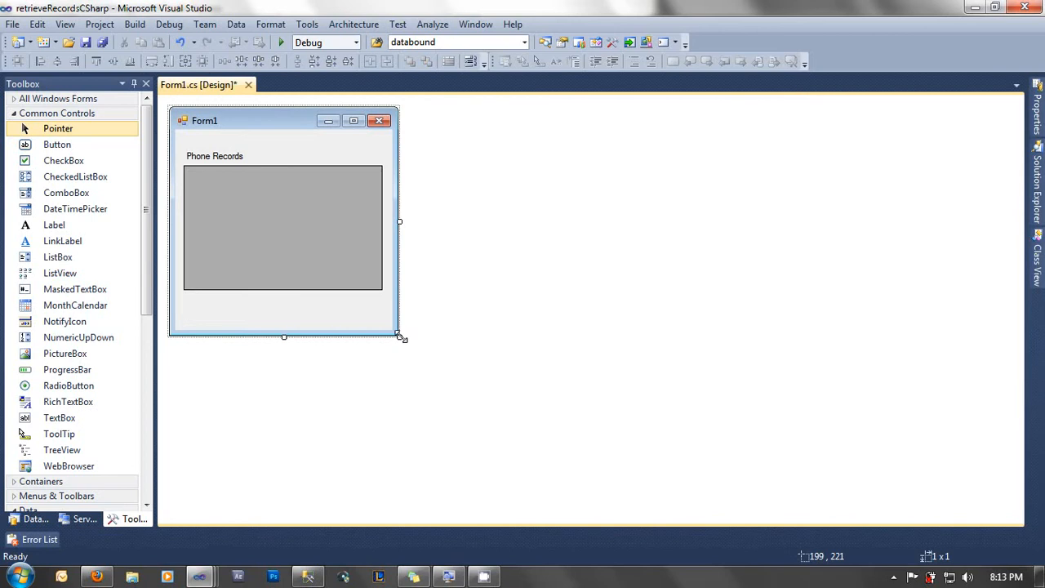
pyautogui.moveTo(400, 337); pyautogui.dragTo(397, 306)
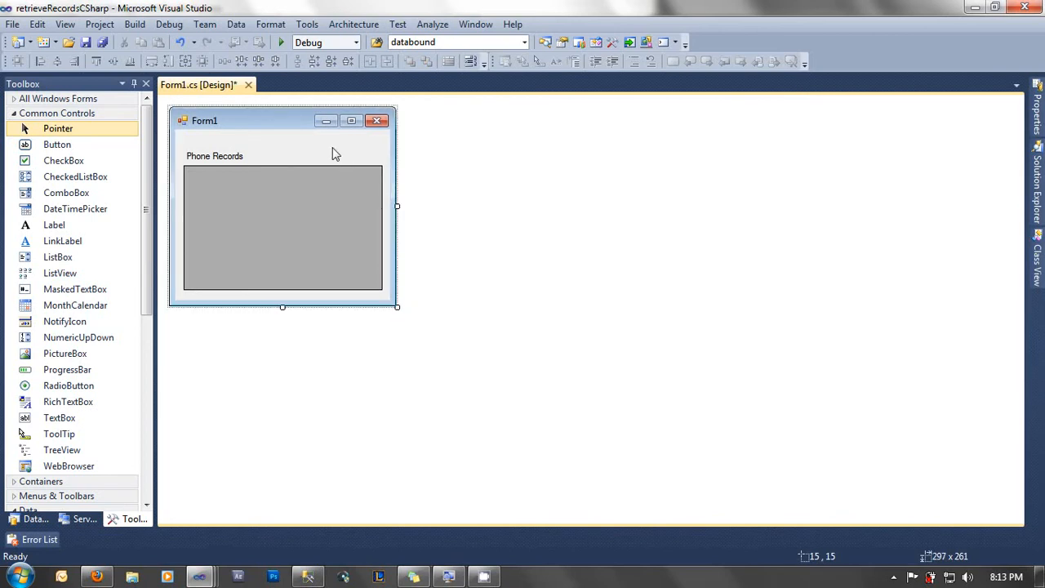
pyautogui.moveTo(330, 150)
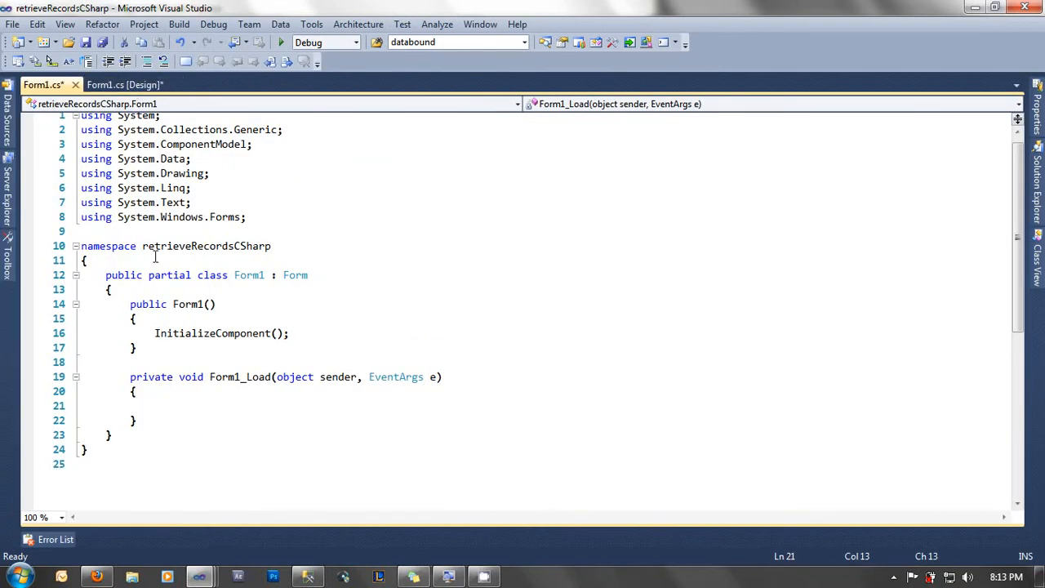
pyautogui.moveTo(331, 329)
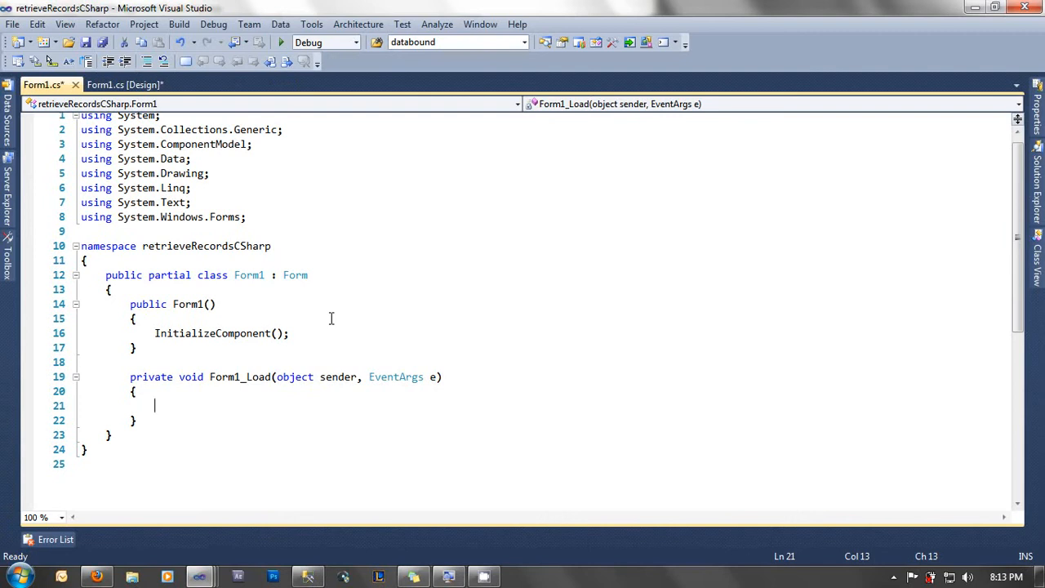
pyautogui.moveTo(294, 260)
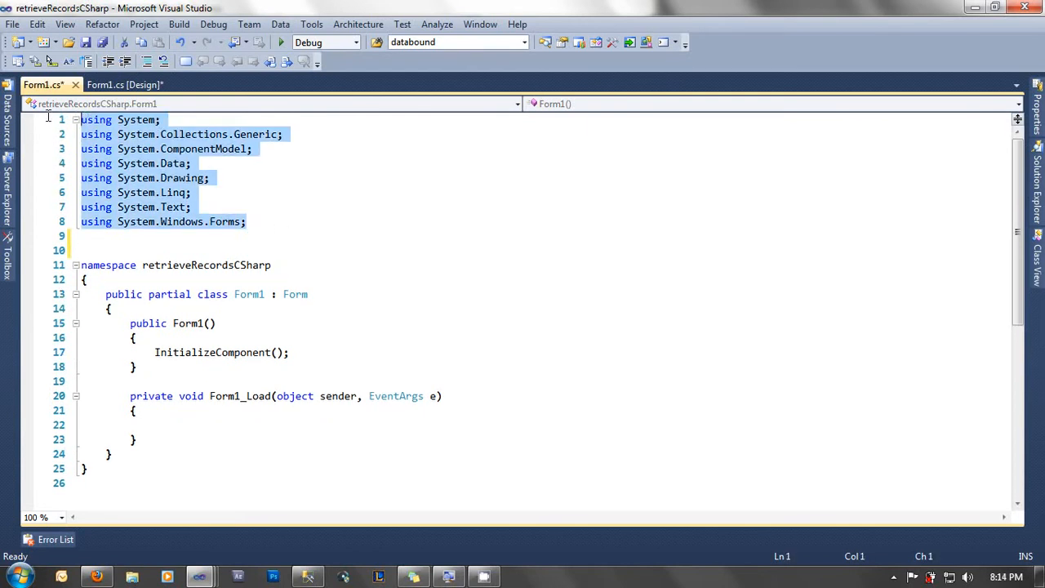
# Add 'using System.Data;' and 'using System.Data.SqlClient;' after the existing usings
pyautogui.click(91, 241)
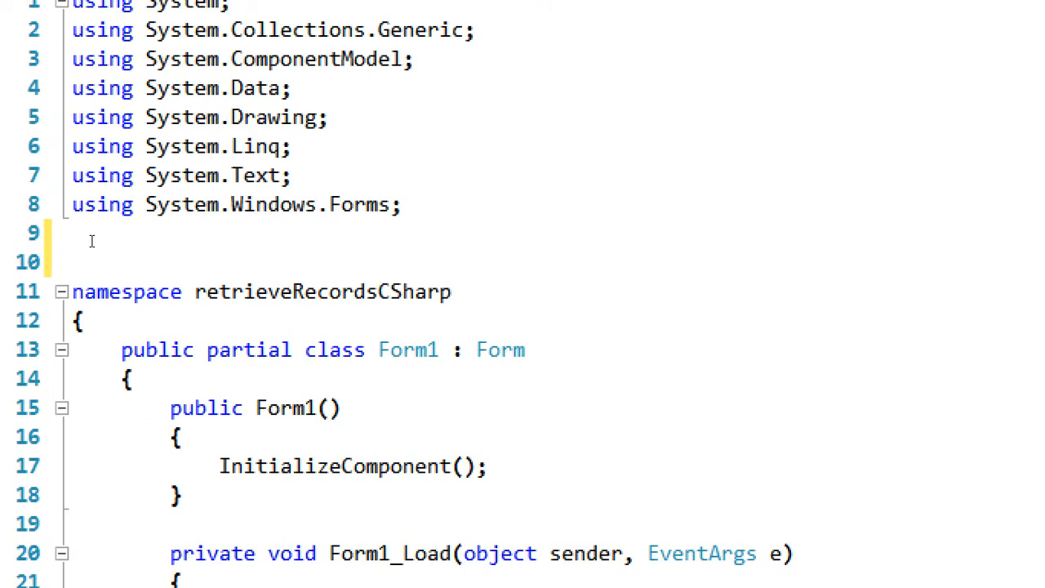
pyautogui.write('using Sy')
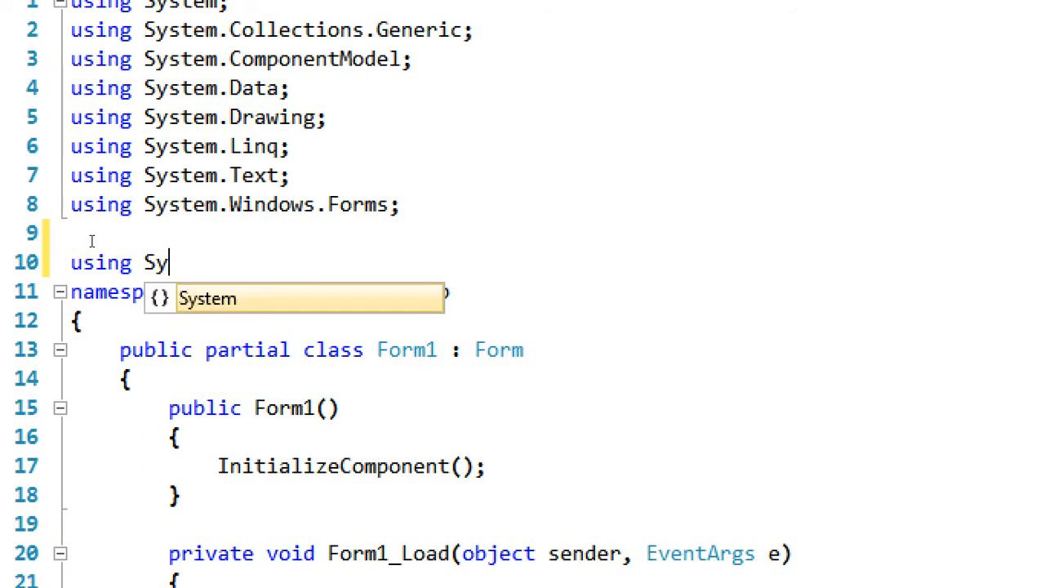
pyautogui.write('stem.da')
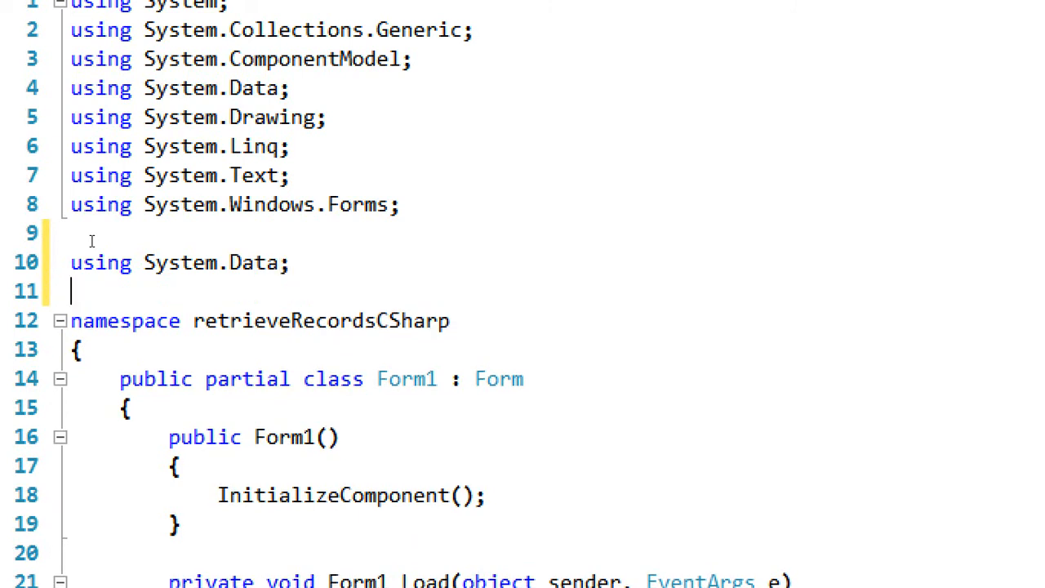
pyautogui.write('using')
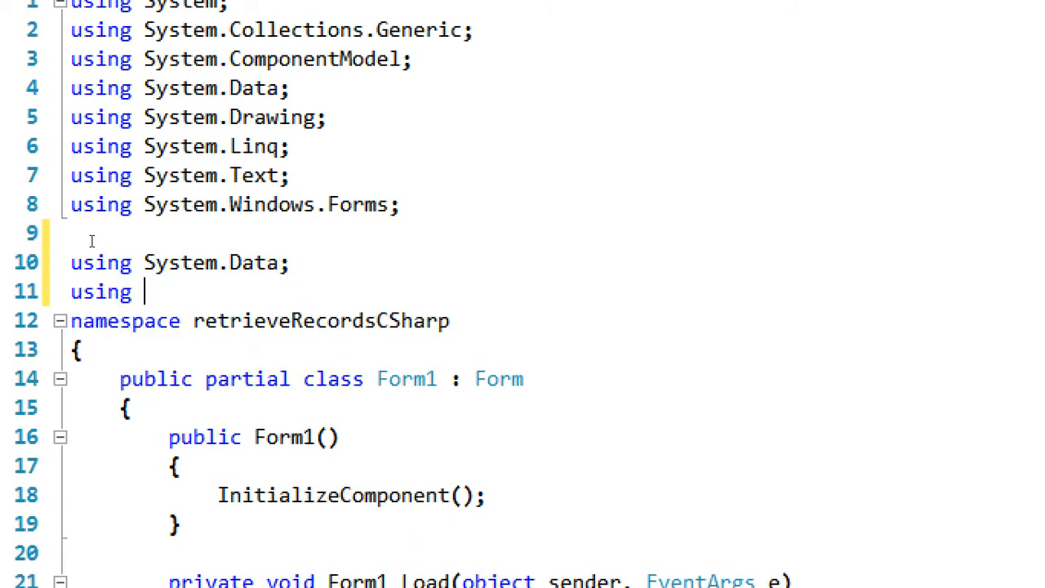
pyautogui.write('System.da')
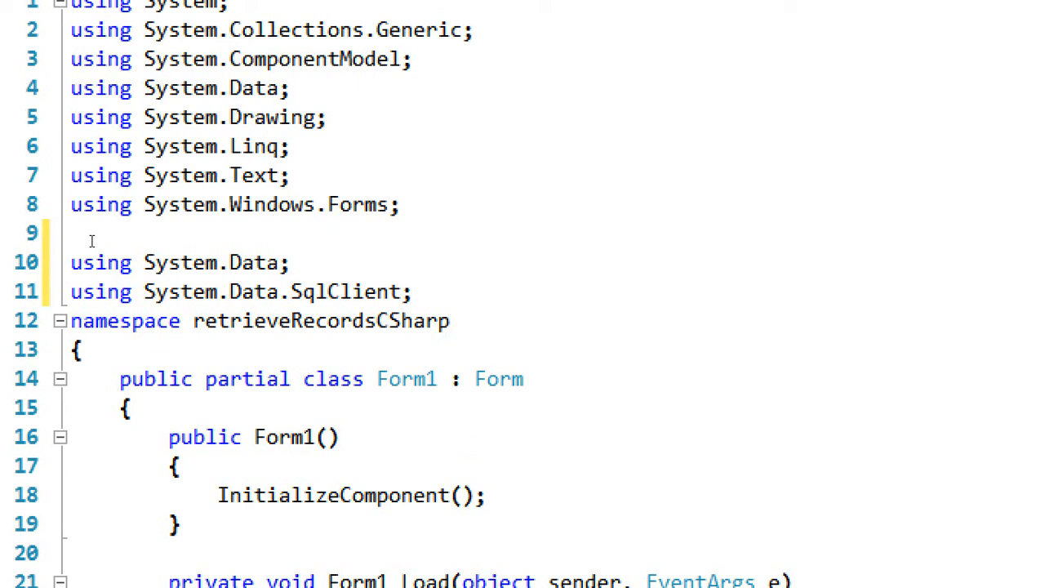
pyautogui.press('enter')
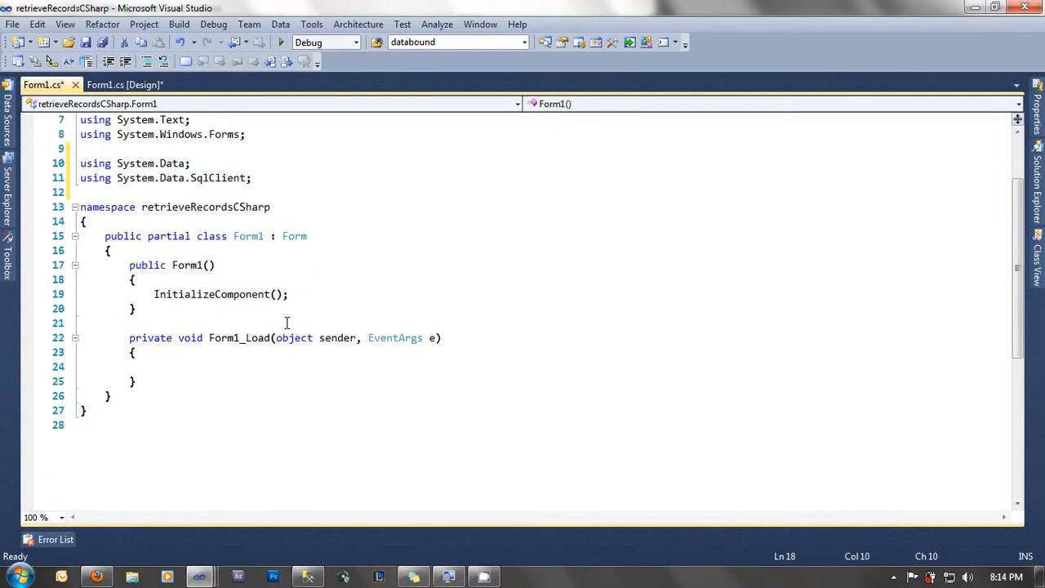
# Declare the field 'SqlConnection con = new SqlConnection();' in Form1
pyautogui.press('Return')
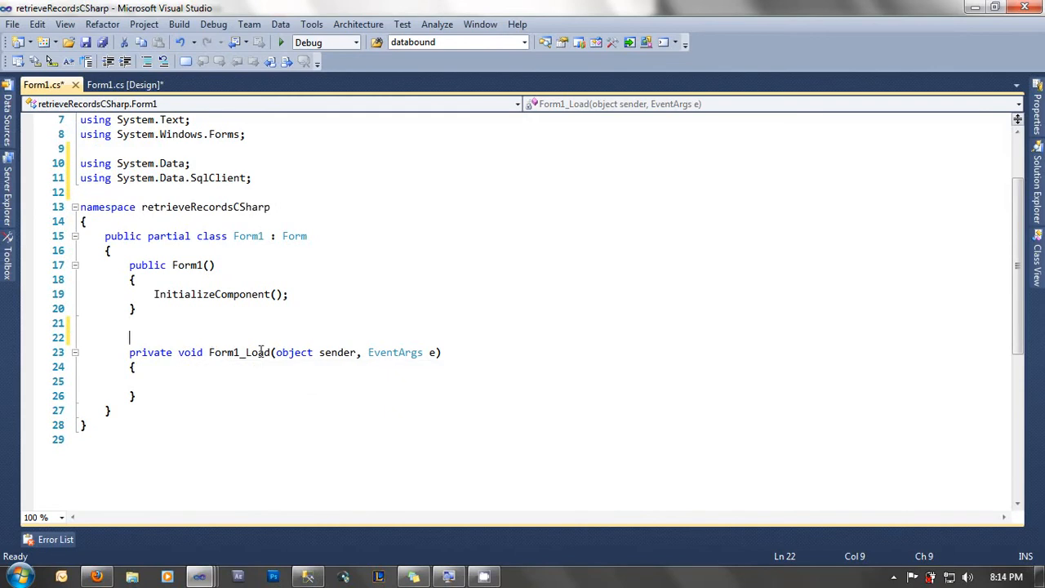
pyautogui.moveTo(201, 330)
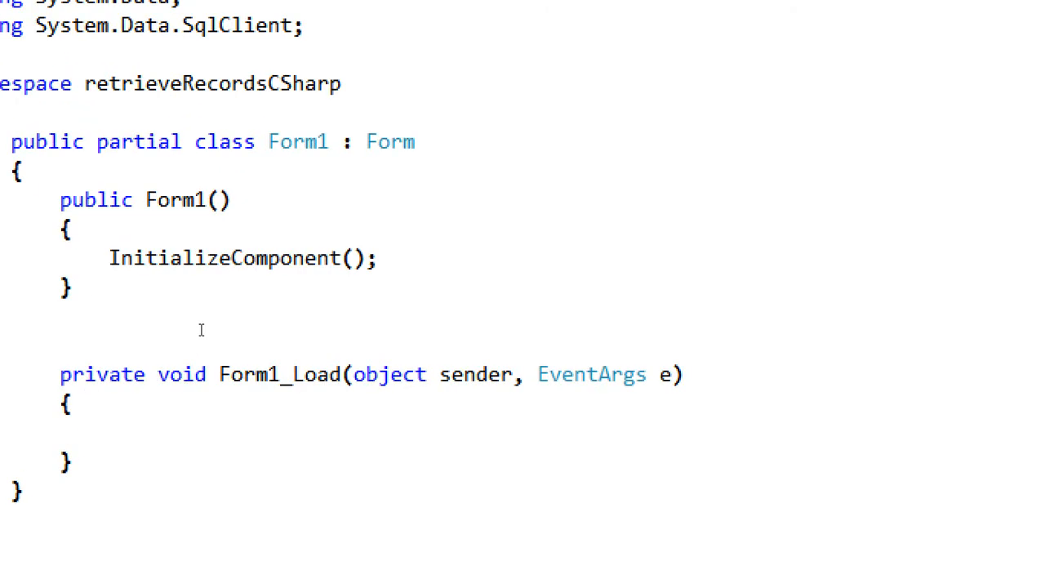
pyautogui.write('sqlco')
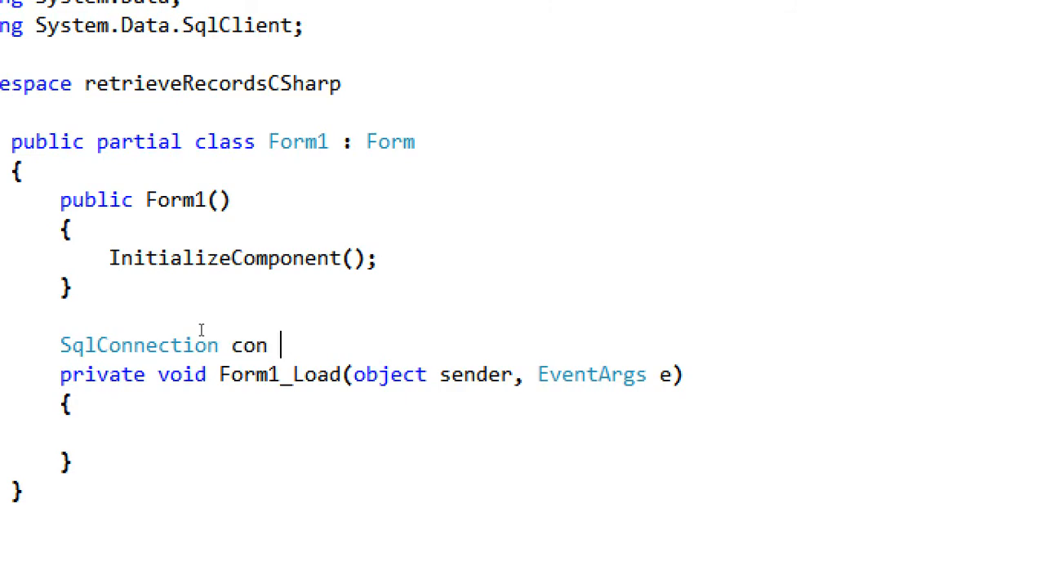
pyautogui.write('=')
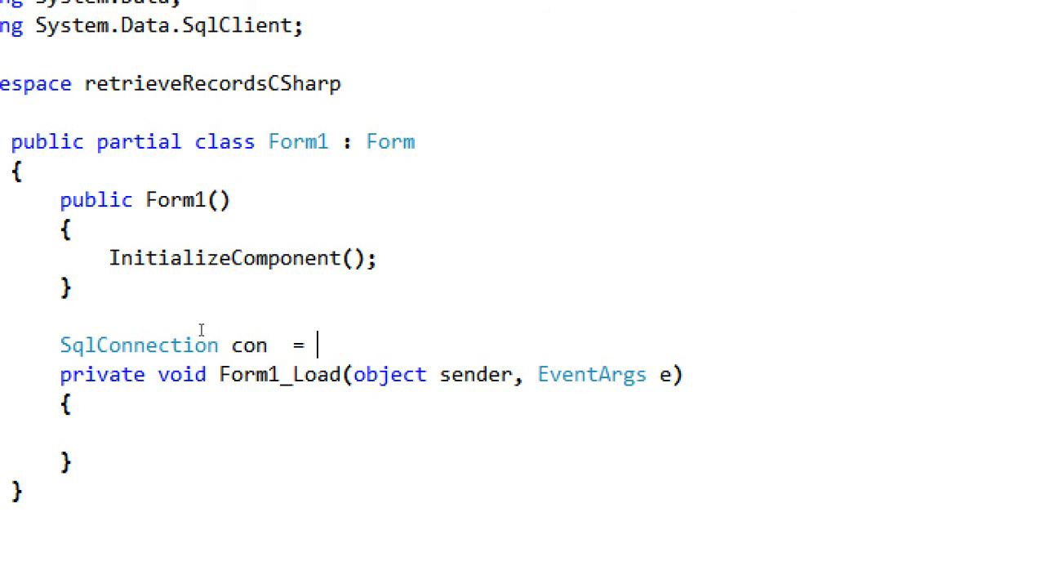
pyautogui.write('new SqlConnection')
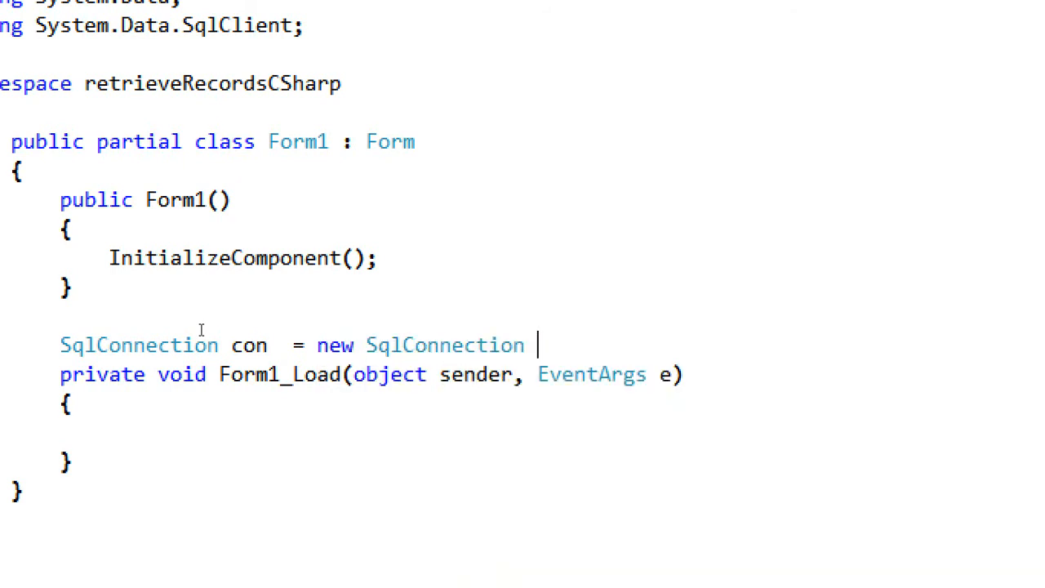
pyautogui.write('();')
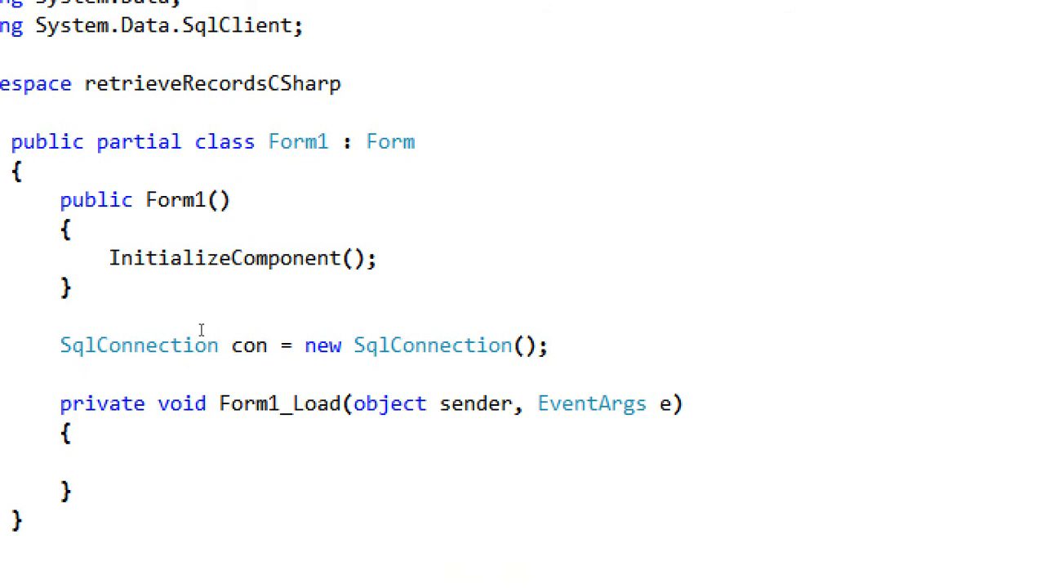
# Add the comment '//global variable for sqlconnection' for the con field
pyautogui.write('/')
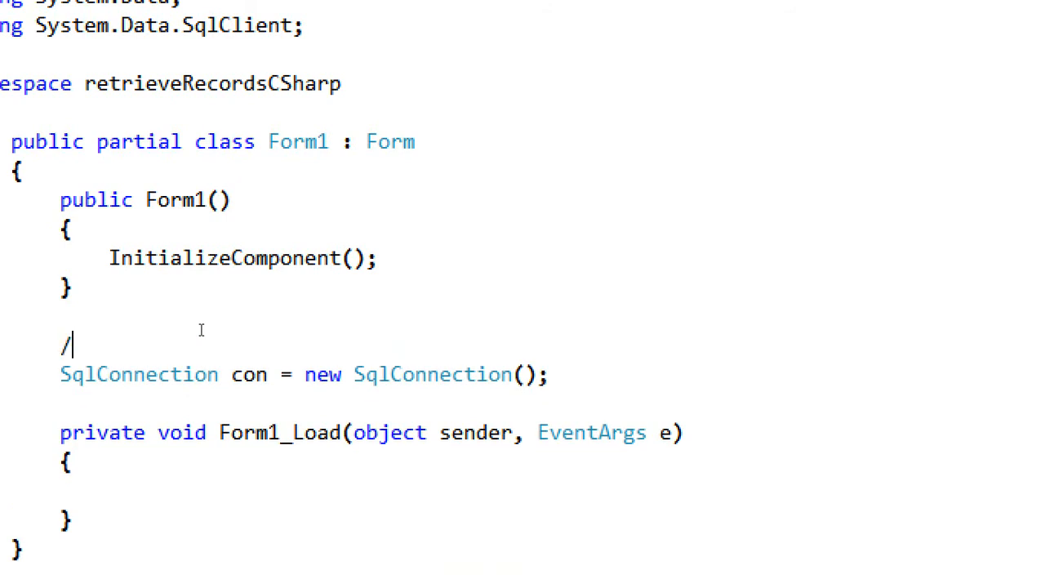
pyautogui.write('/g')
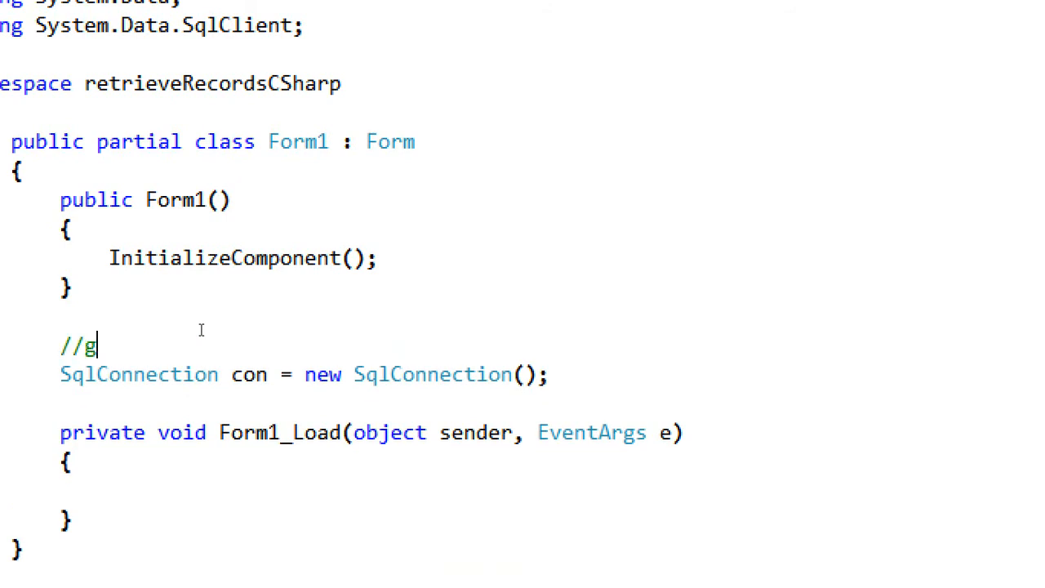
pyautogui.write('lobal variable')
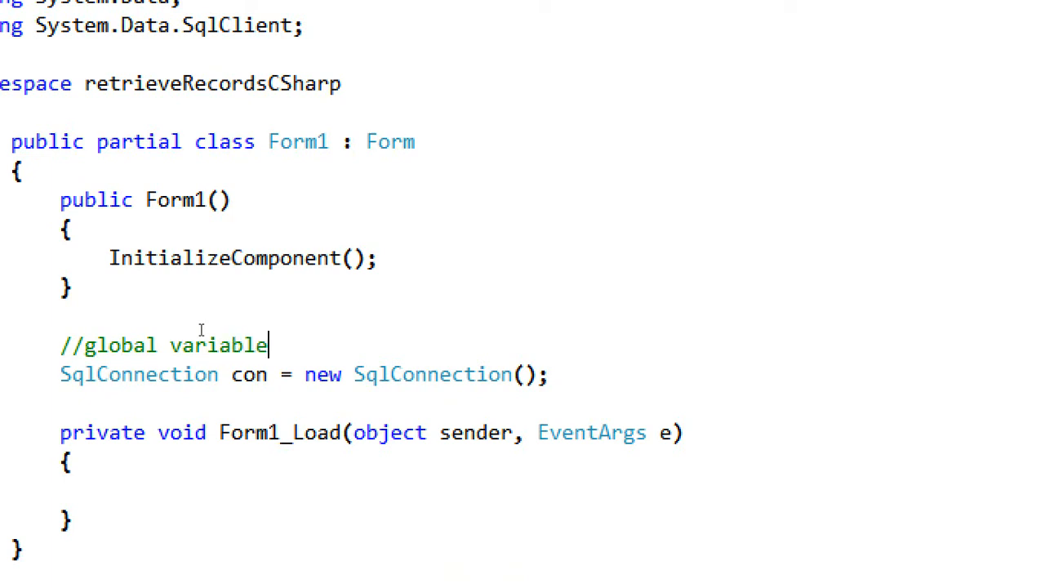
pyautogui.write('for sqlconnection')
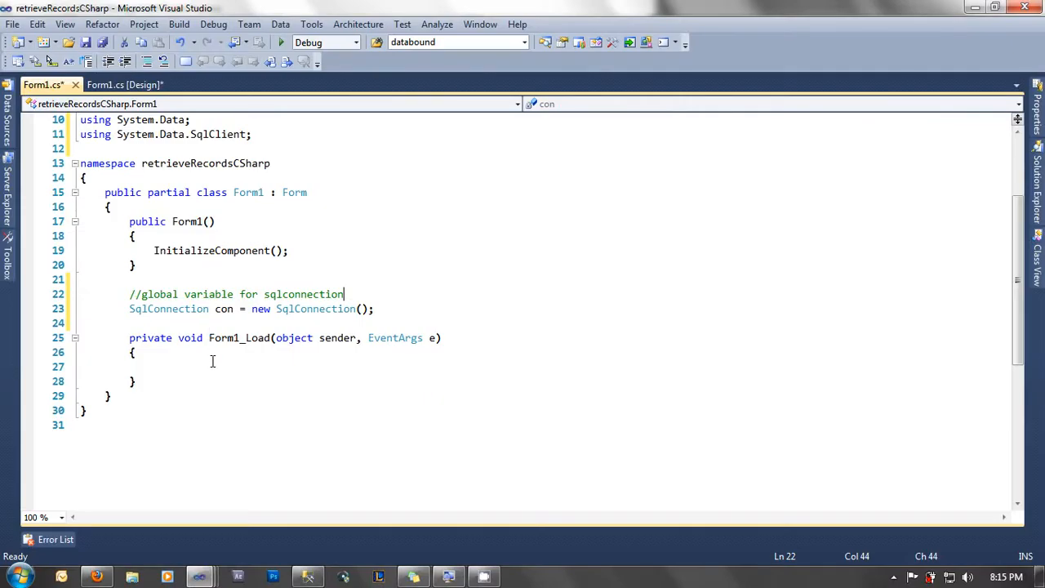
# Write a try block with a catch (Exception error) clause inside Form1_Load
pyautogui.click(204, 365)
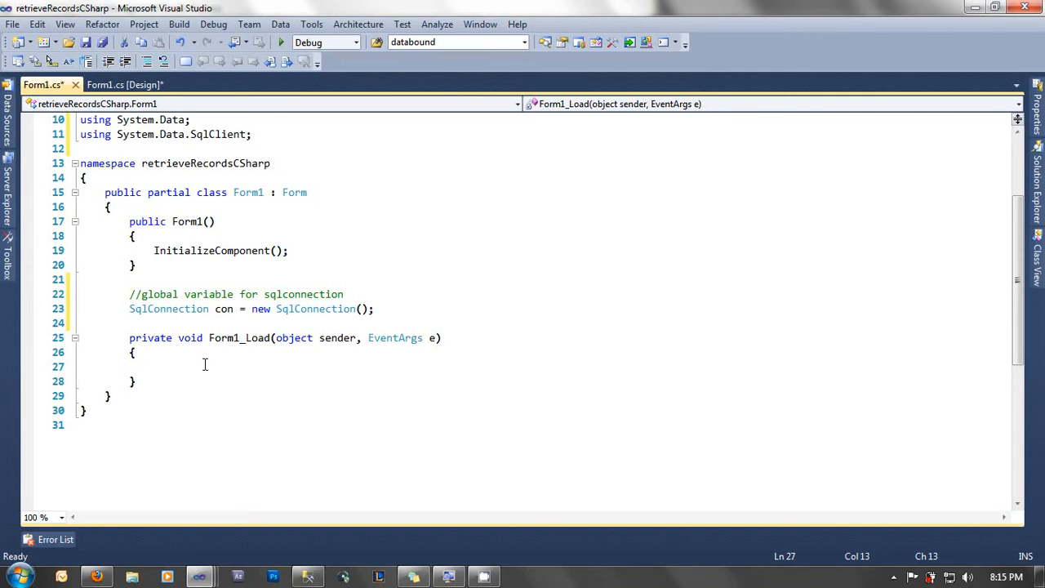
pyautogui.moveTo(158, 357)
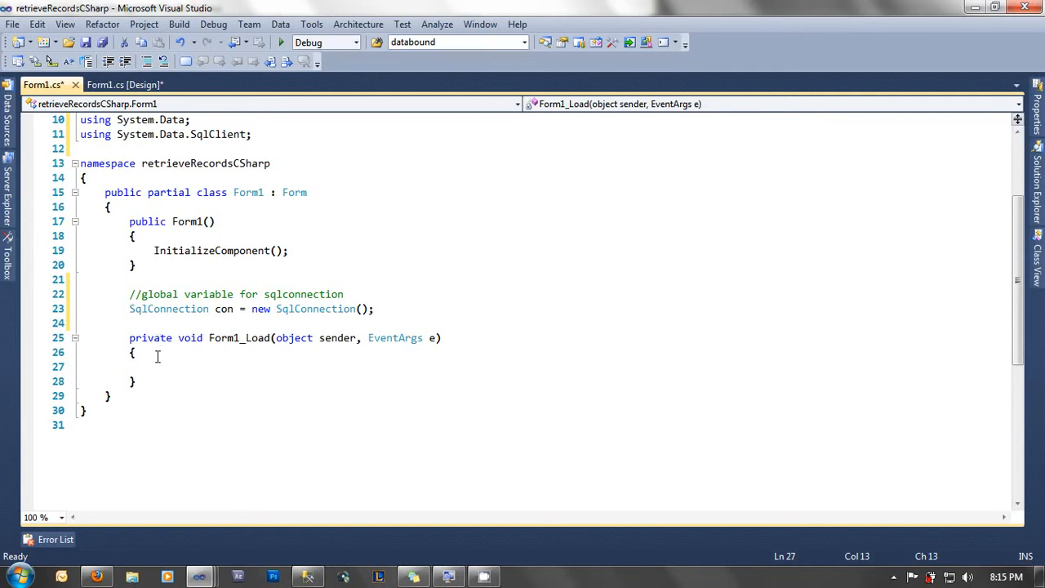
pyautogui.moveTo(158, 366)
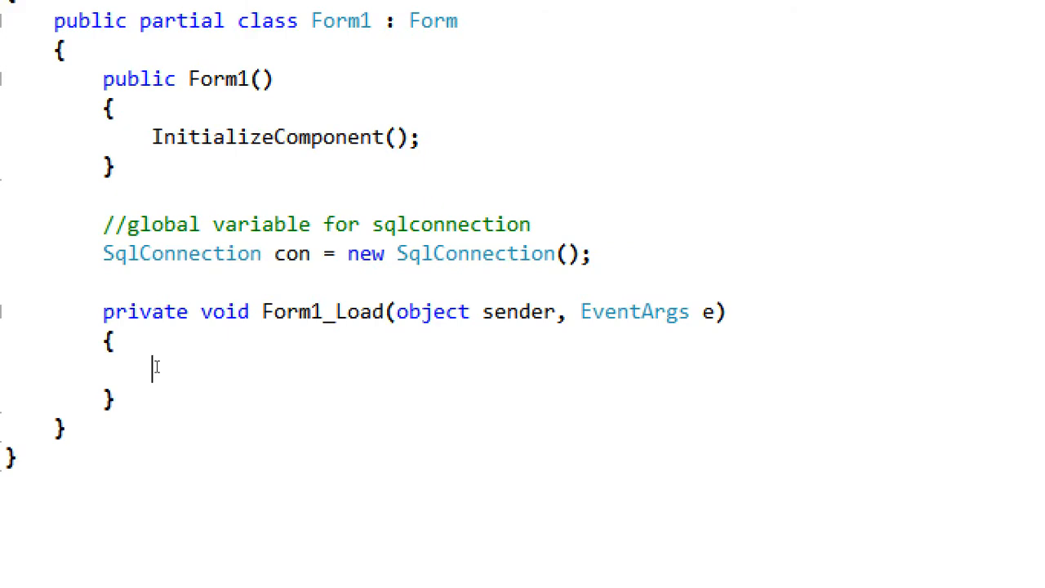
pyautogui.write('try')
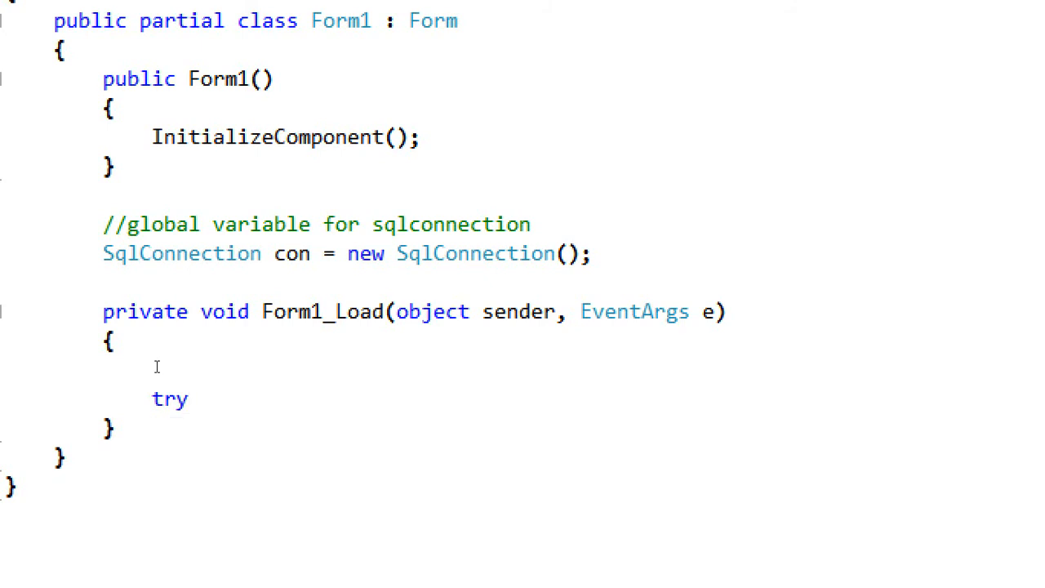
pyautogui.write('P')
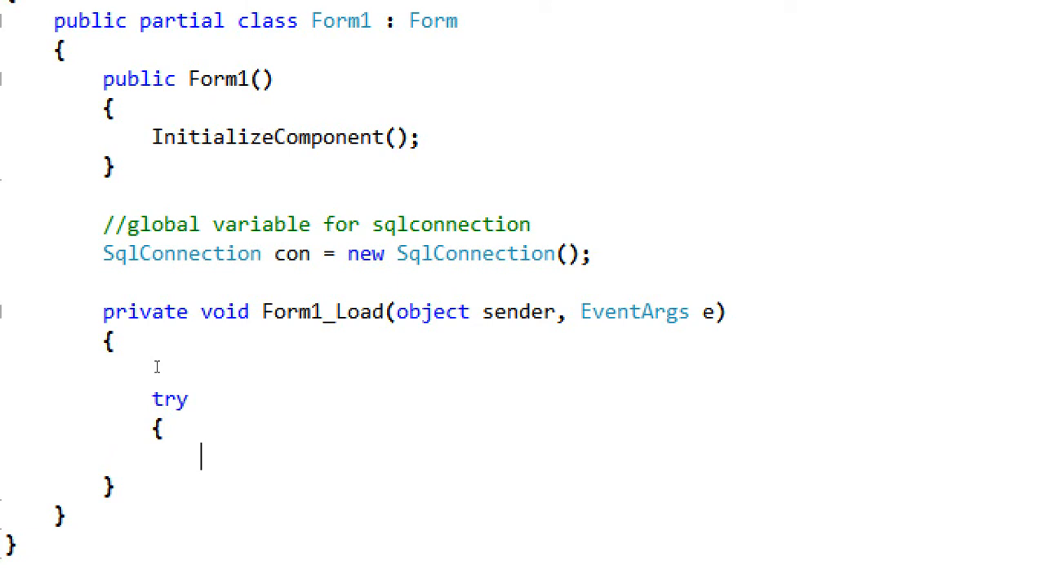
pyautogui.write('}catch(')
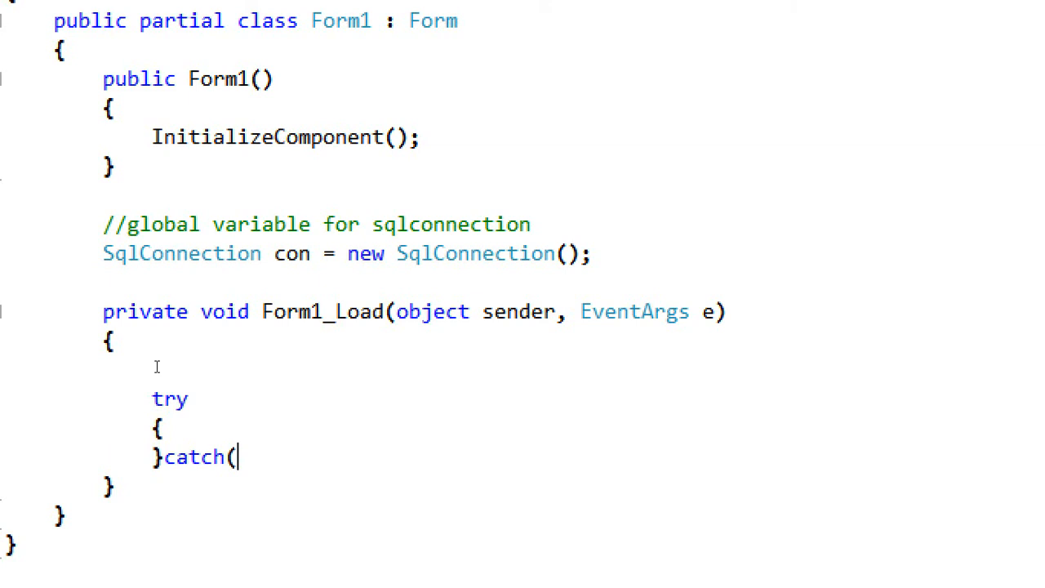
pyautogui.write('Exception')
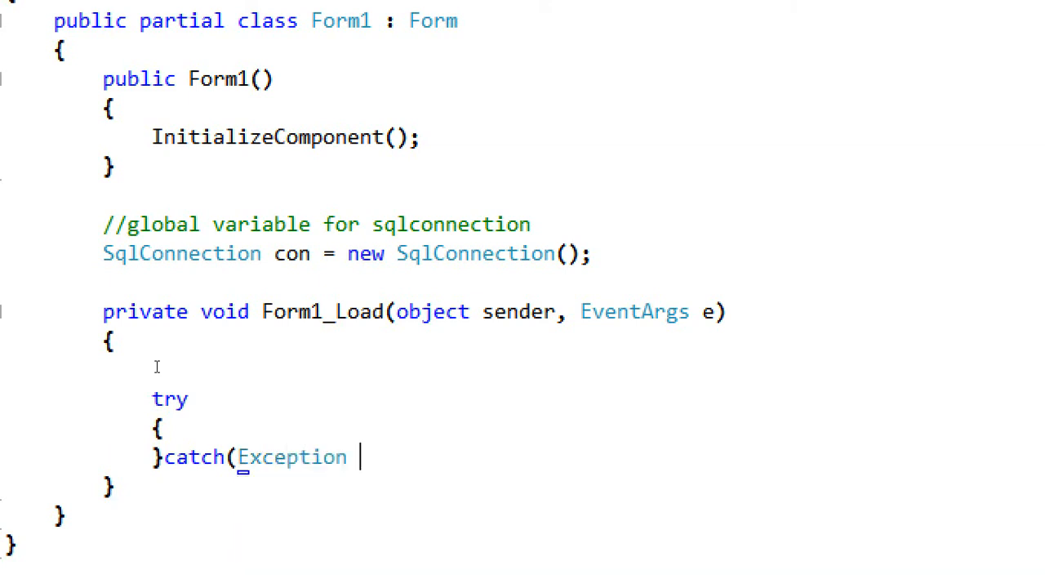
pyautogui.write('error')
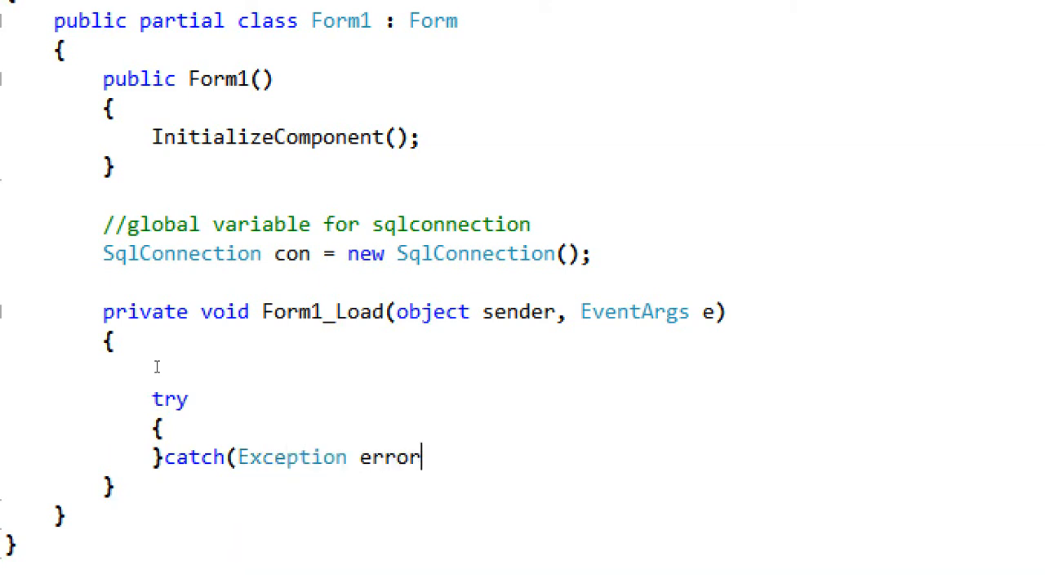
pyautogui.write(')')
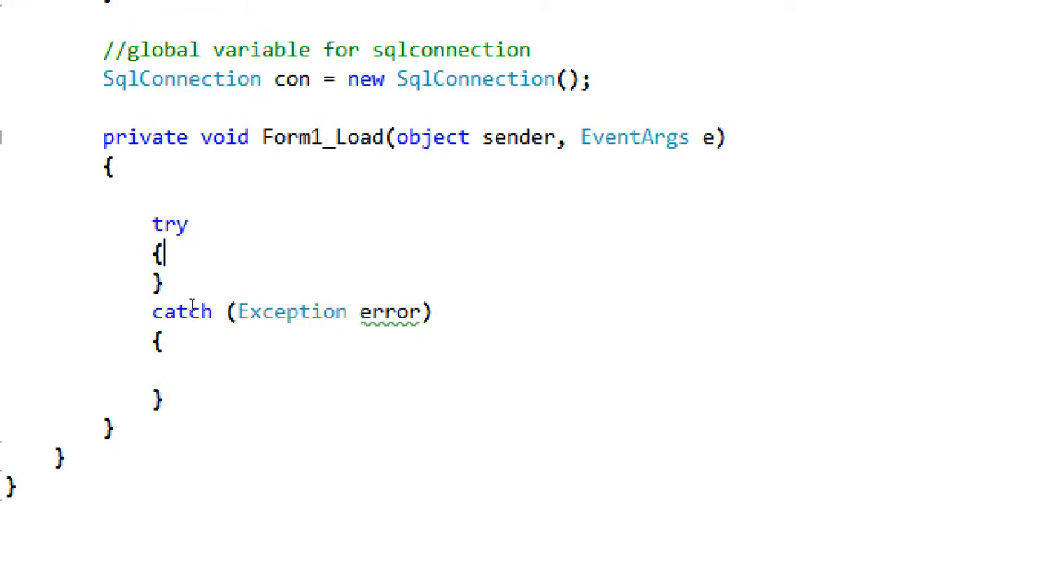
pyautogui.press('Return')
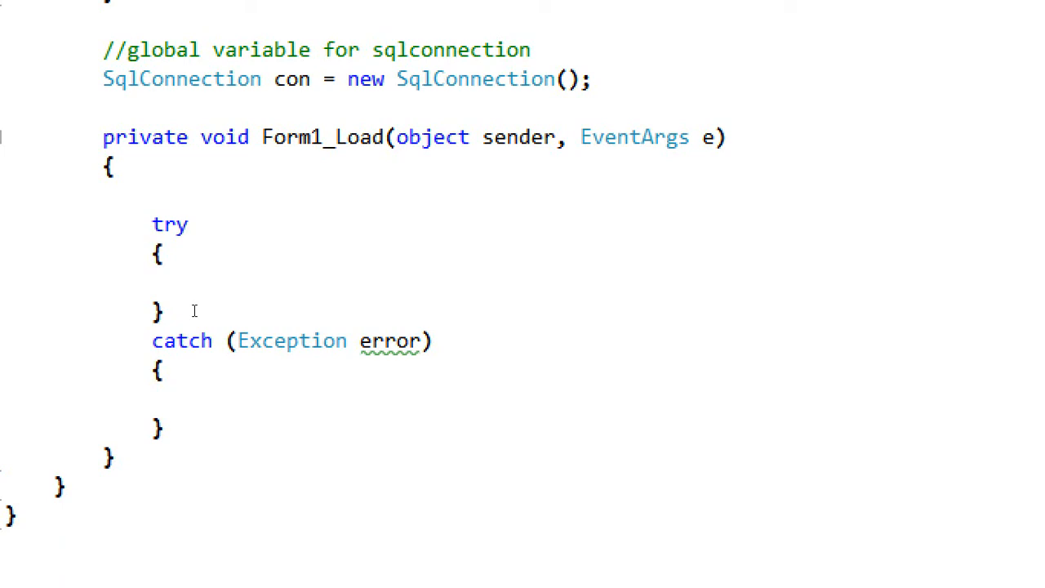
# Start con.ConnectionString with 'Data source = akosidan-pc,1769;'
pyautogui.click(200, 282)
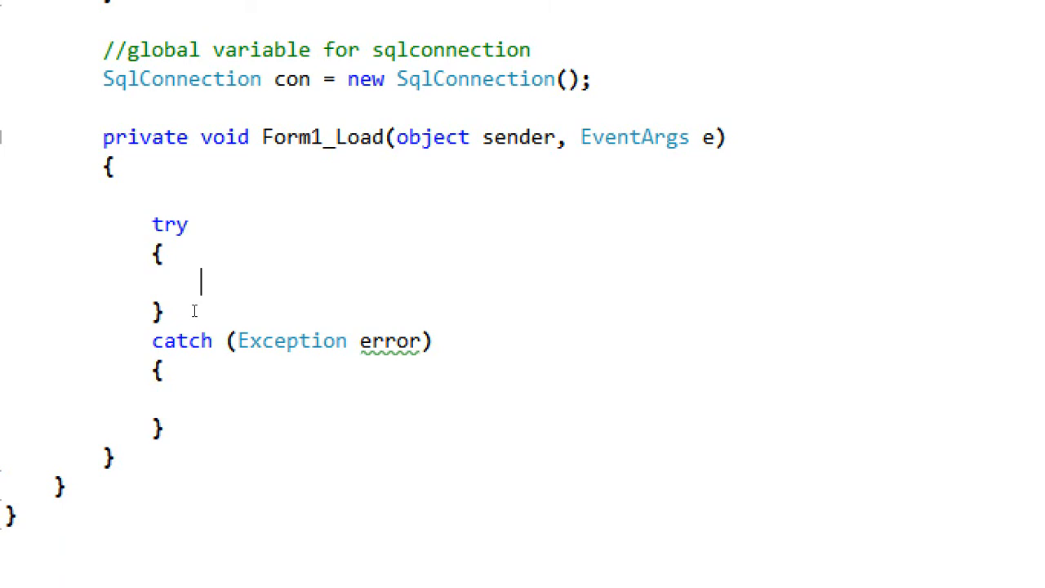
pyautogui.write('con.ConnectionString =')
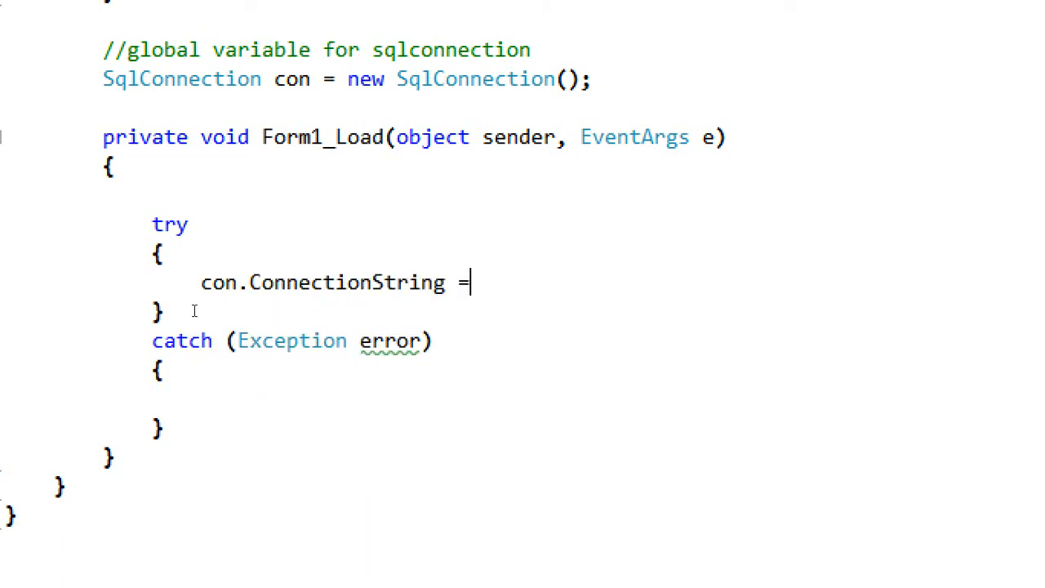
pyautogui.write('"')
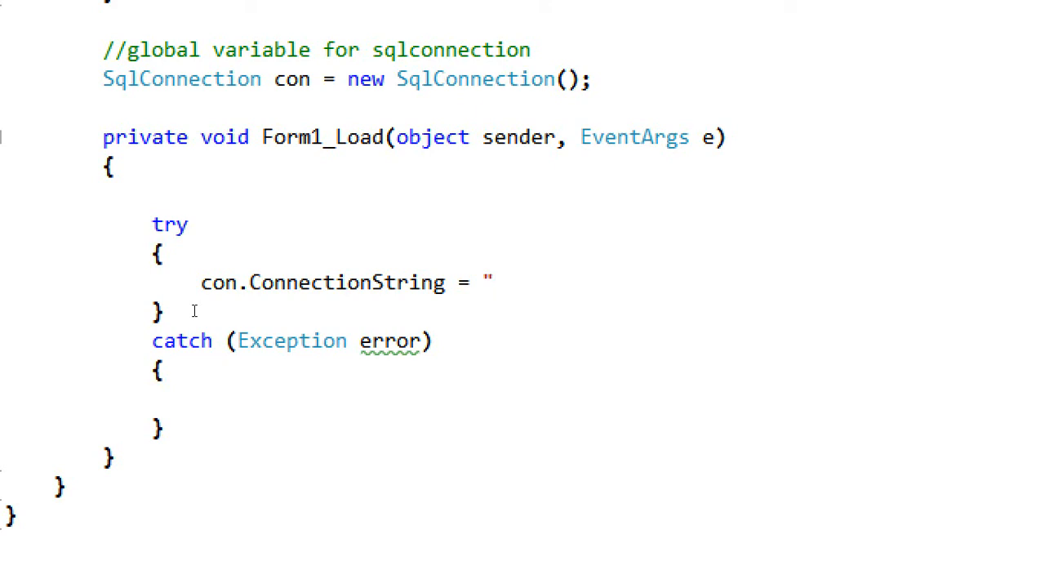
pyautogui.write('Data')
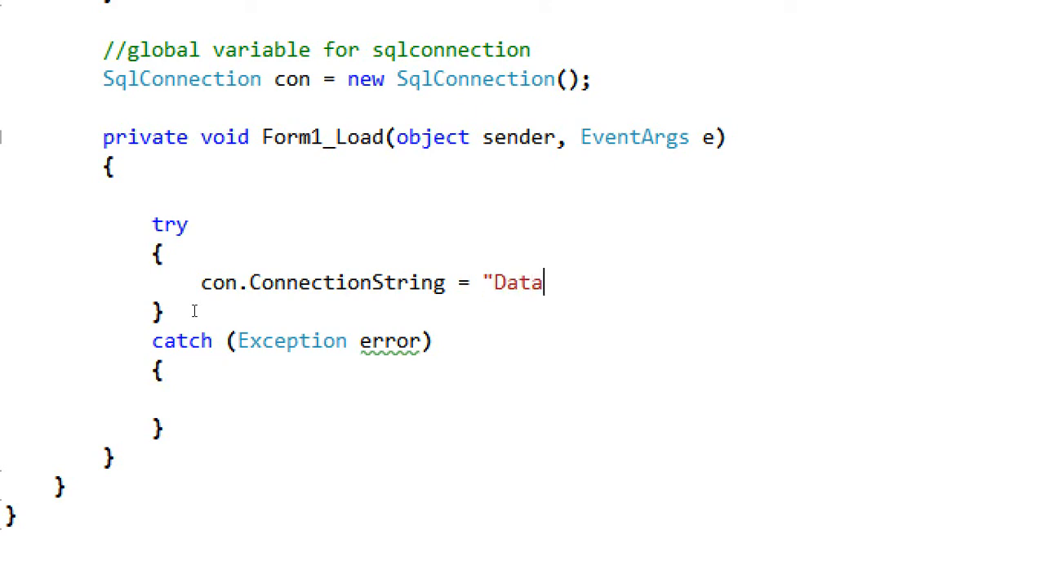
pyautogui.write('sourc')
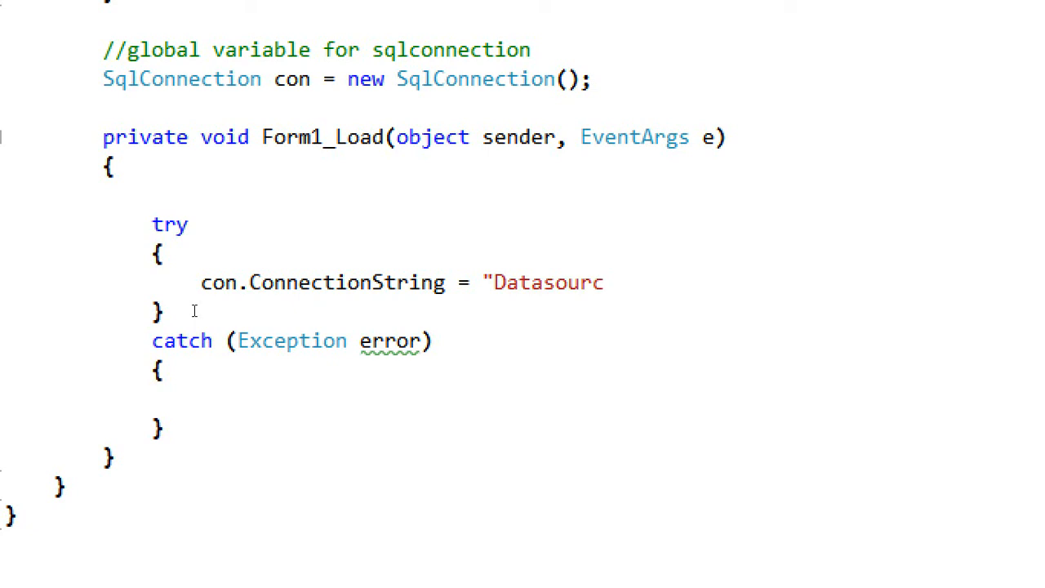
pyautogui.write('e =')
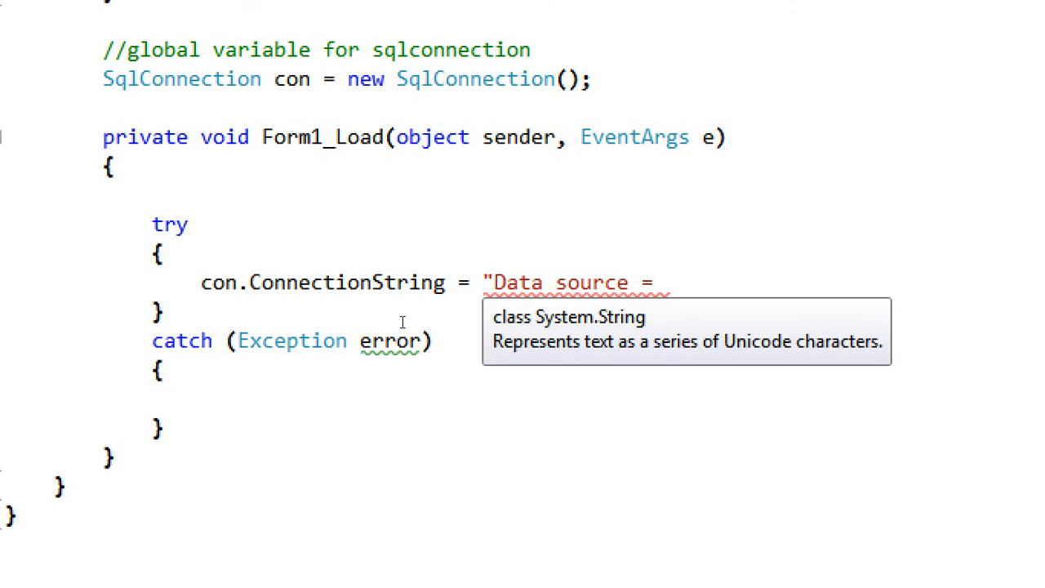
pyautogui.write('akosidan')
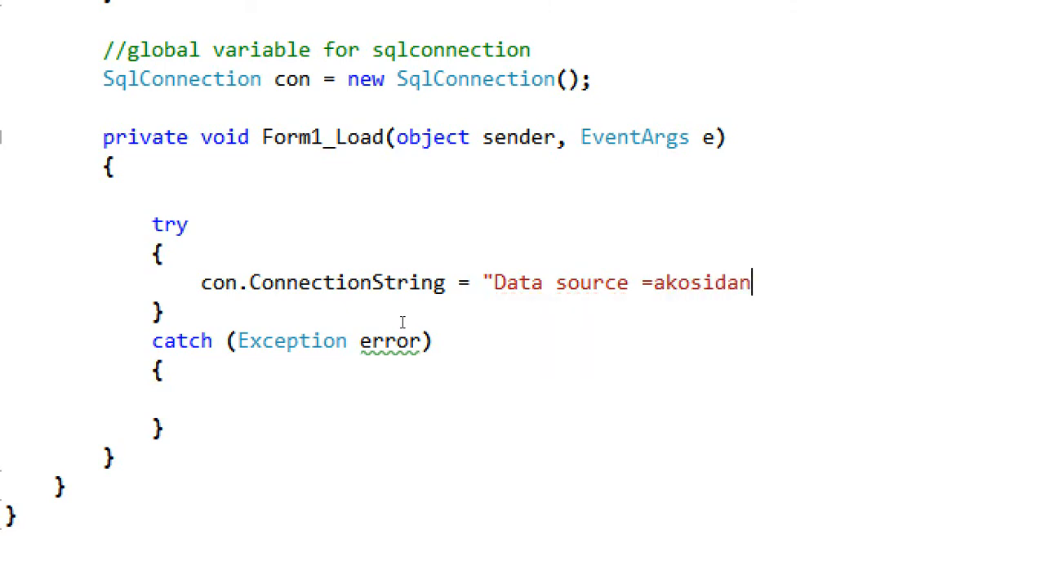
pyautogui.write('-pc')
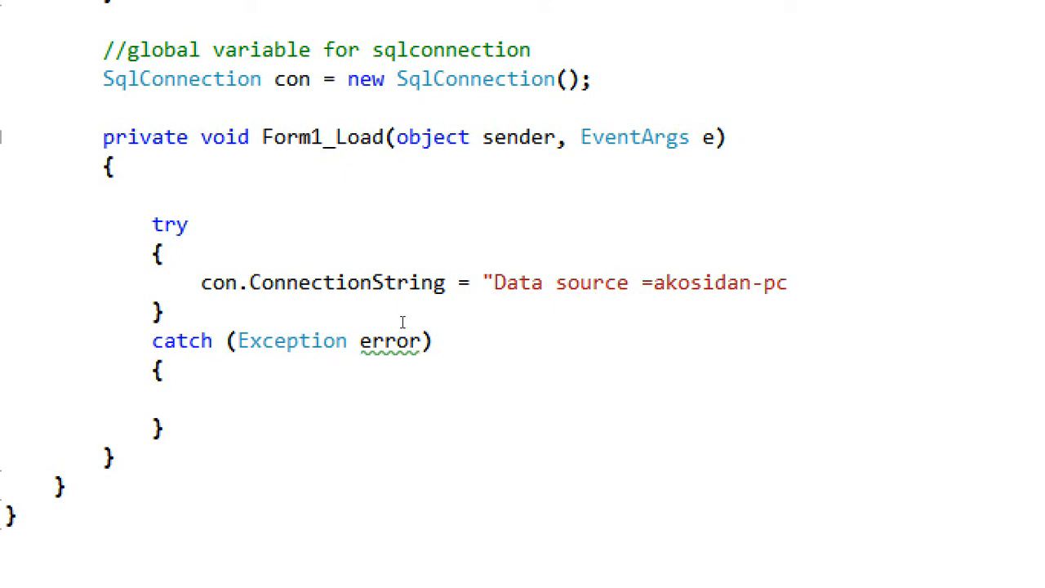
pyautogui.write(',17')
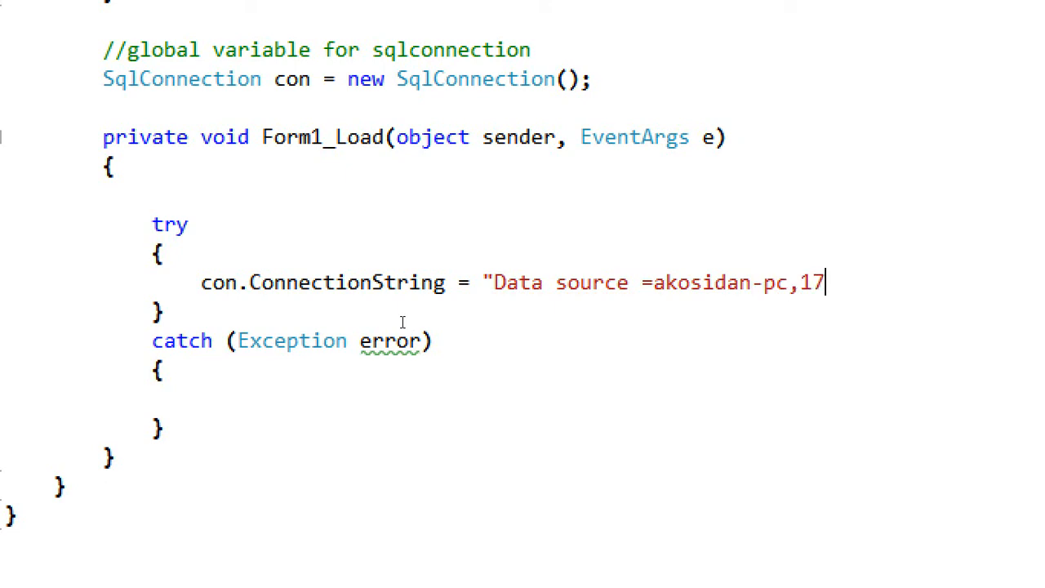
pyautogui.write('69')
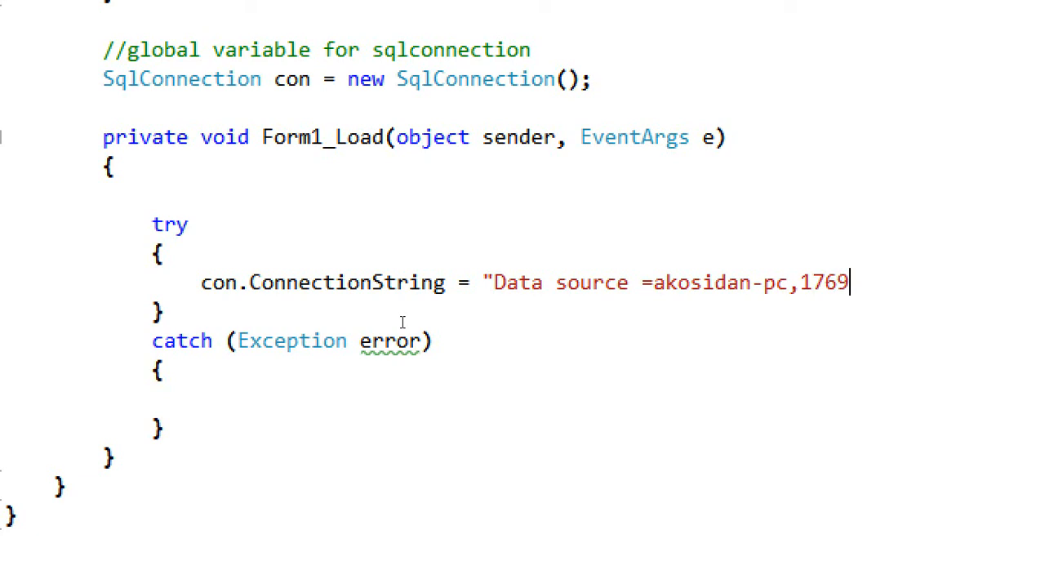
pyautogui.write(';')
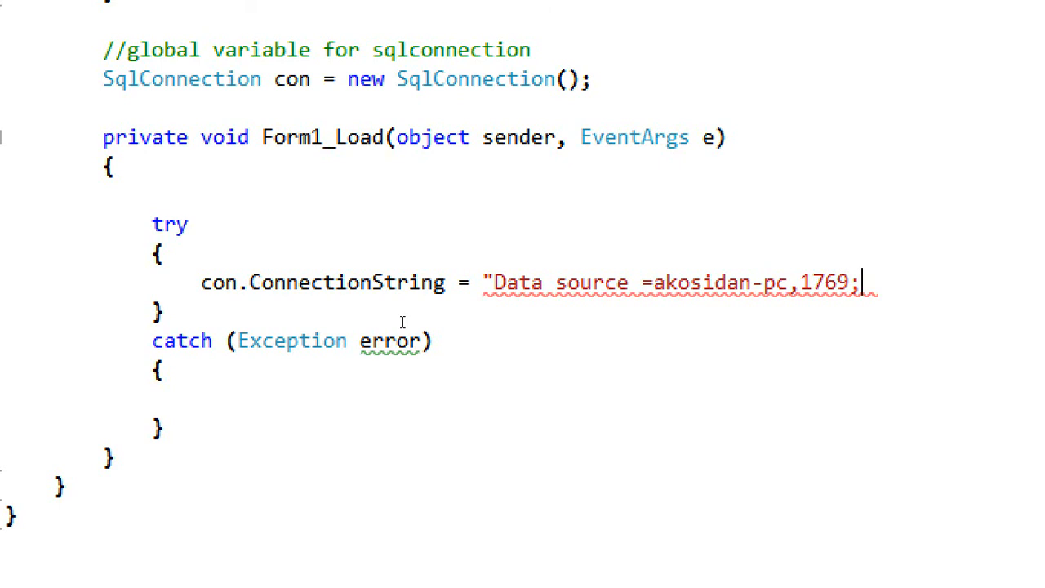
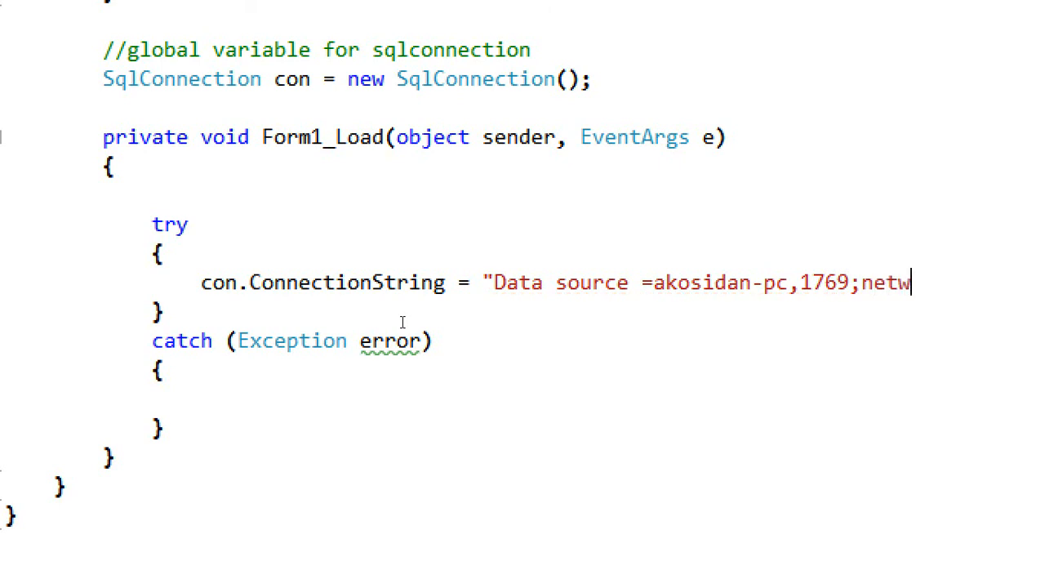
# Append 'Network library=DBMSSOCN;Initial Catalog=Tutorial;' to the connection string
pyautogui.press('BackSpace')
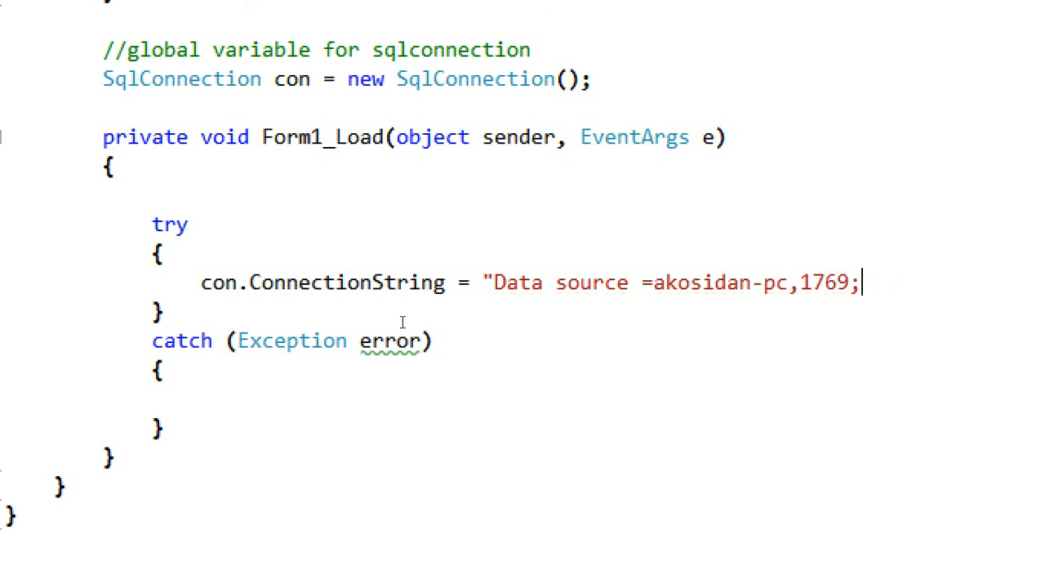
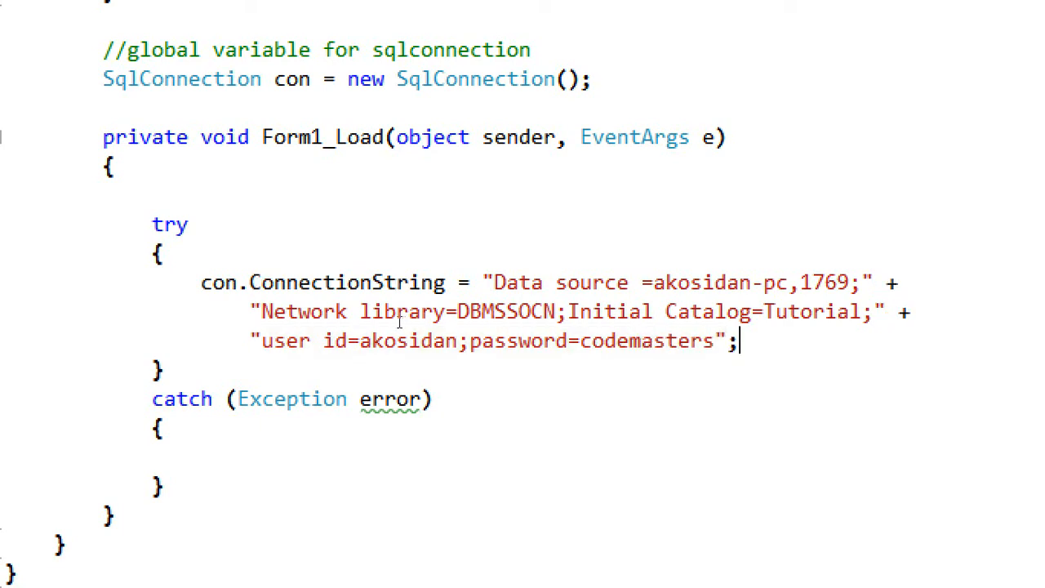
pyautogui.press('enter')
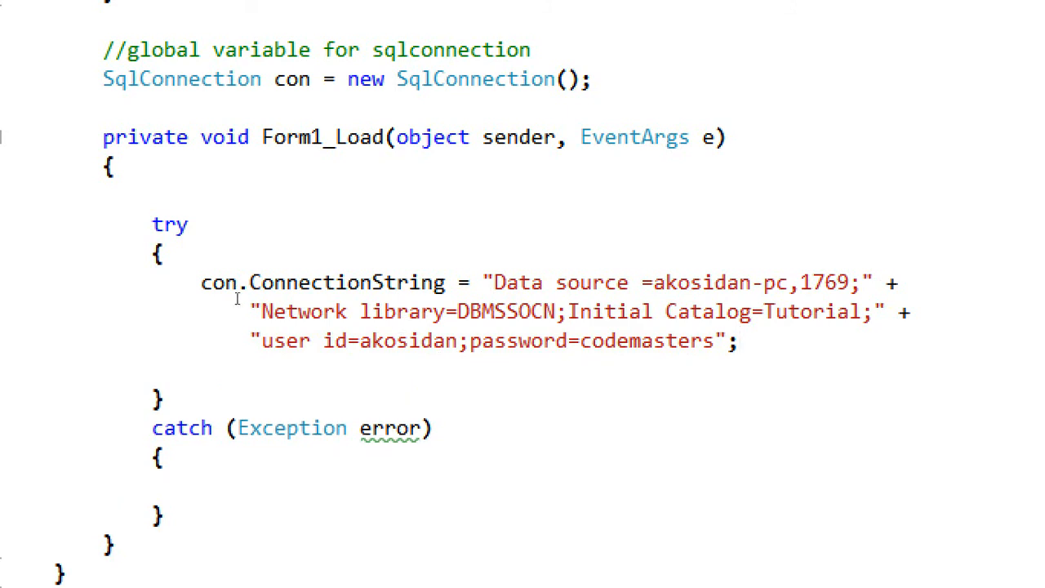
# Add the comment '//specifying sqlconnection string' above the ConnectionString assignment
pyautogui.press('enter')
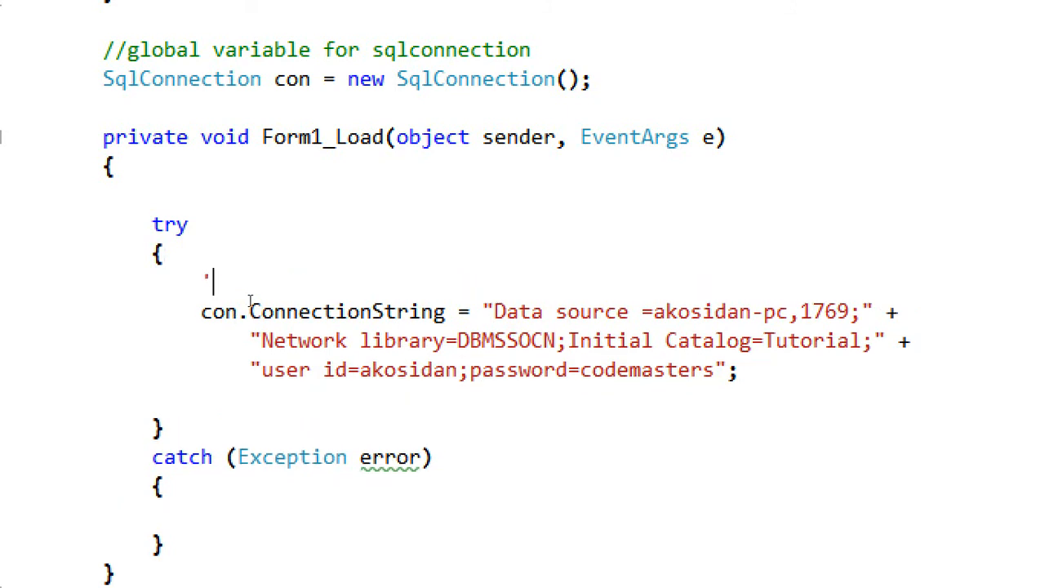
pyautogui.write('/')
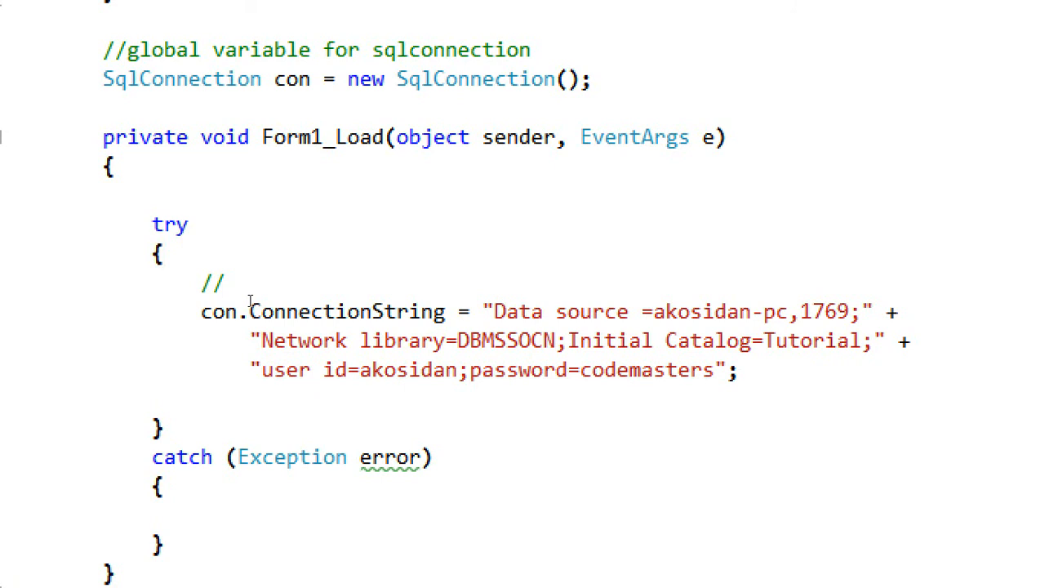
pyautogui.write('specifyi')
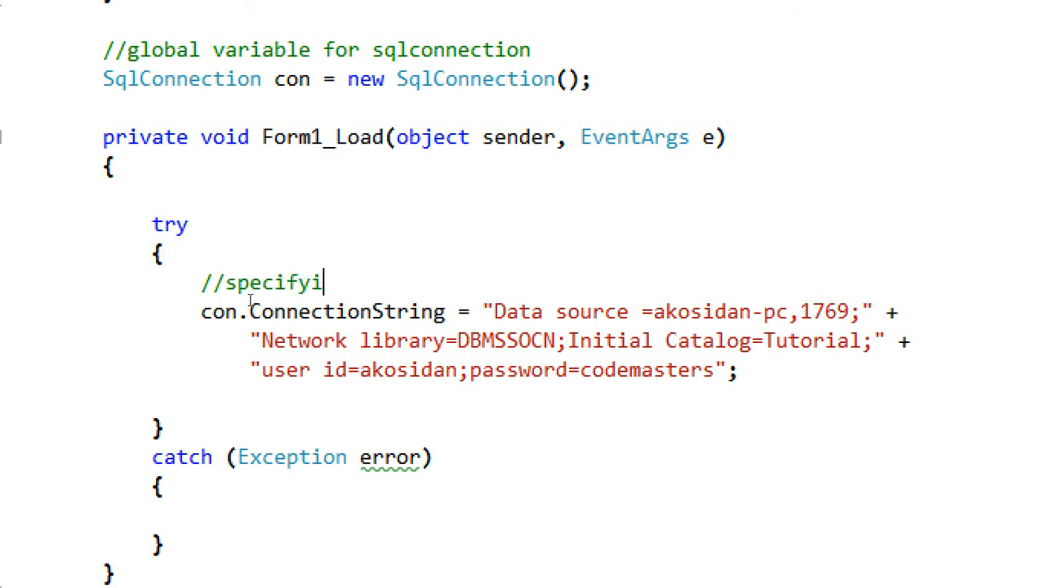
pyautogui.write('ng s')
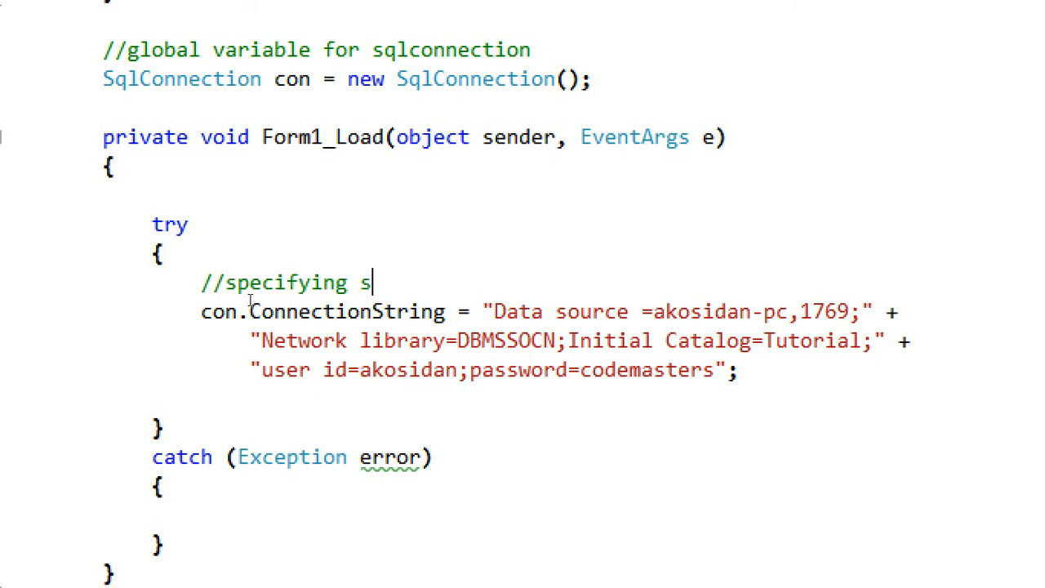
pyautogui.write('qlconneci')
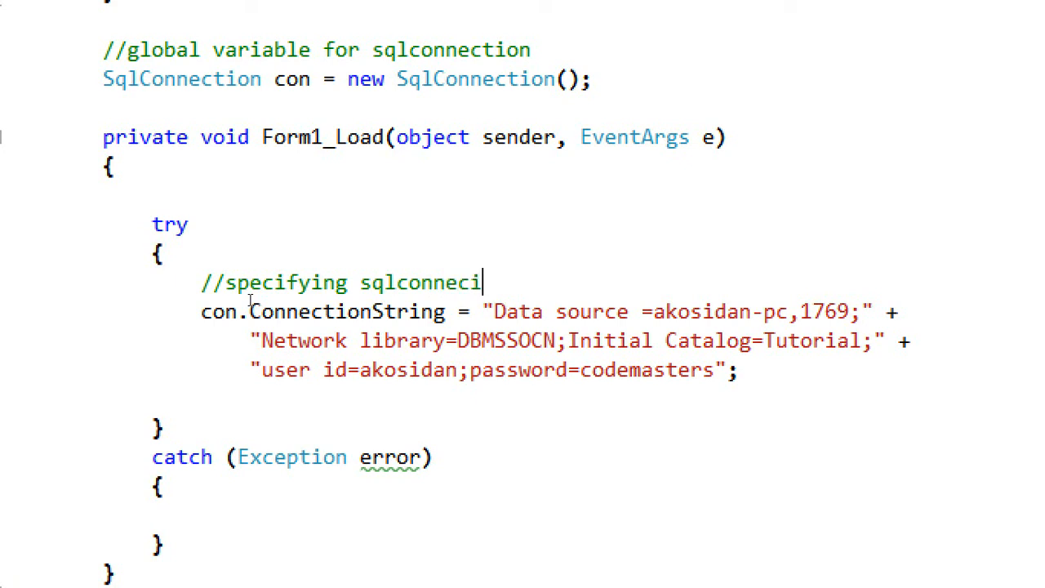
pyautogui.press('Backspace')
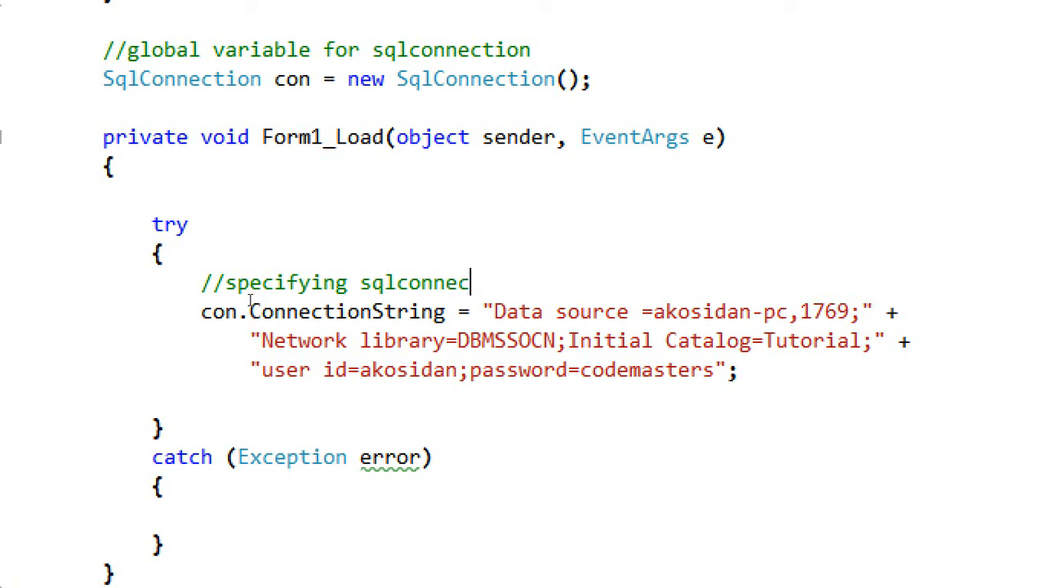
pyautogui.write('tion string')
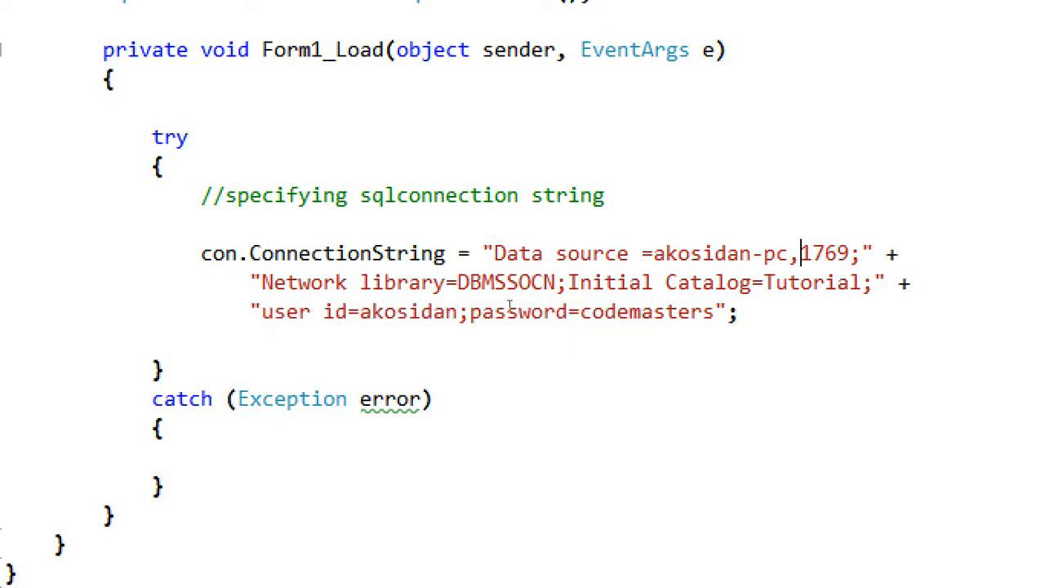
pyautogui.moveTo(404, 306)
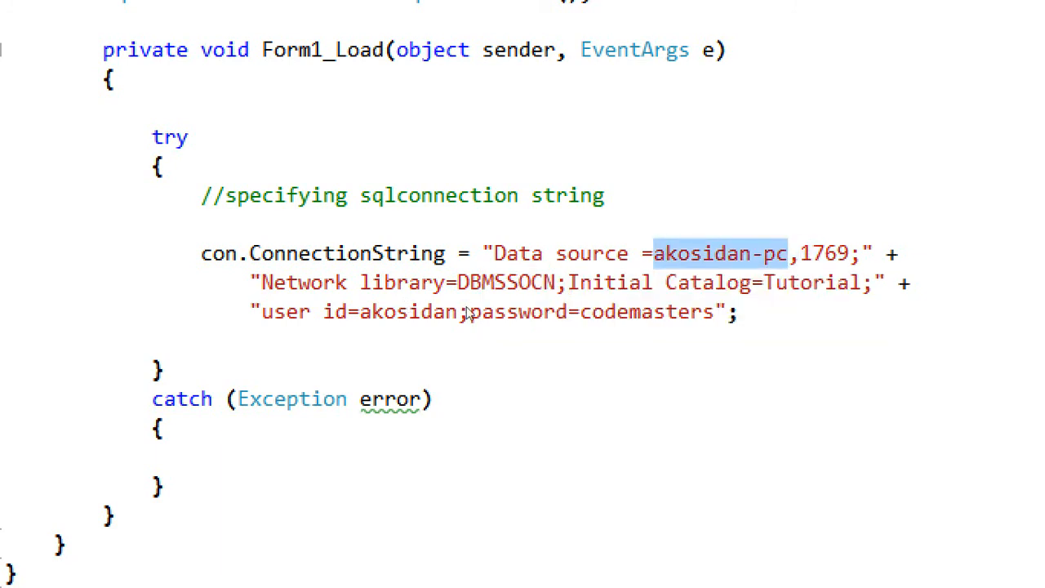
pyautogui.moveTo(464, 313)
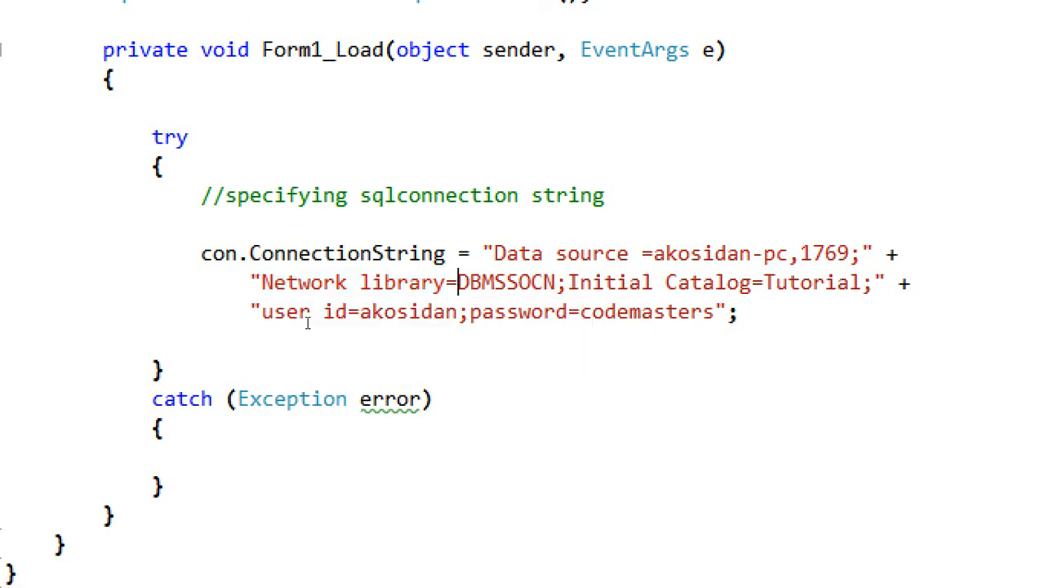
pyautogui.moveTo(306, 323)
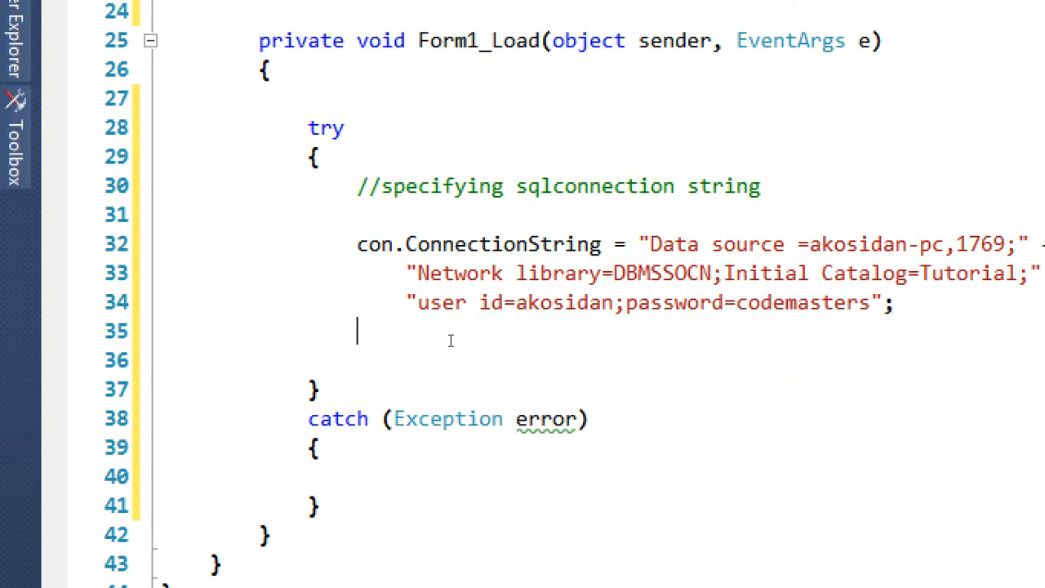
# Add con.Open(); then con.Close(); right after the connection string assignment
pyautogui.write('con.Open')
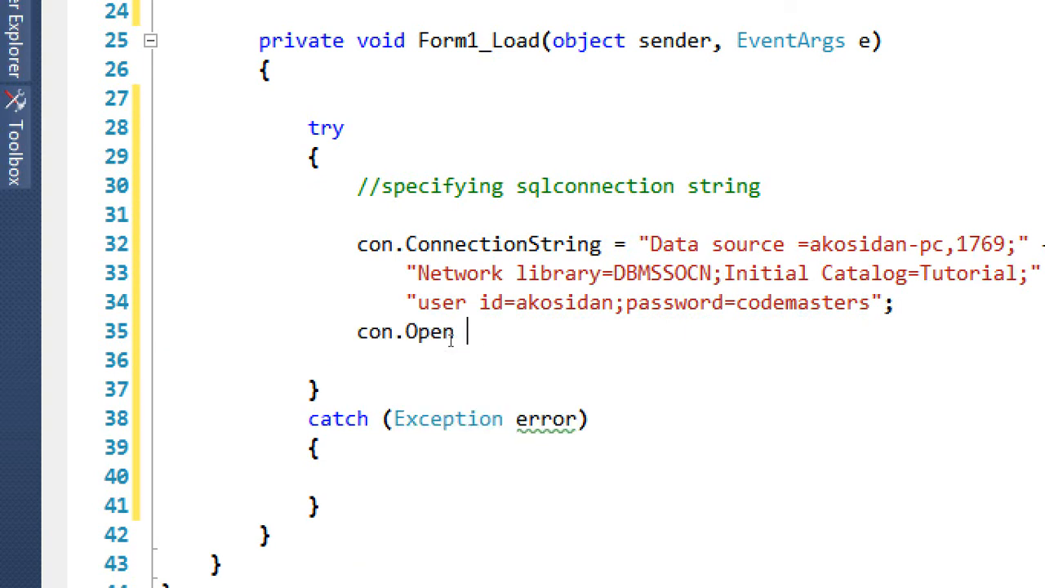
pyautogui.write('();')
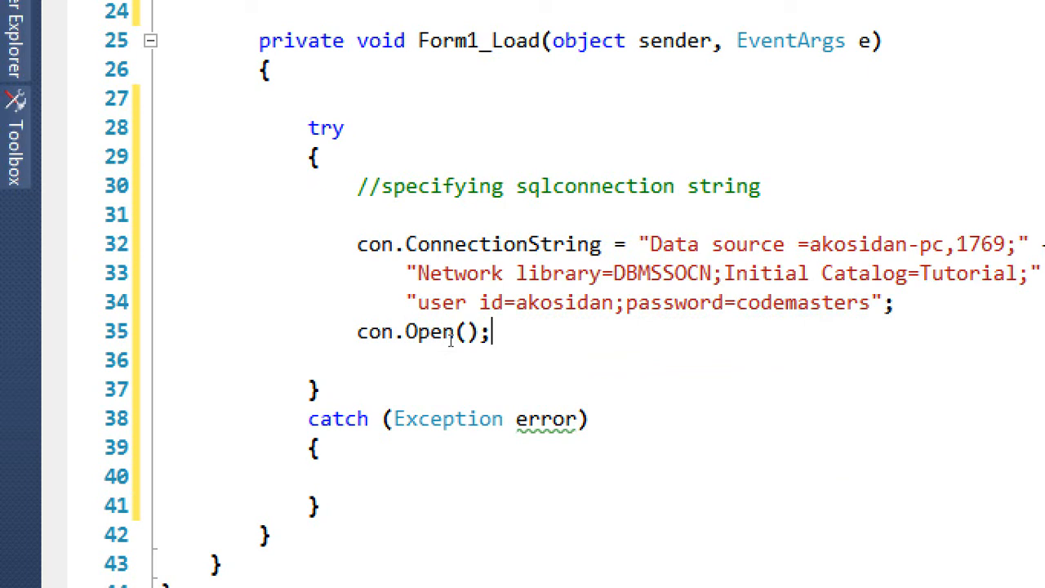
pyautogui.write('con')
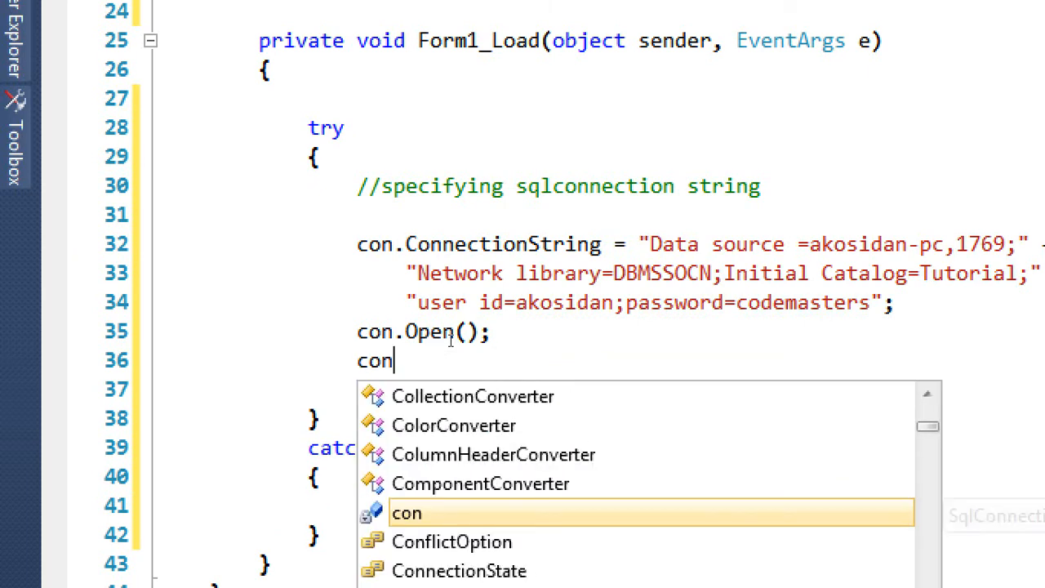
pyautogui.write('.Close (')
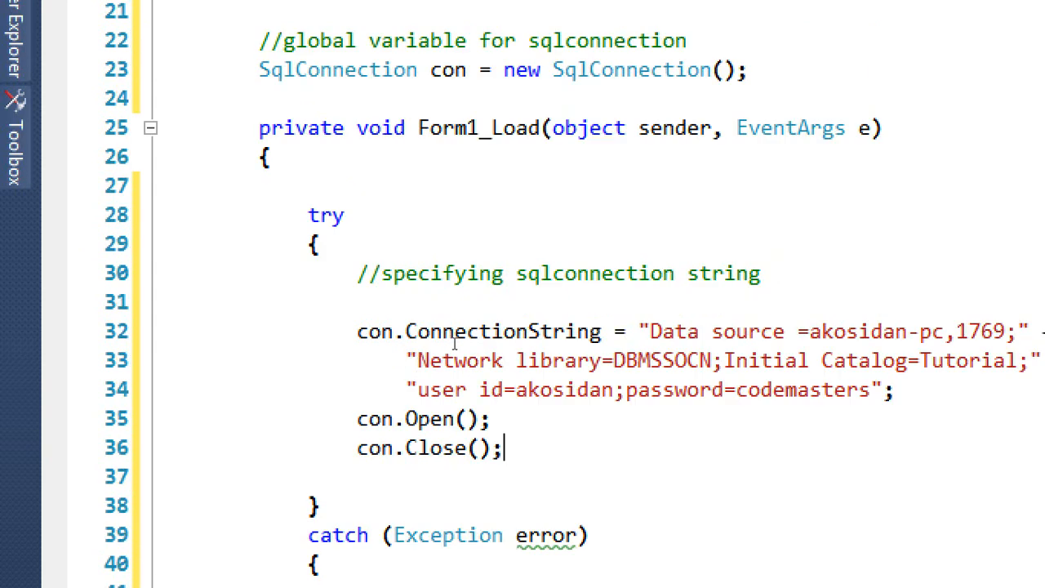
pyautogui.scroll(-3)
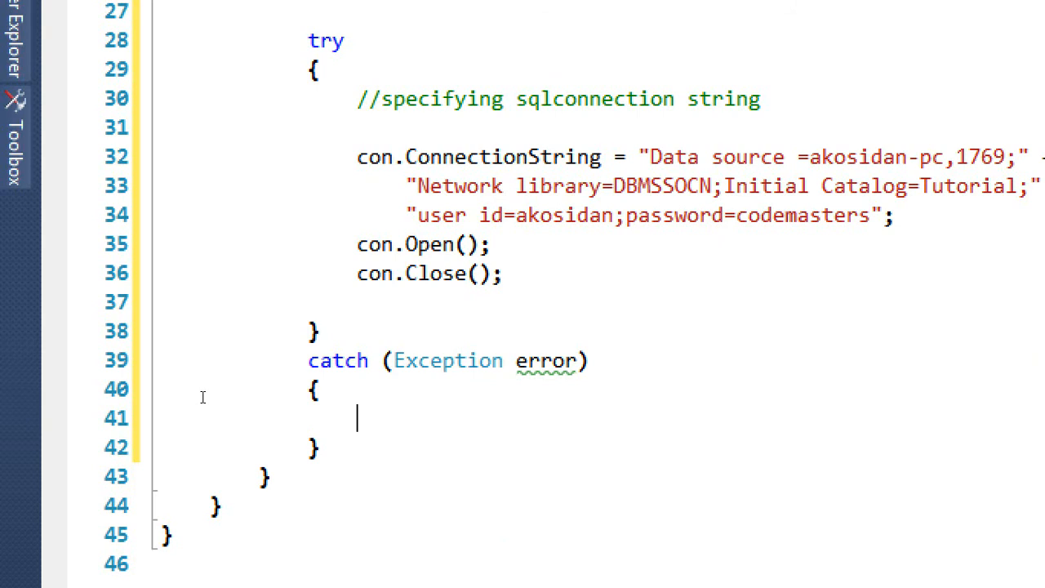
# Write MessageBox.Show(error.ToString()); in the catch block
pyautogui.write('mess')
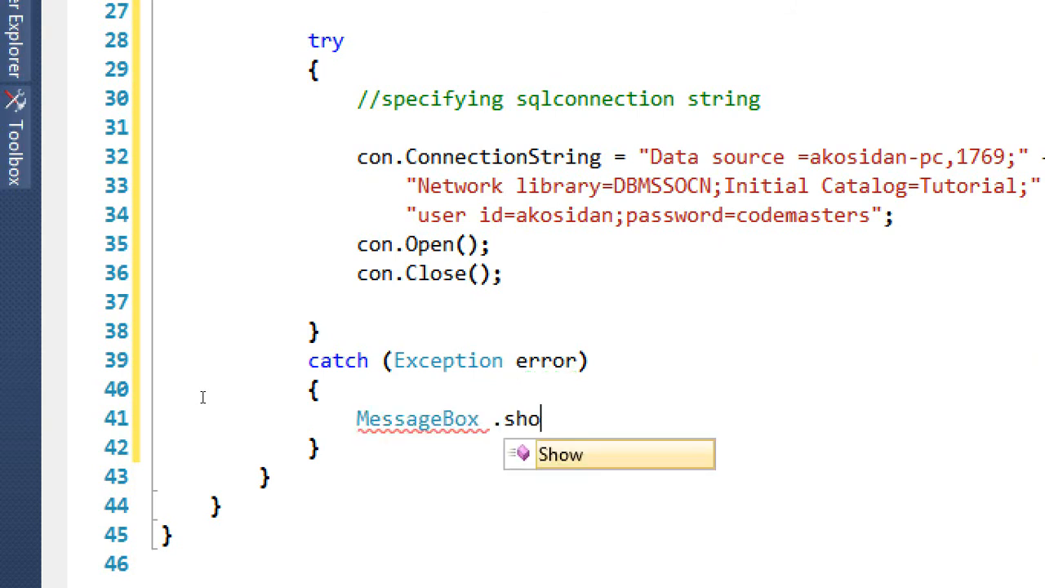
pyautogui.write('w (e')
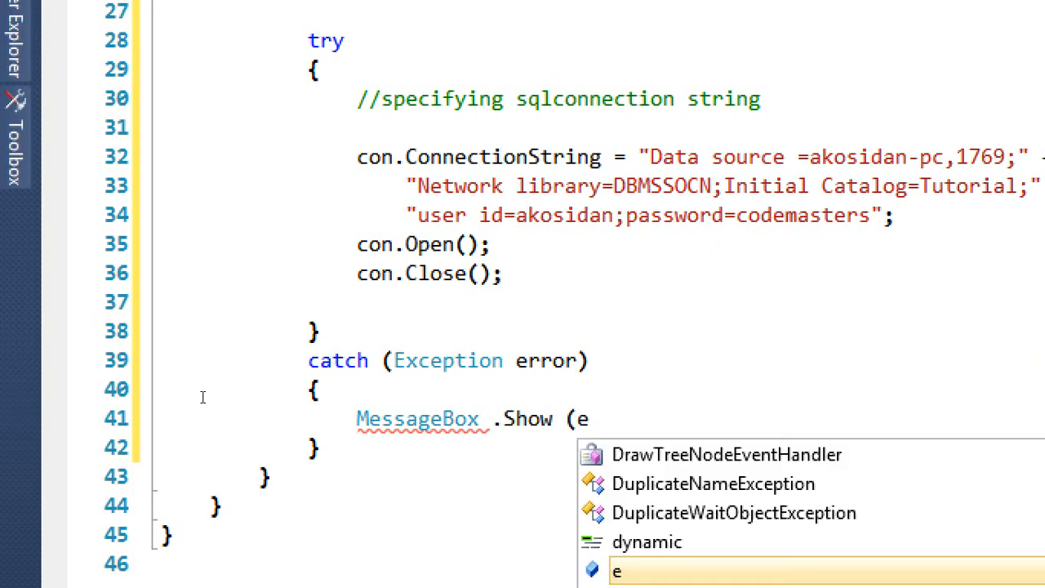
pyautogui.write('rror')
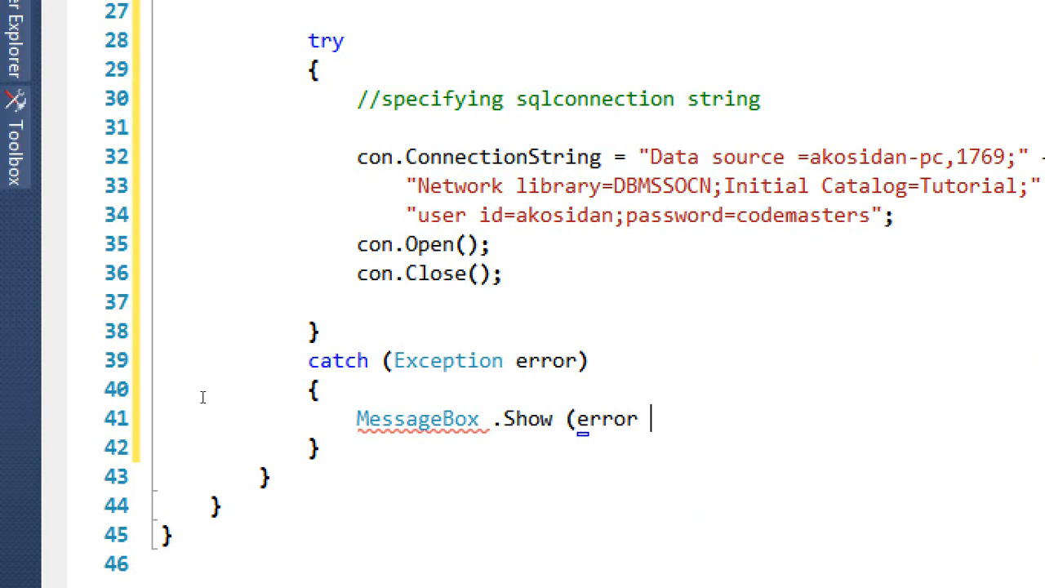
pyautogui.write('.ToString ())')
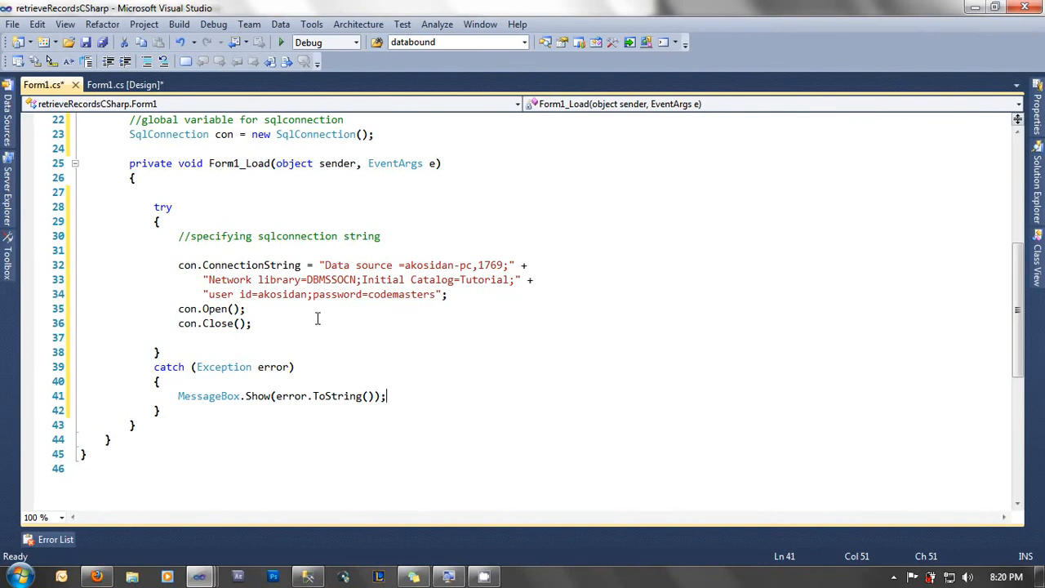
pyautogui.moveTo(280, 41)
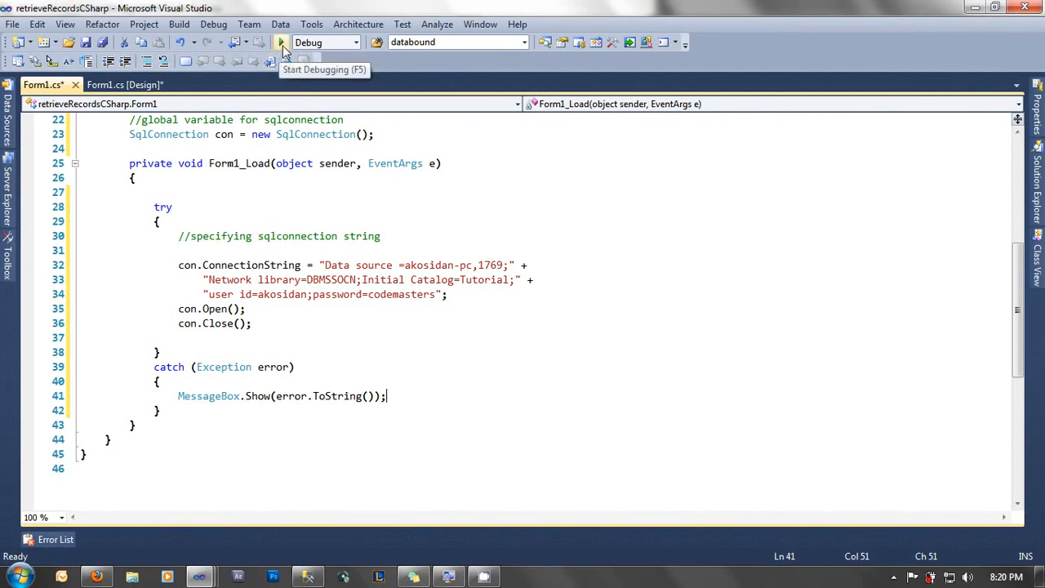
pyautogui.click(281, 42)
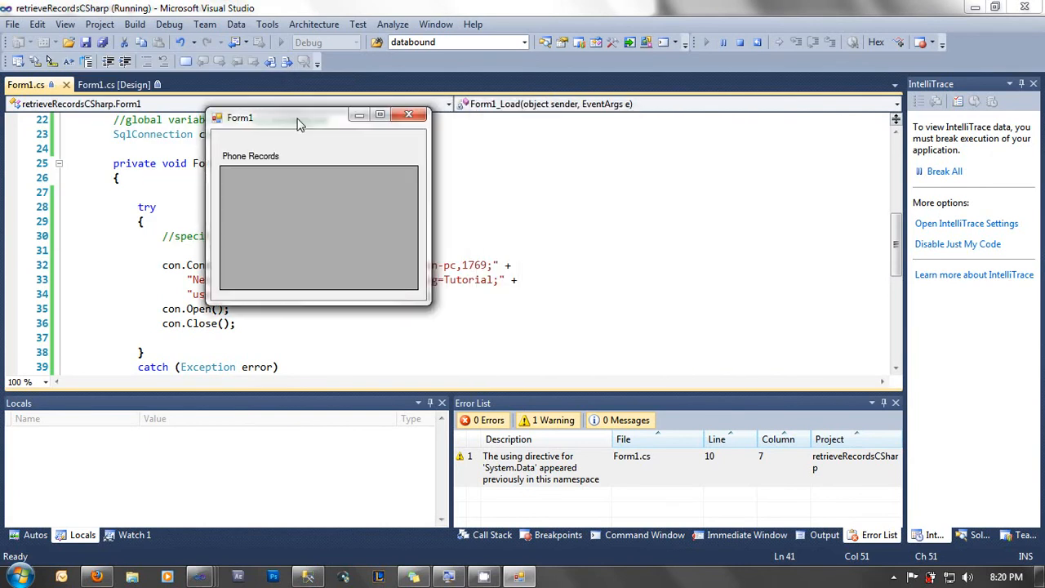
pyautogui.moveTo(298, 121); pyautogui.dragTo(271, 110)
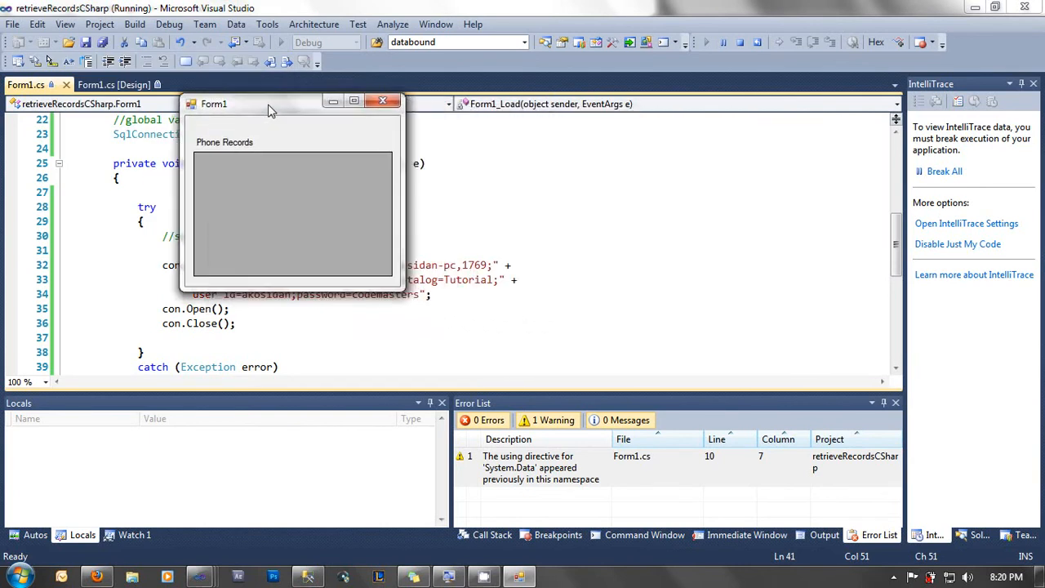
pyautogui.moveTo(269, 104); pyautogui.dragTo(216, 90)
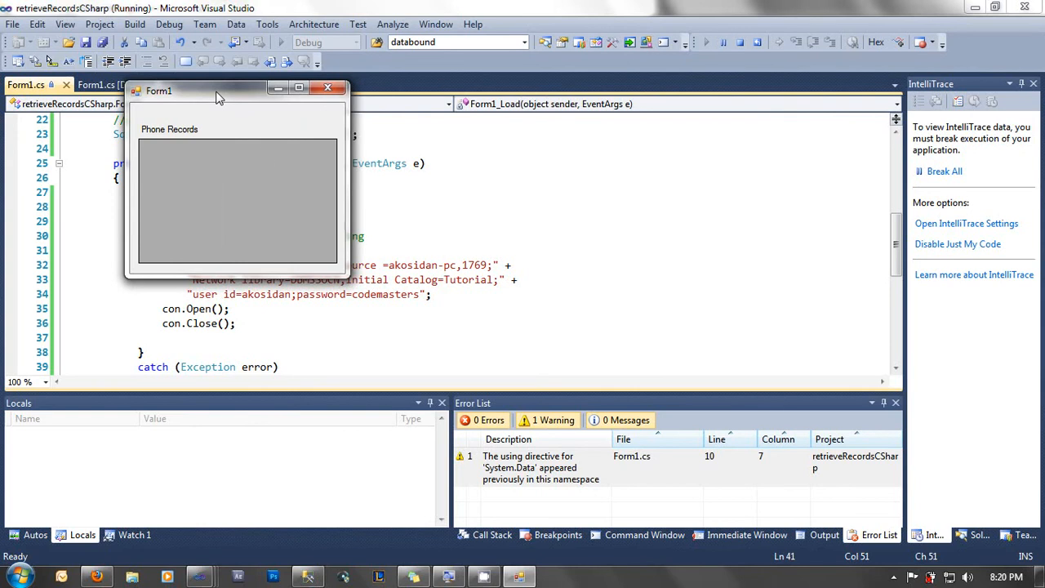
pyautogui.moveTo(280, 98)
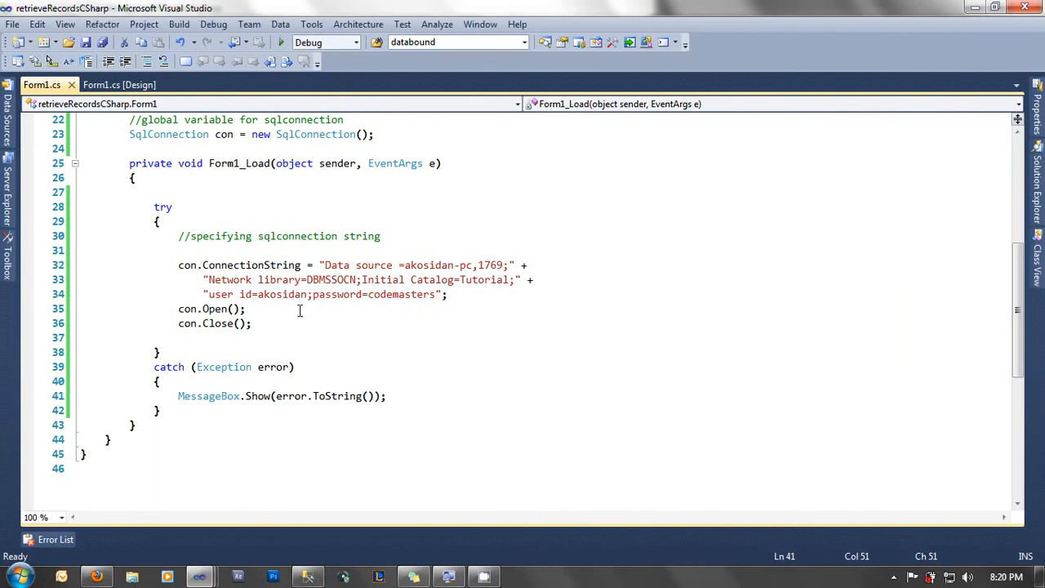
pyautogui.click(253, 323)
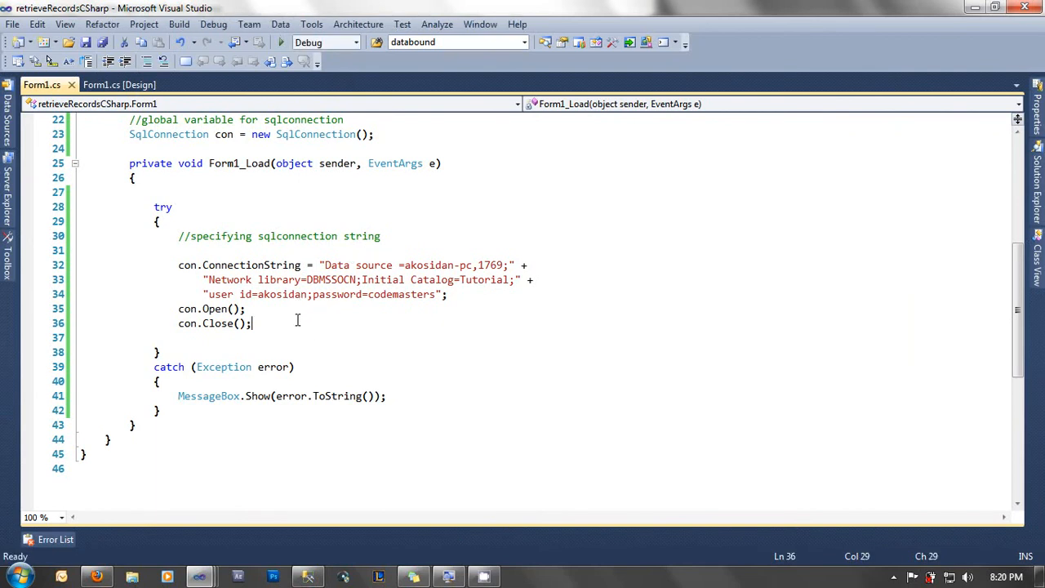
pyautogui.moveTo(297, 306)
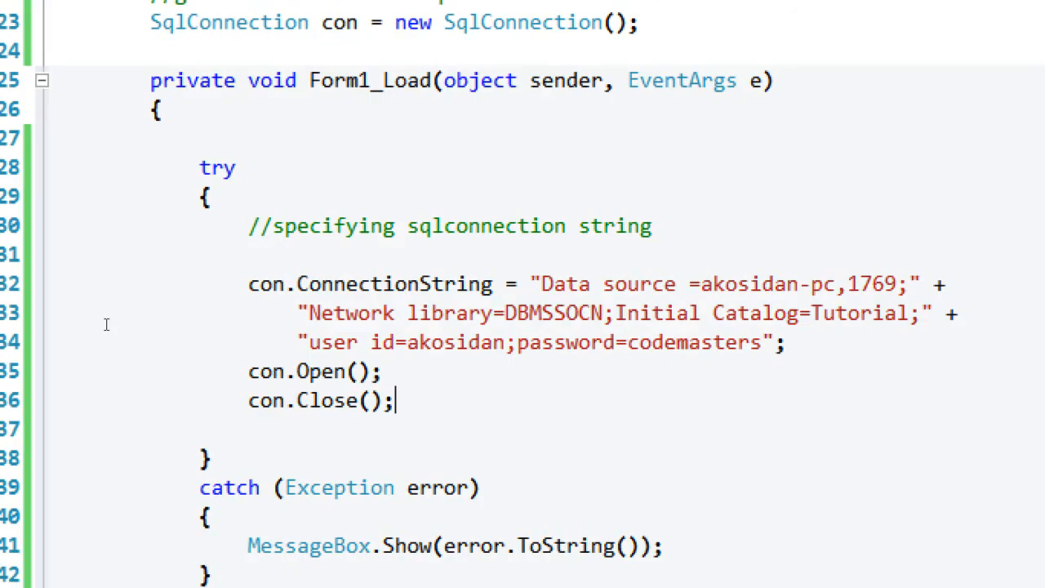
# Delete the con.Open(); and con.Close(); lines, leaving blank lines in the try block
pyautogui.press('enter')
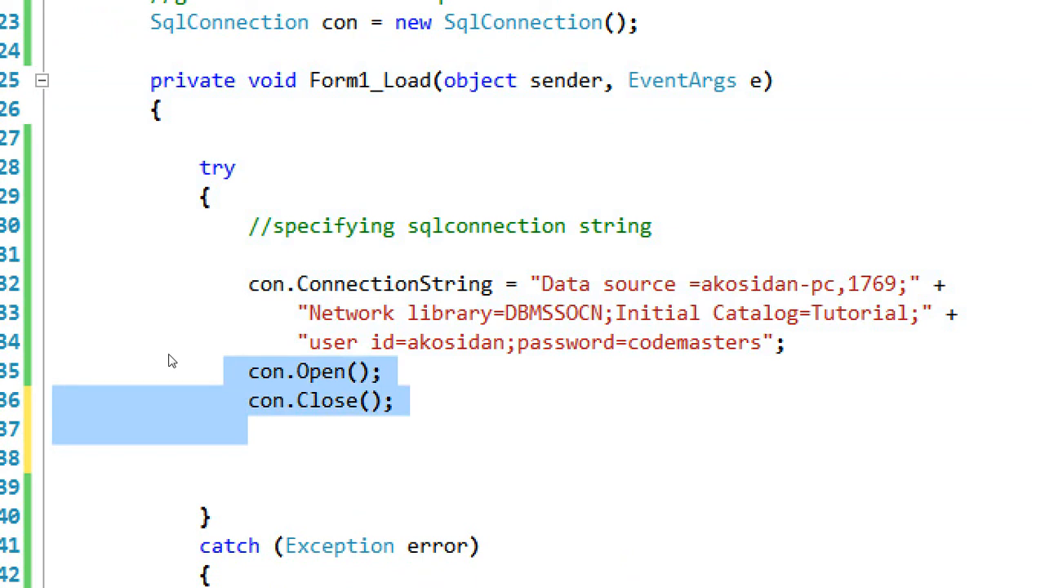
pyautogui.press('Delete')
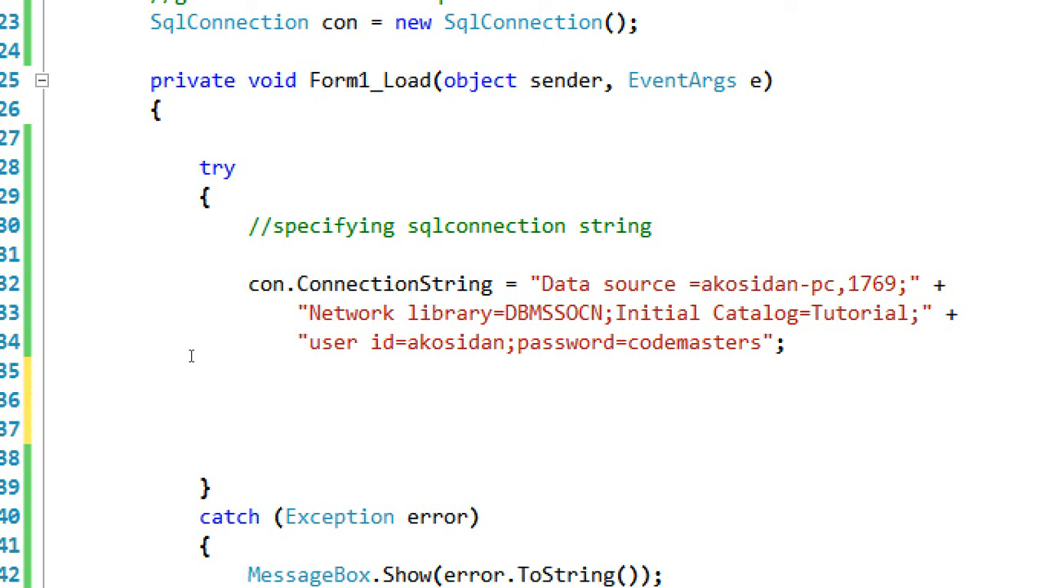
# Declare DataTable dt = new DataTable(); in the try block
pyautogui.write('DataTable')
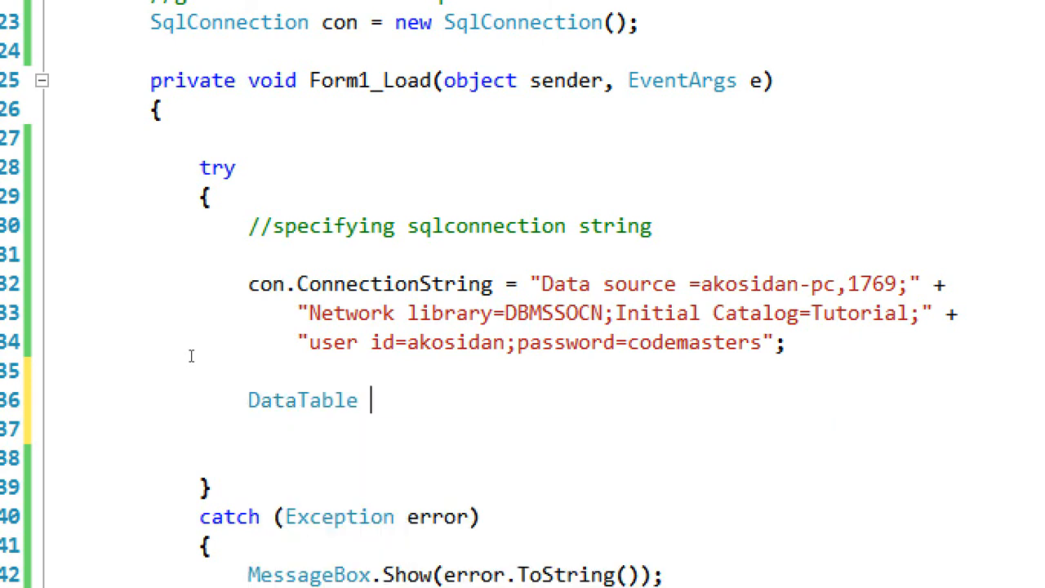
pyautogui.write('dt =')
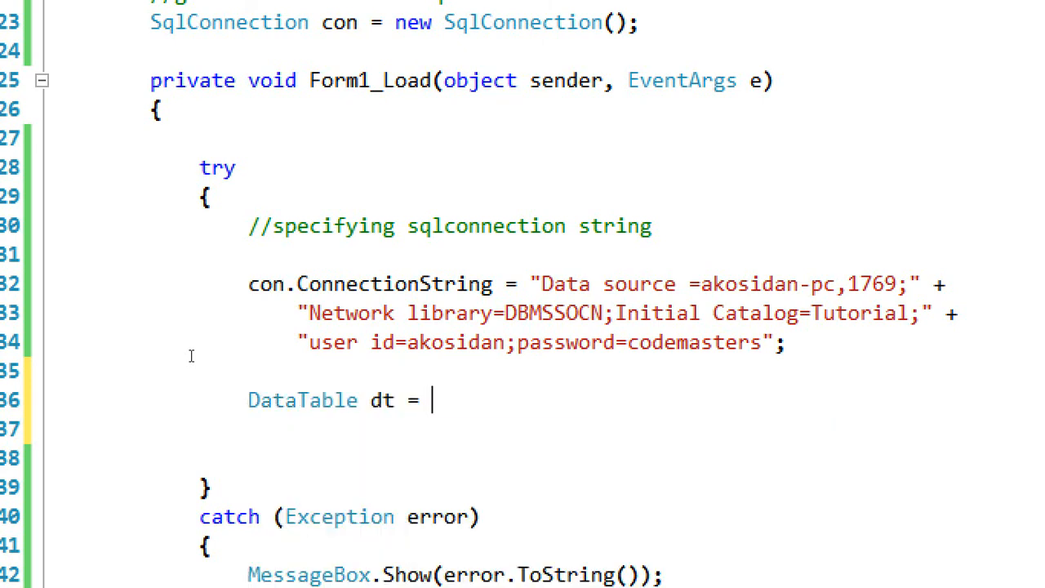
pyautogui.write('new DataTable')
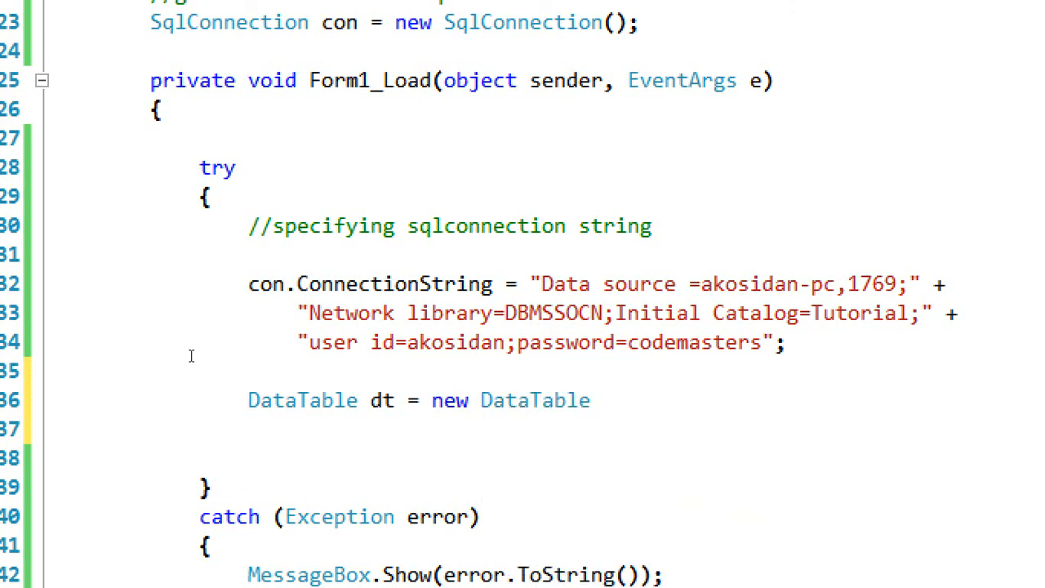
pyautogui.write('();')
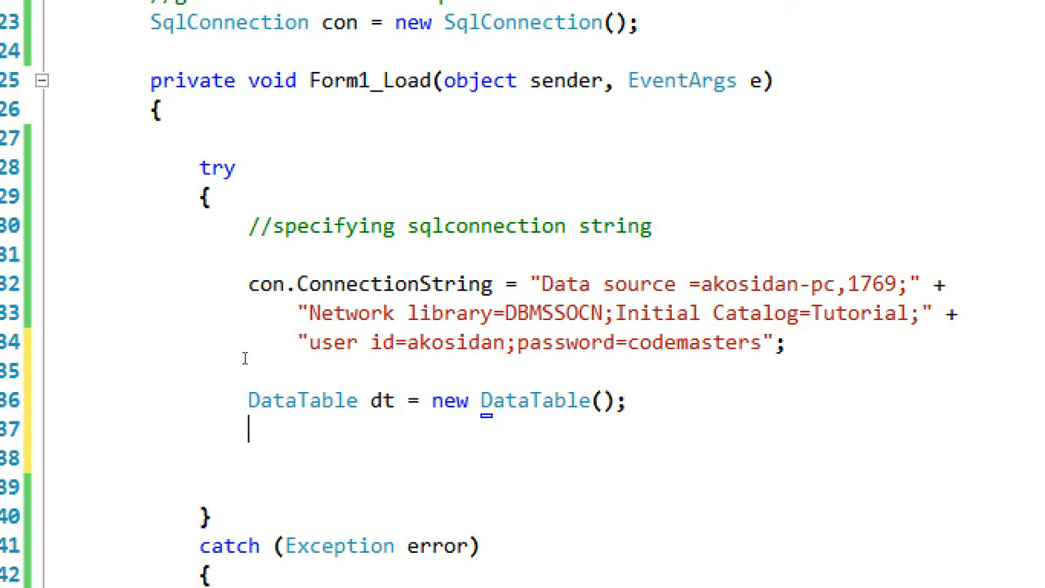
# Start the SqlDataAdapter da = new SqlDataAdapter("select * from declaration
pyautogui.scroll(-3)
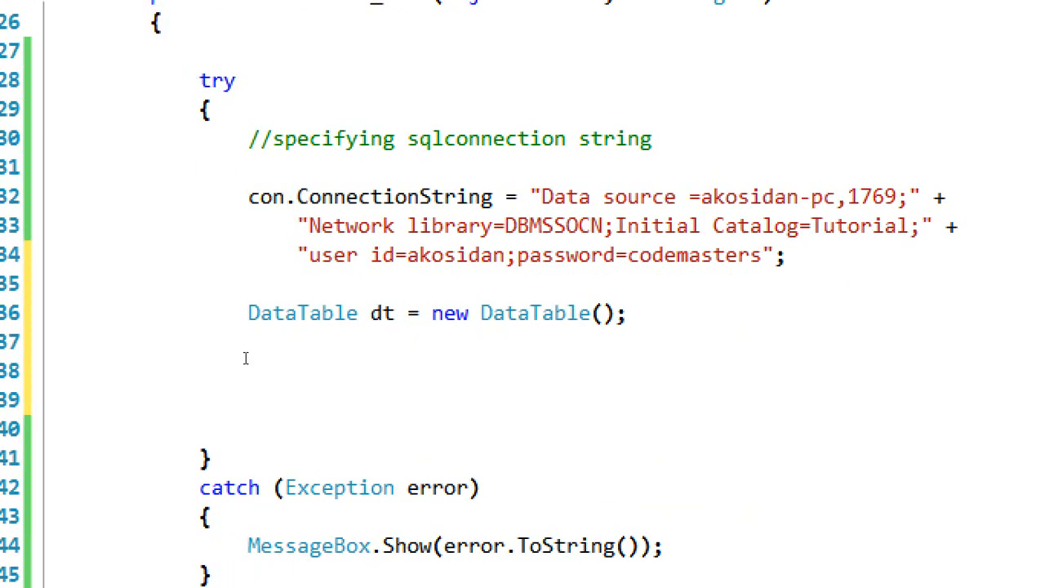
pyautogui.write('sql')
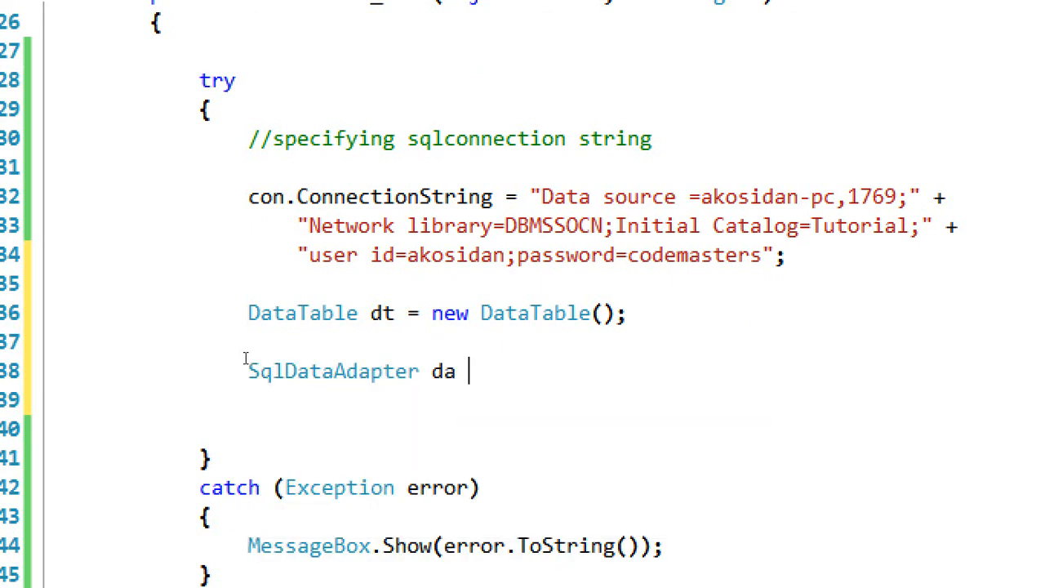
pyautogui.write('= new SqlDataAdapter')
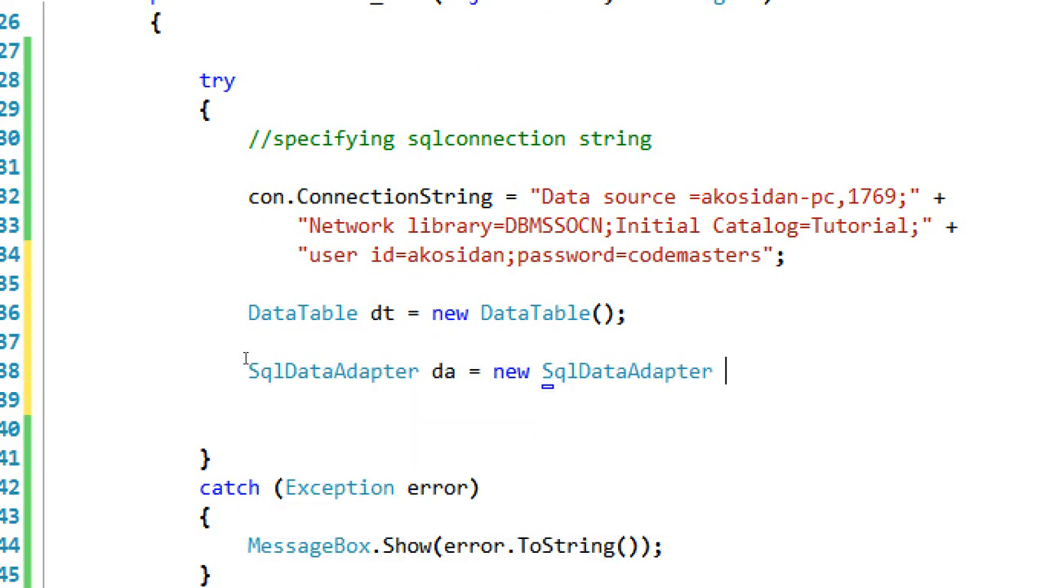
pyautogui.write('("')
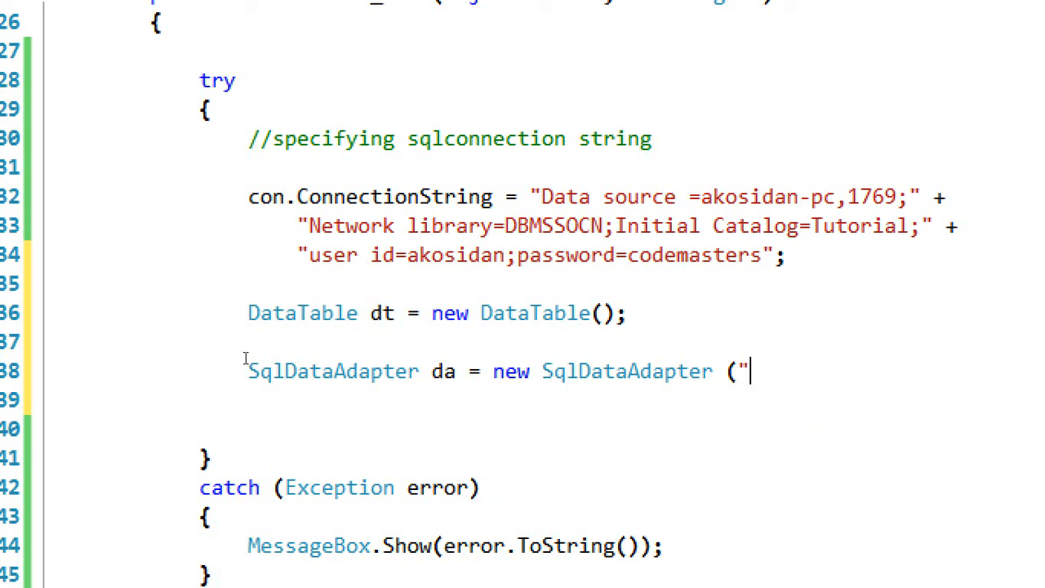
pyautogui.write('select')
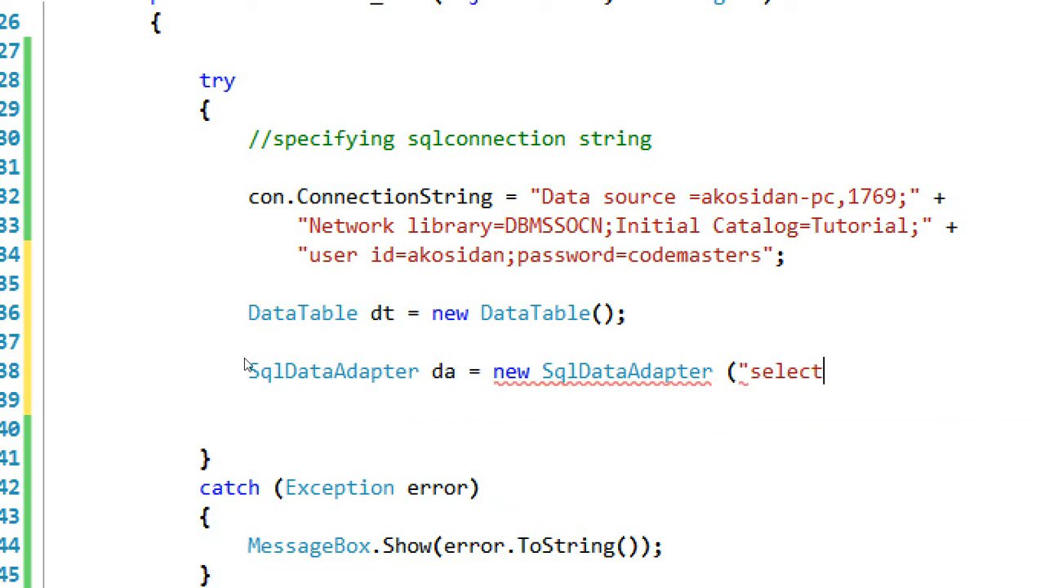
pyautogui.write('* from')
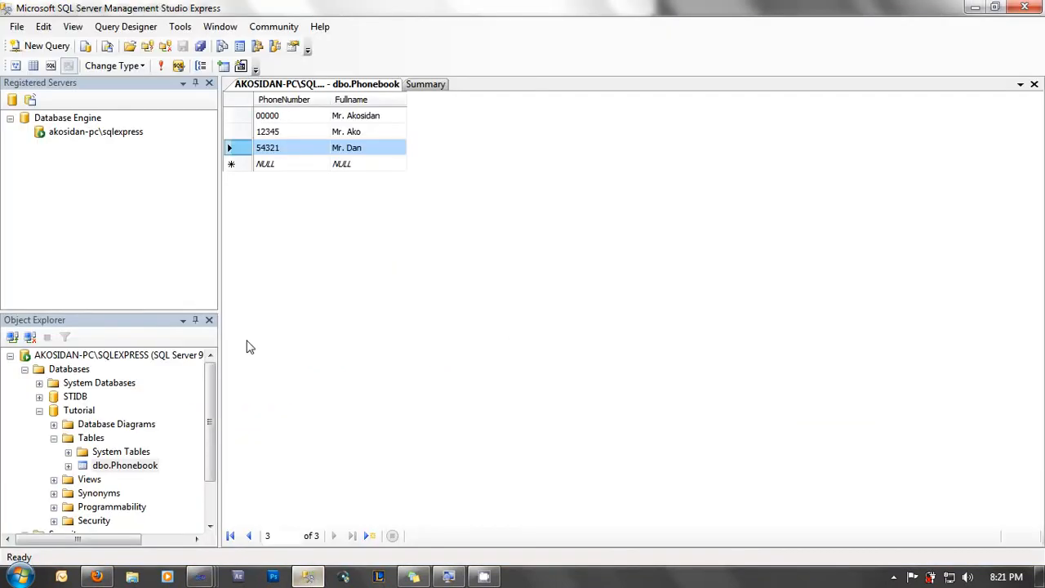
pyautogui.moveTo(417, 511)
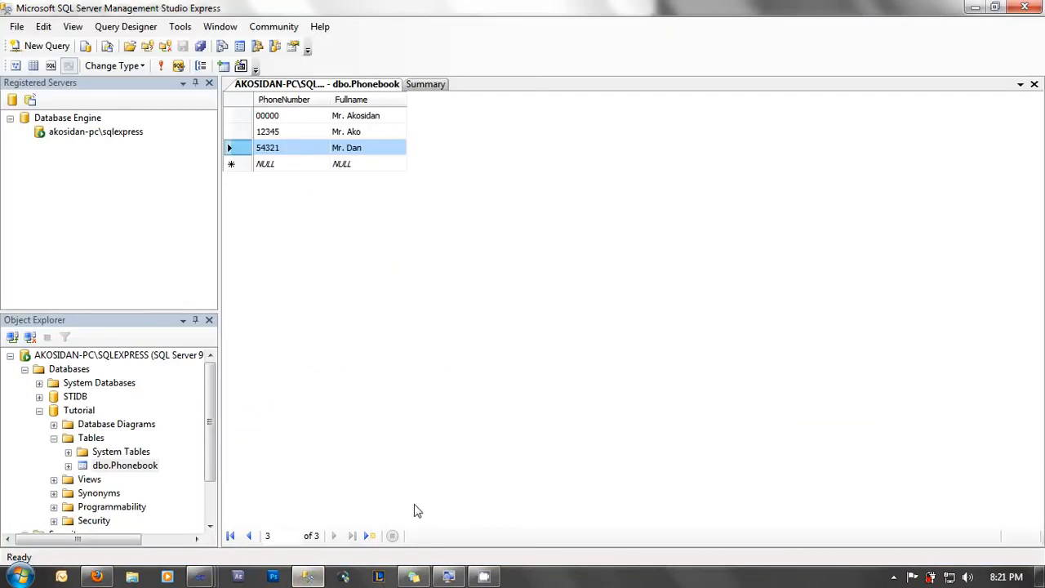
pyautogui.moveTo(200, 576)
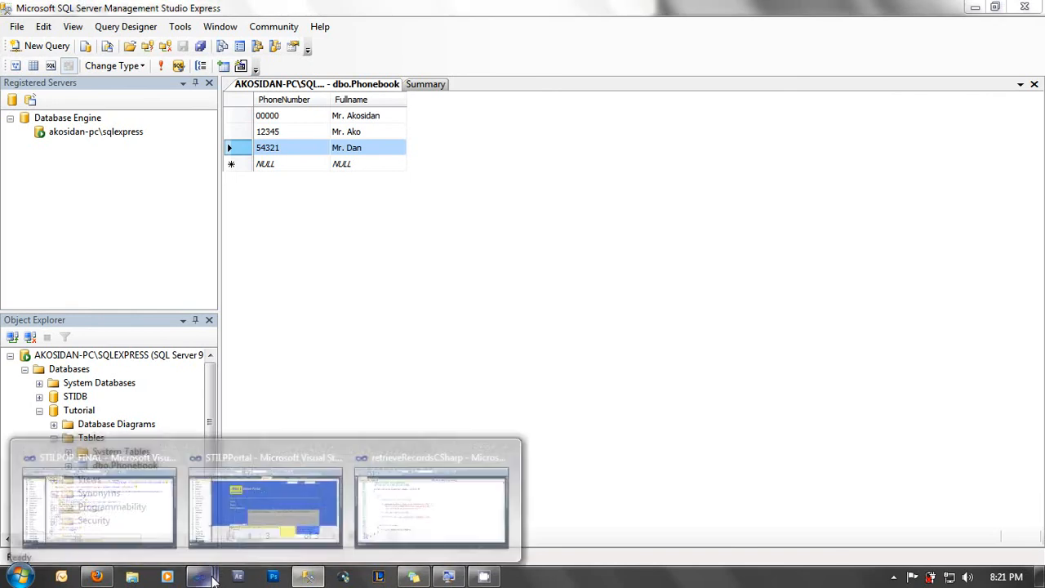
# Return from the SSMS Phonebook table to the retrieveRecordsCSharp Visual Studio window
pyautogui.click(431, 506)
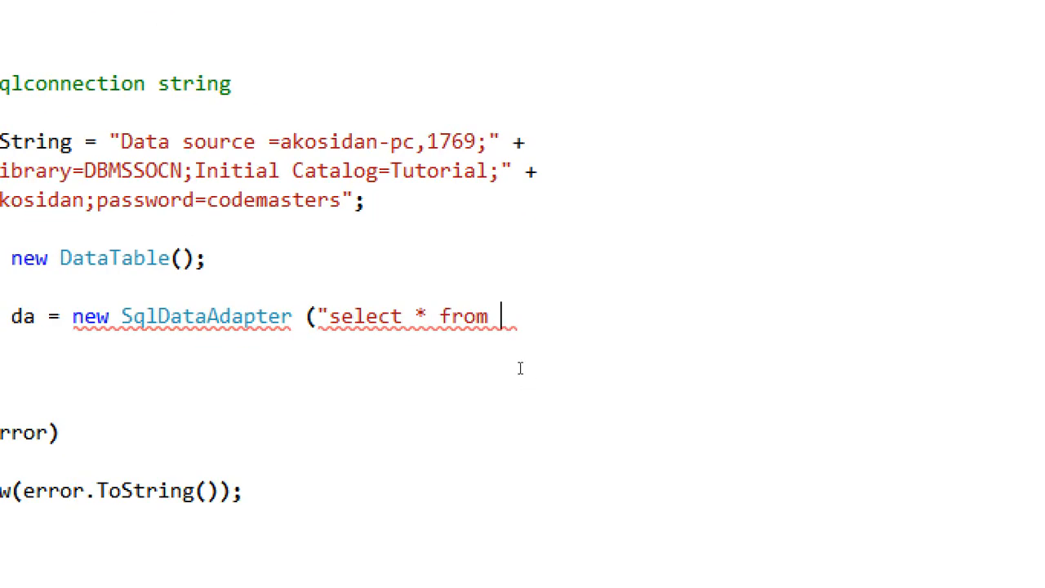
# Complete the adapter as ("select * from phonebook", con); then remove the asterisk
pyautogui.write('phon')
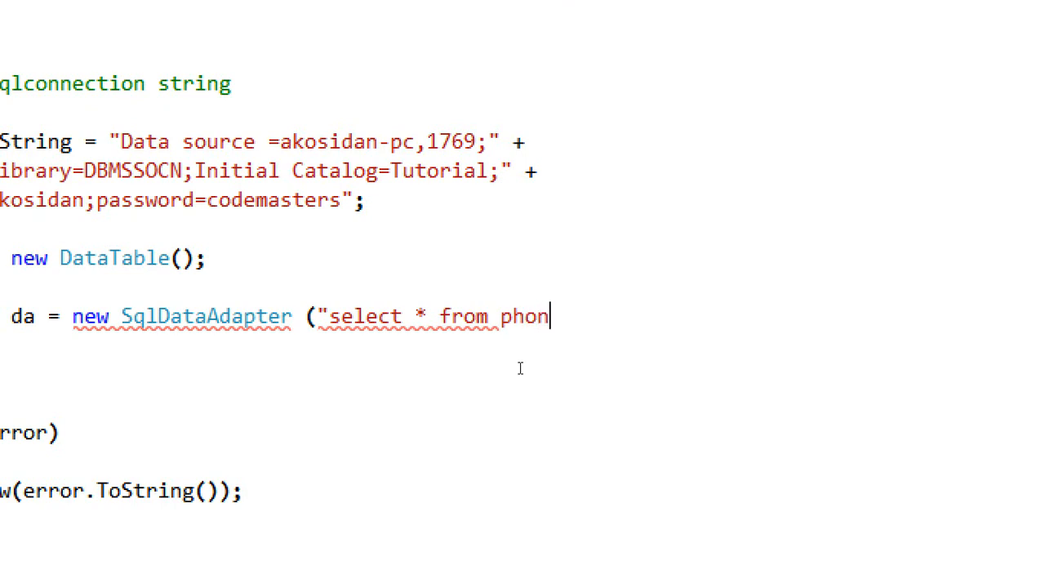
pyautogui.write('ebook')
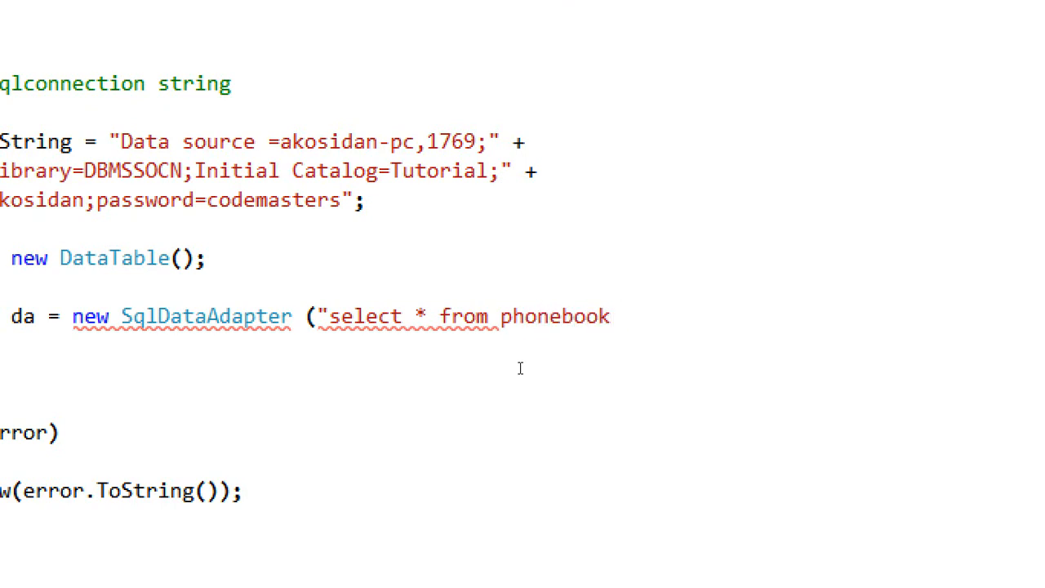
pyautogui.write('",')
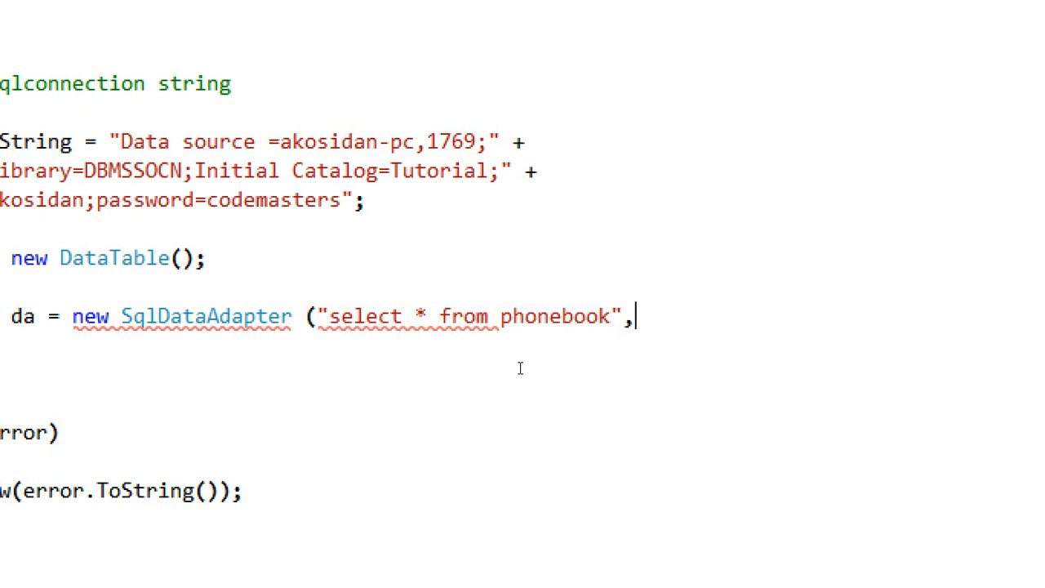
pyautogui.write('con);')
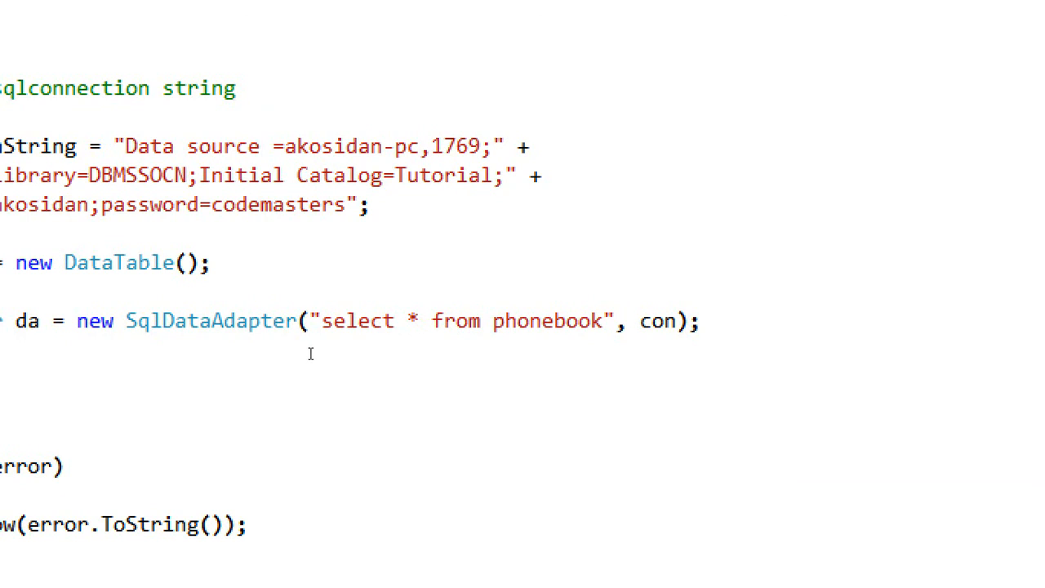
pyautogui.moveTo(414, 353)
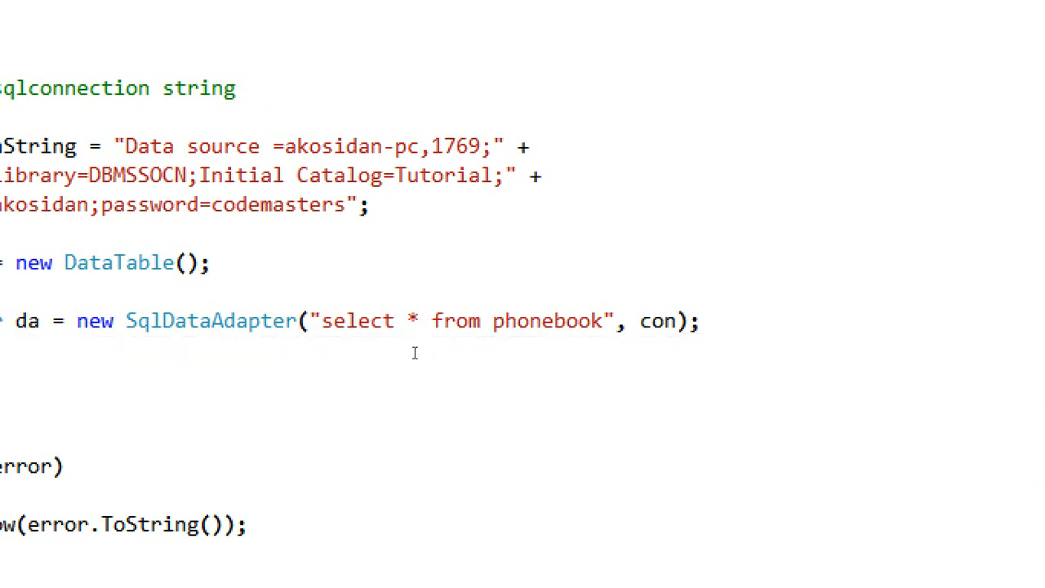
pyautogui.moveTo(308, 320); pyautogui.dragTo(635, 320)
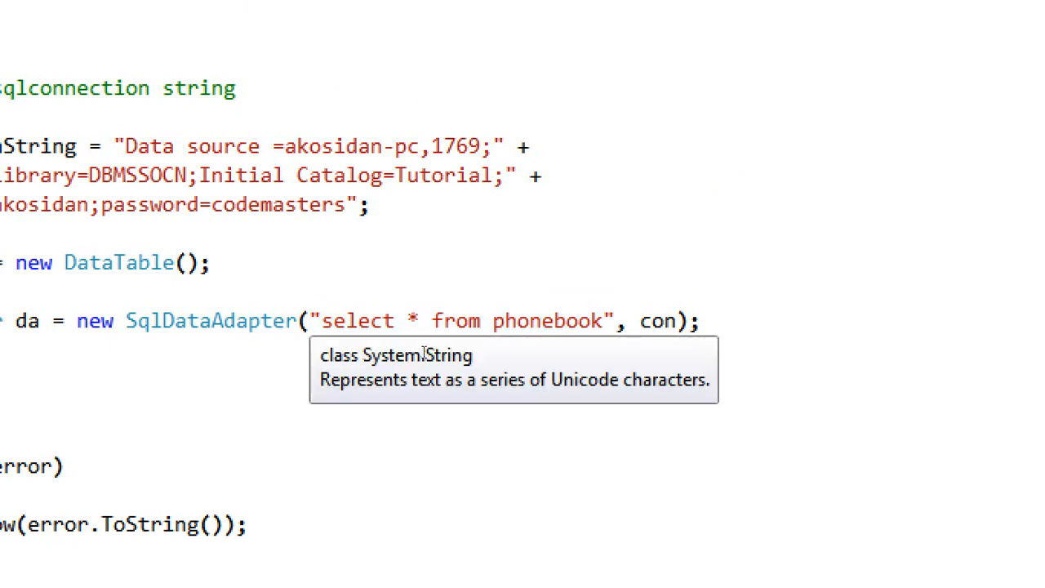
pyautogui.moveTo(544, 356)
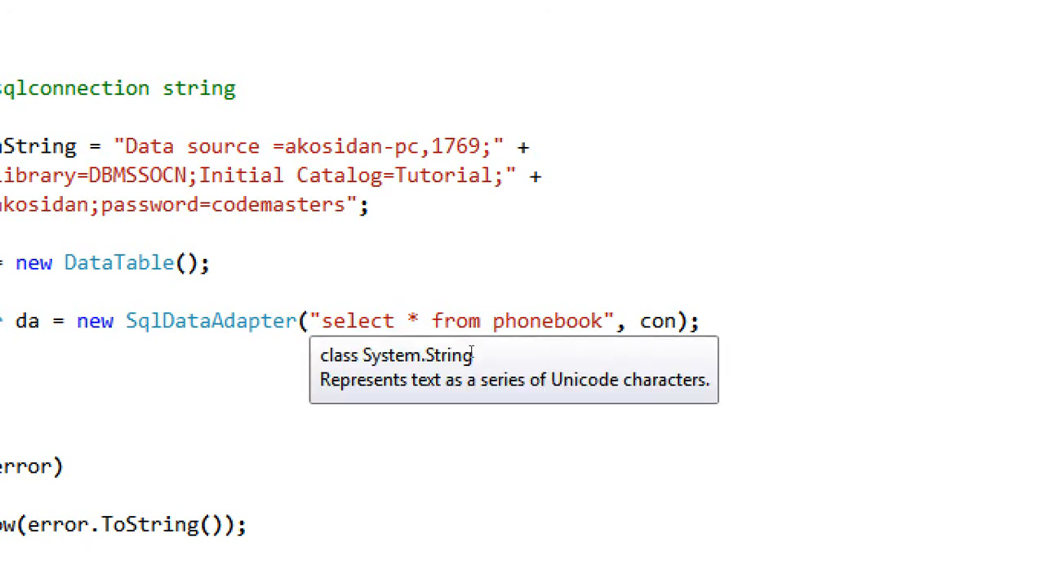
pyautogui.moveTo(488, 352)
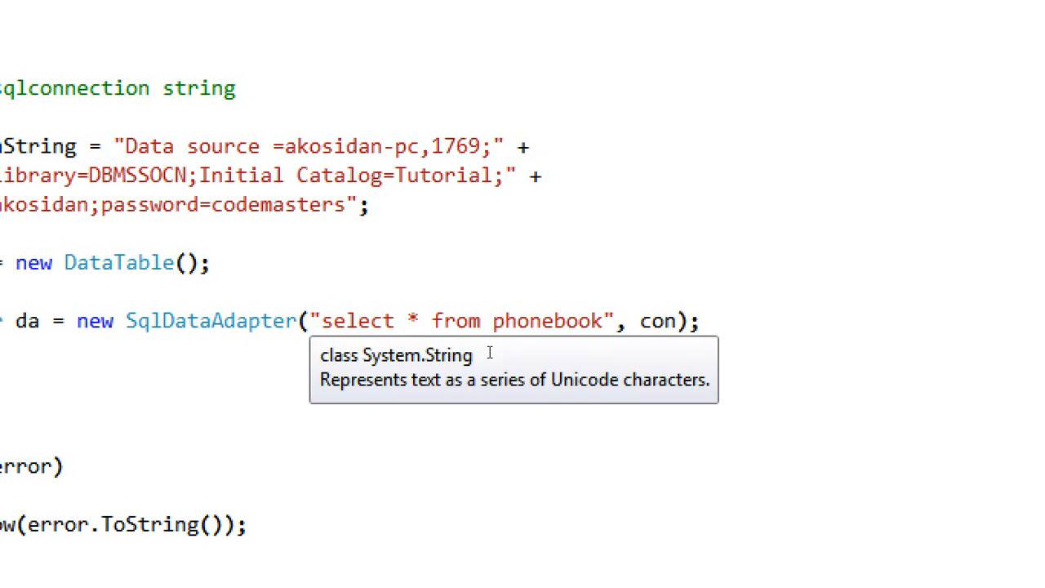
pyautogui.click(418, 321)
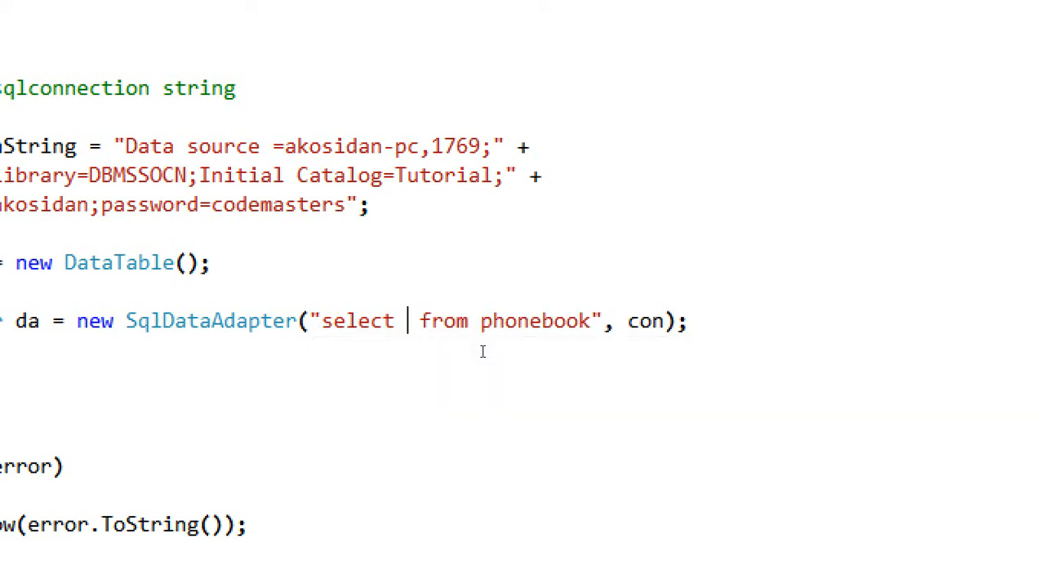
# Try fullname in the query, then erase it and restore the asterisk
pyautogui.write('f')
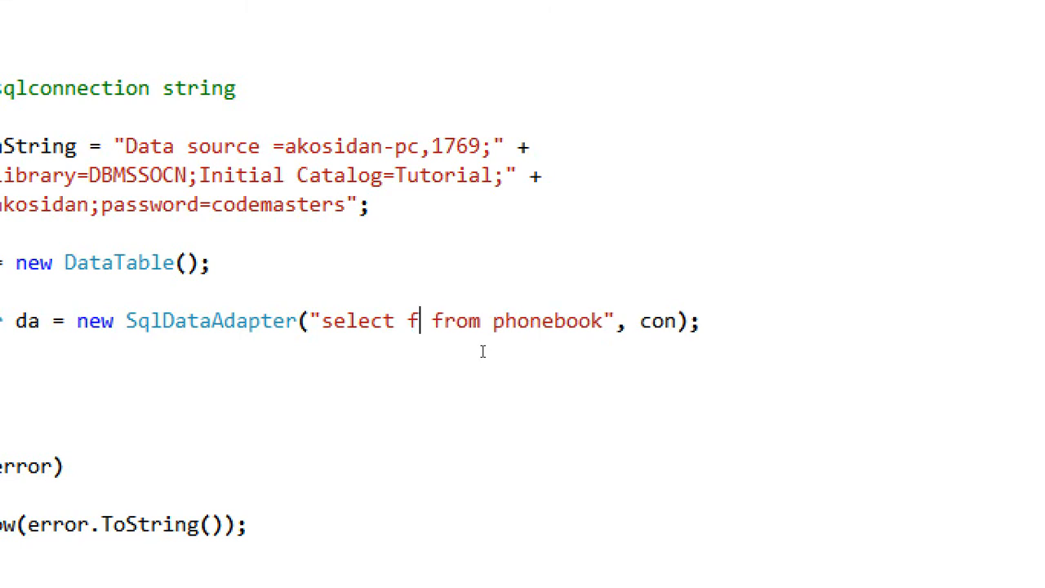
pyautogui.write('ullname')
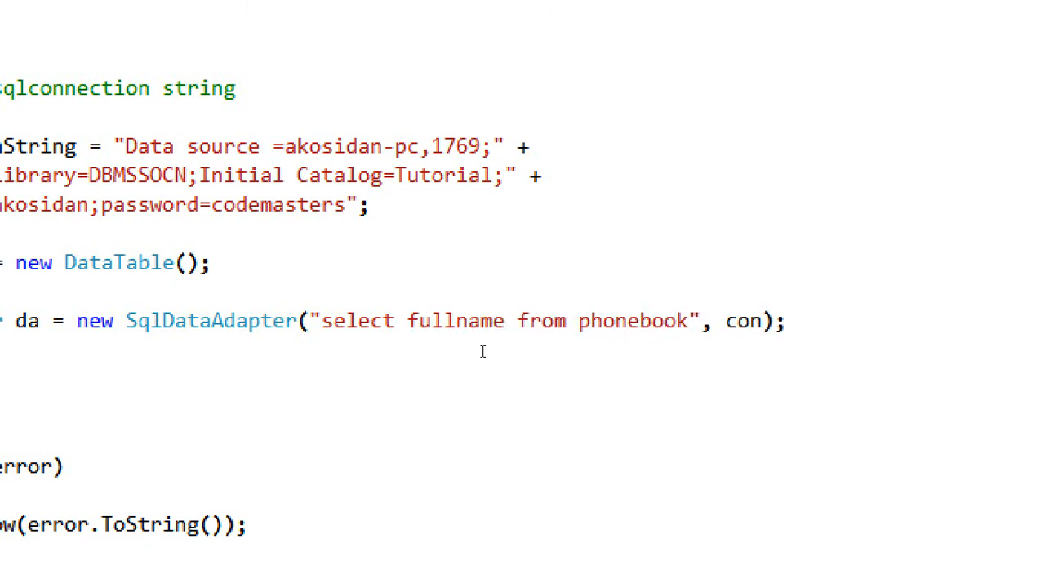
pyautogui.press('Backspace')
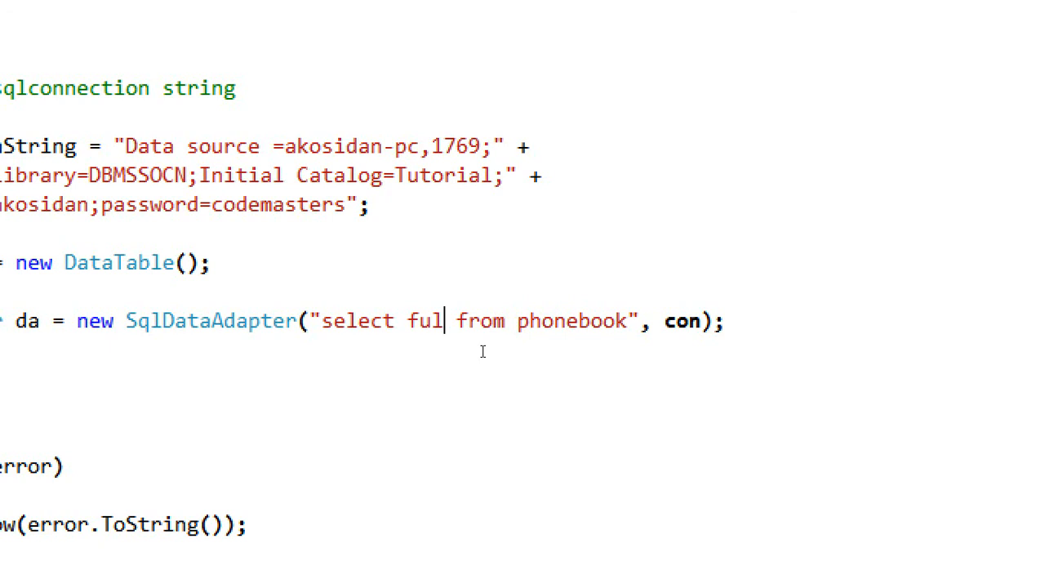
pyautogui.press('Backspace')
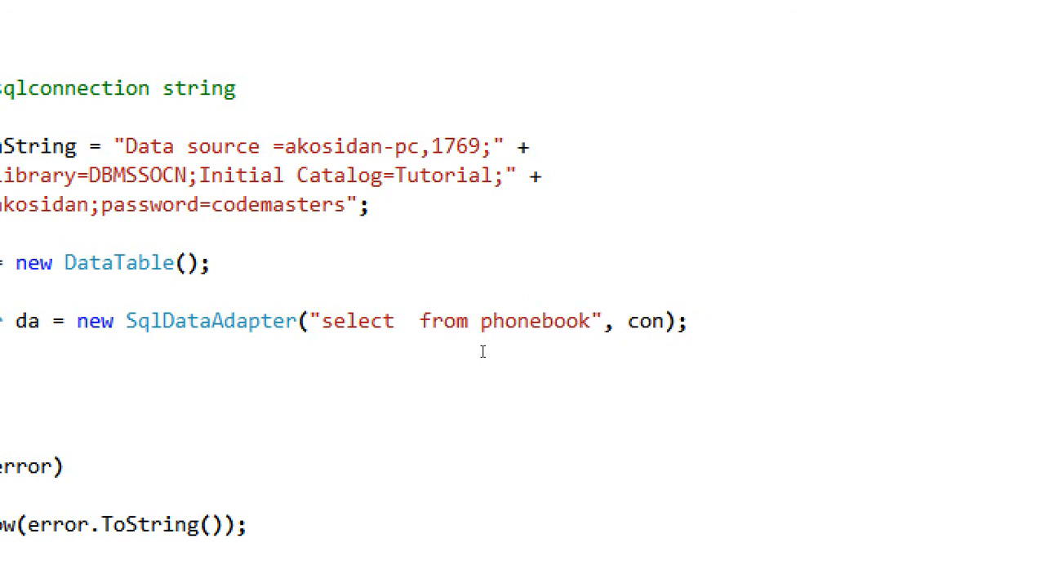
pyautogui.write('*')
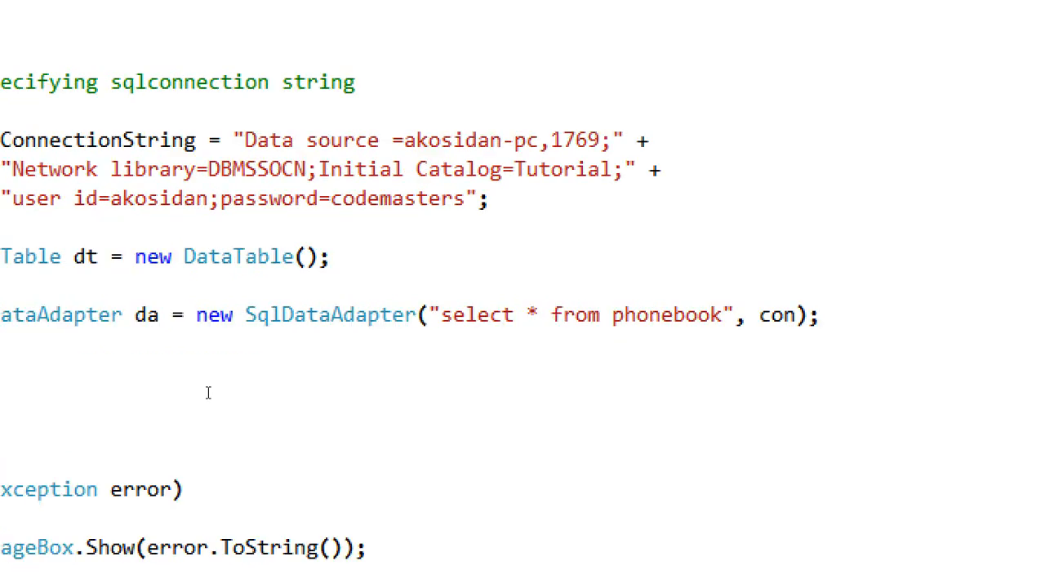
# Add da.Fill(dt); below the SqlDataAdapter line
pyautogui.write('da')
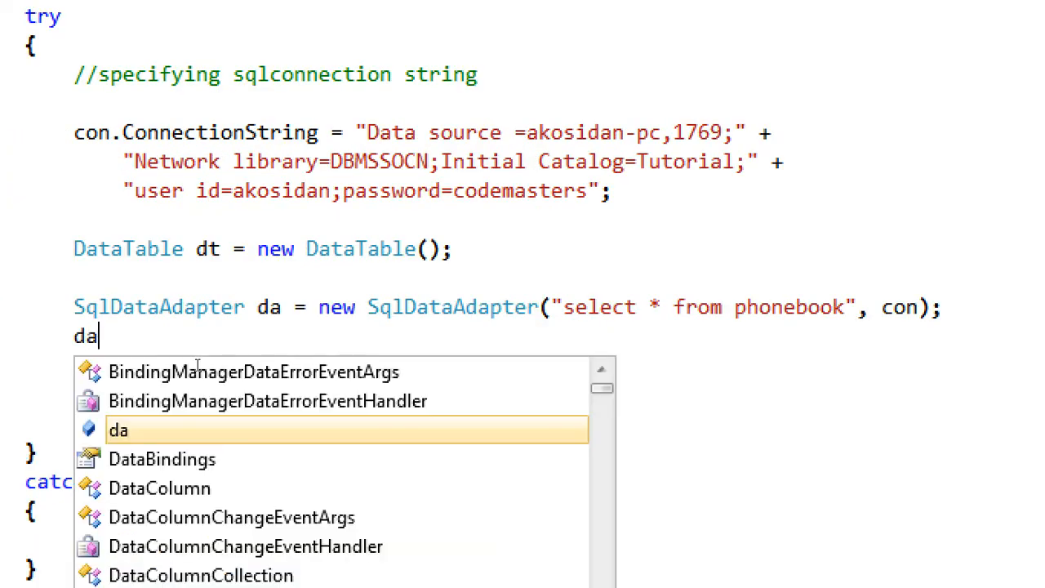
pyautogui.write('.')
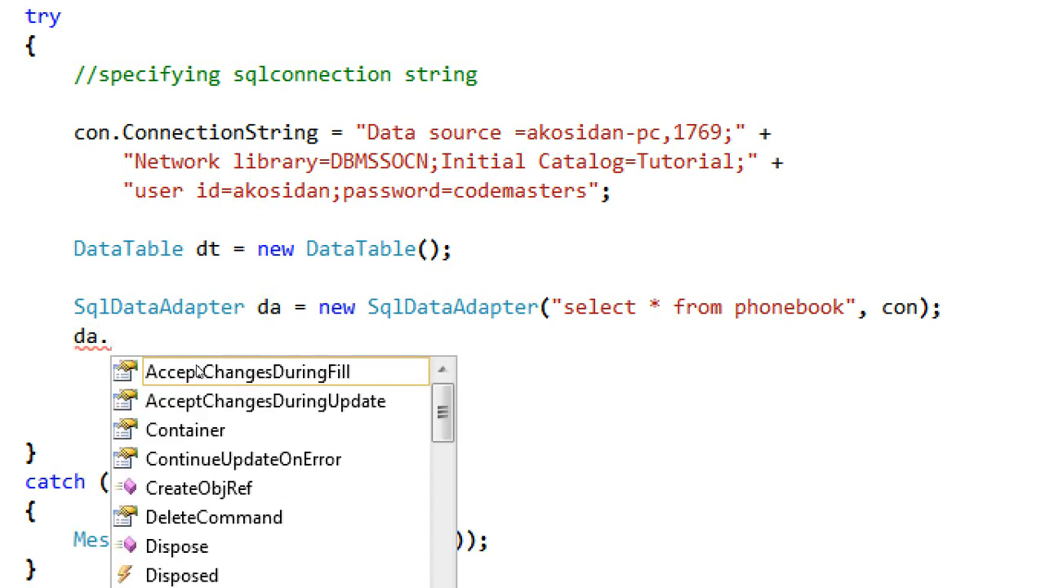
pyautogui.write('Fill')
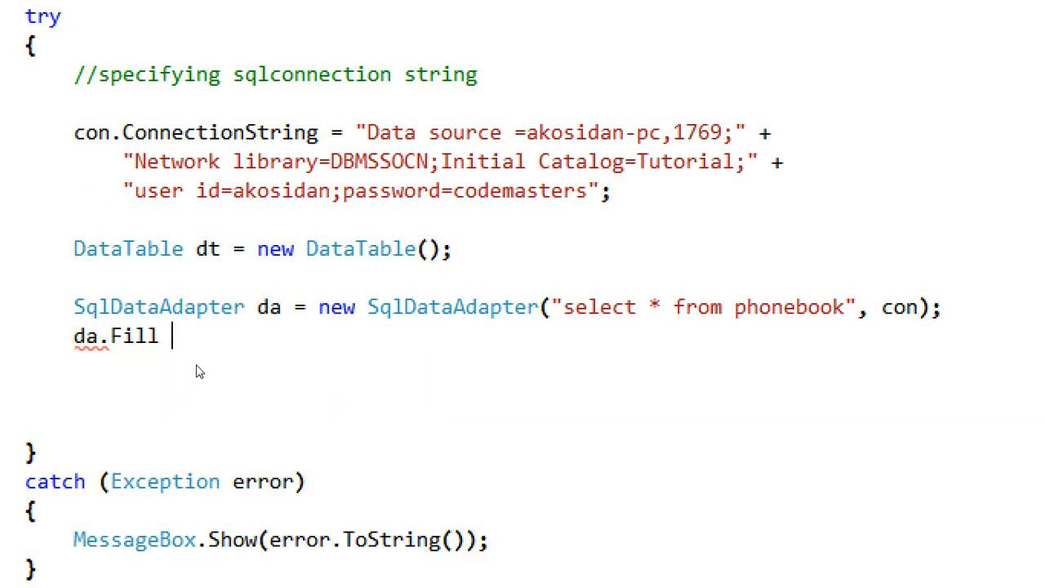
pyautogui.write('(dt);')
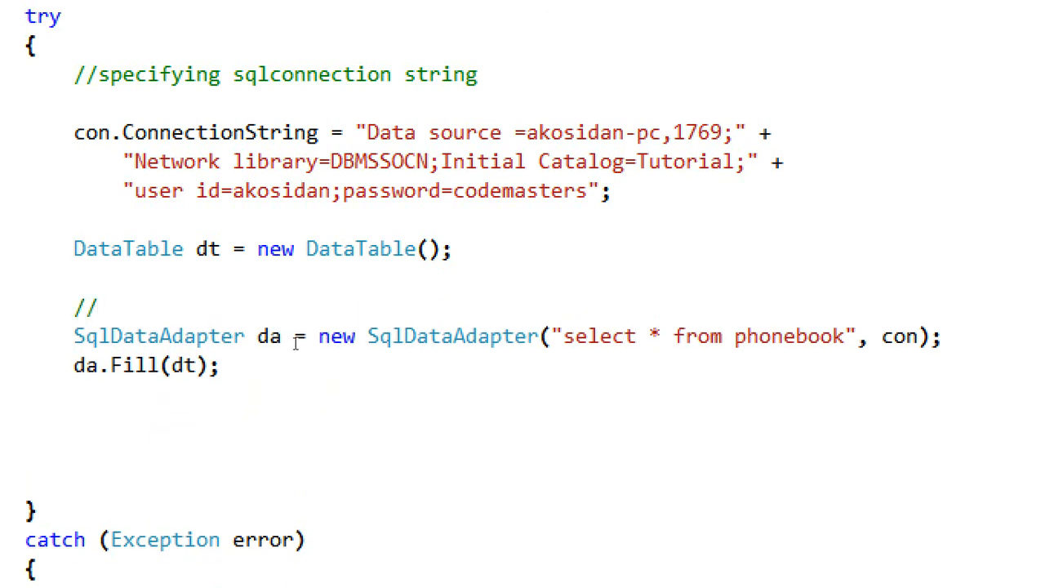
# Type the comment text "load all records from phonebook table" above the adapter line
pyautogui.click(96, 307)
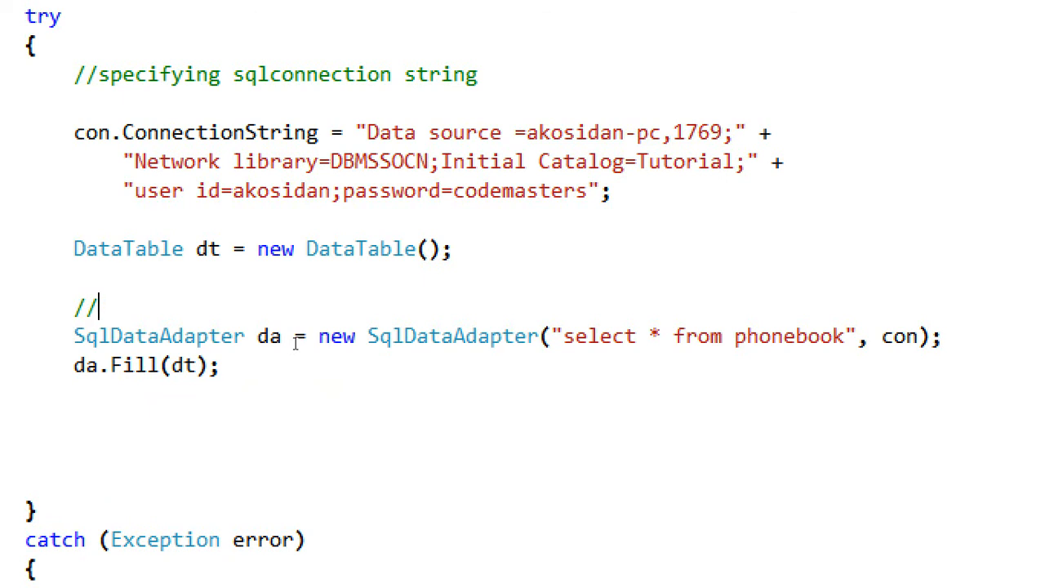
pyautogui.write('load rec')
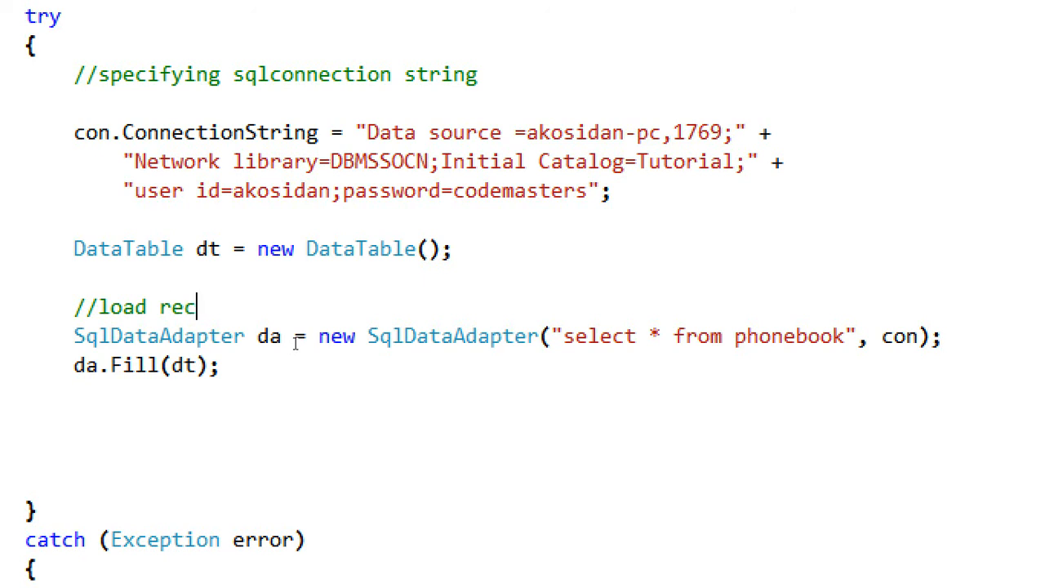
pyautogui.write('or')
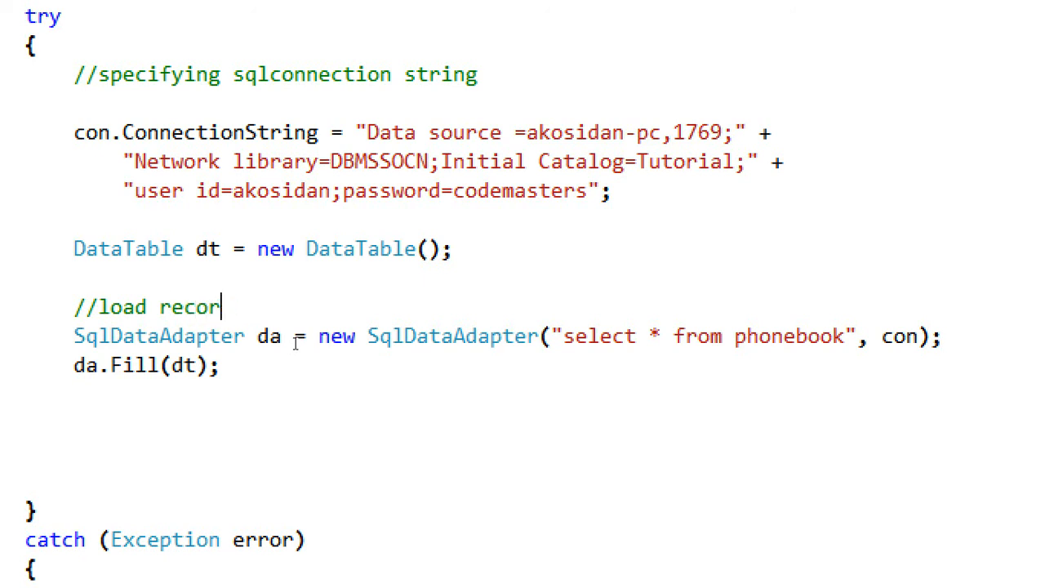
pyautogui.write('all')
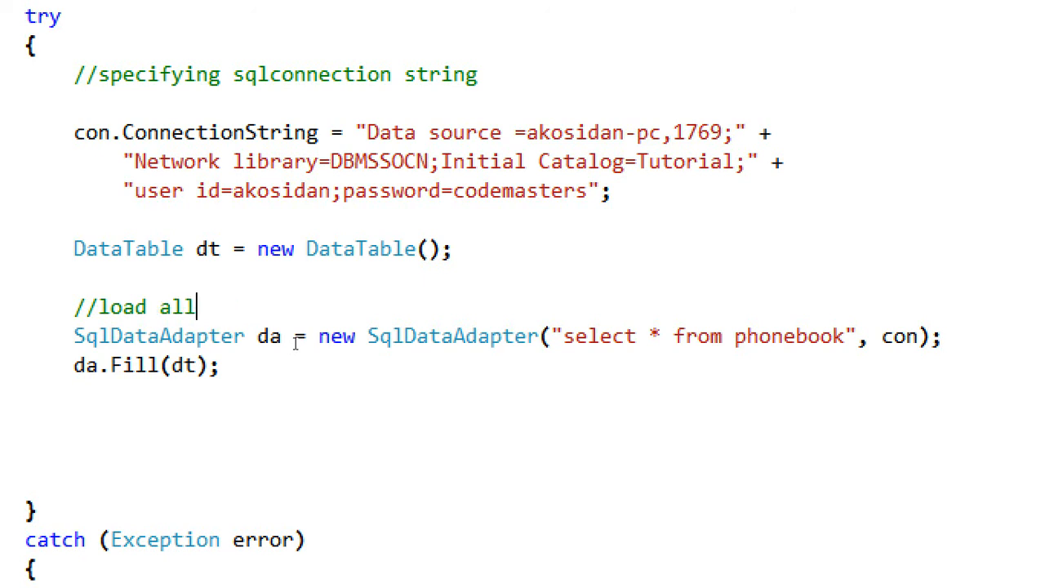
pyautogui.write('records fr')
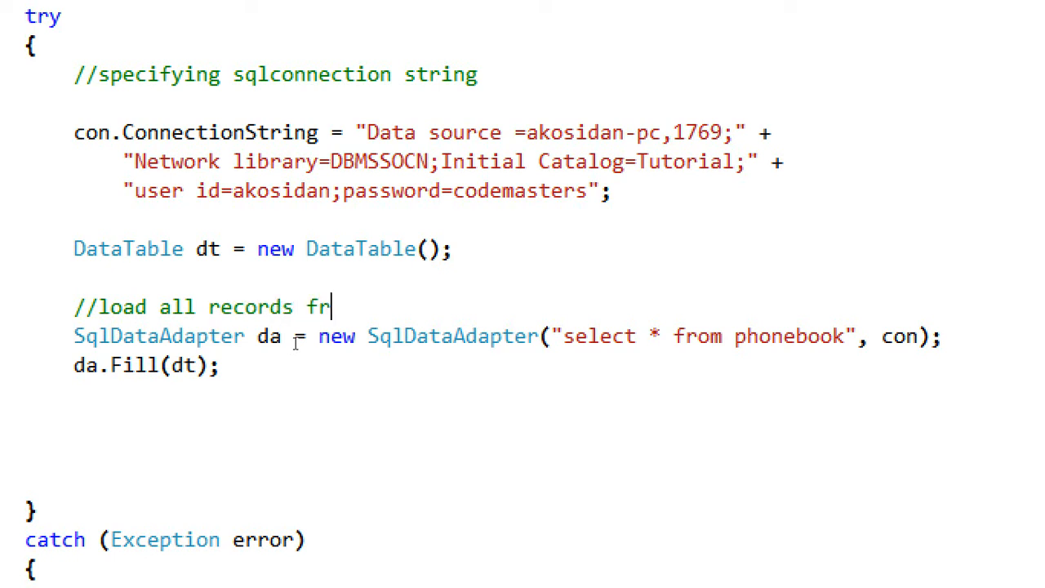
pyautogui.write('om phoneb')
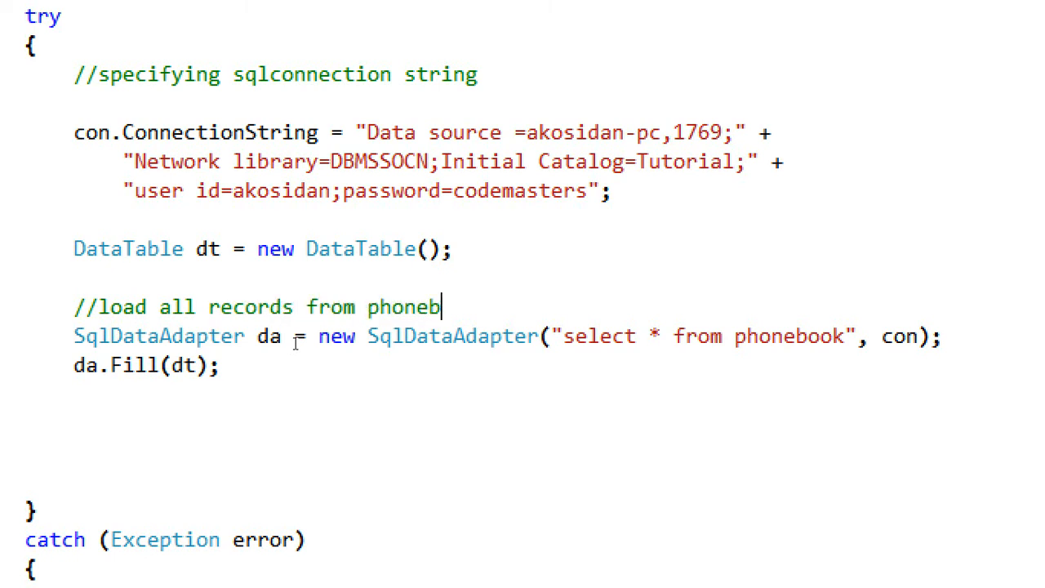
pyautogui.write('ook')
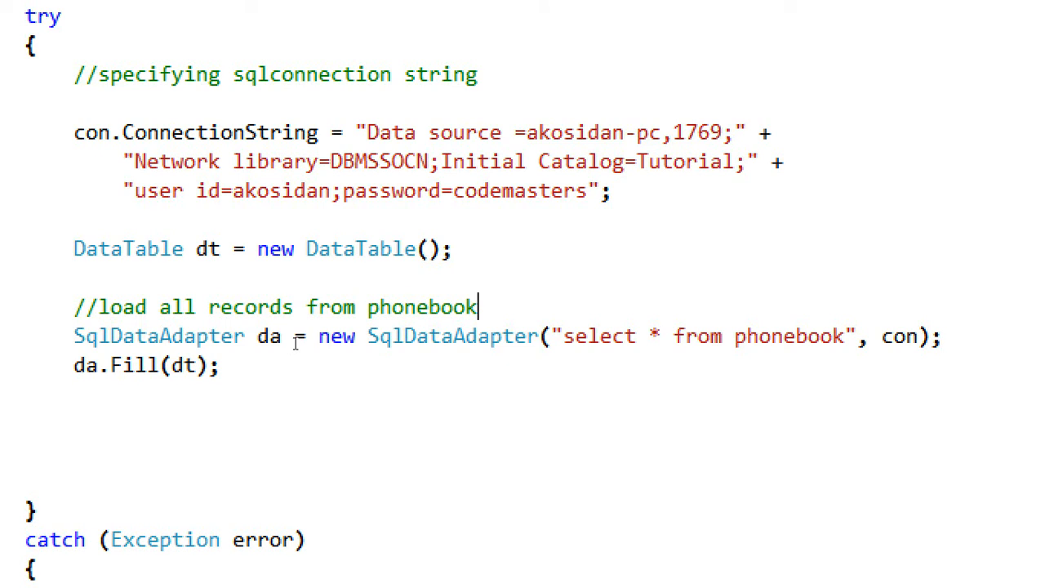
pyautogui.write('table')
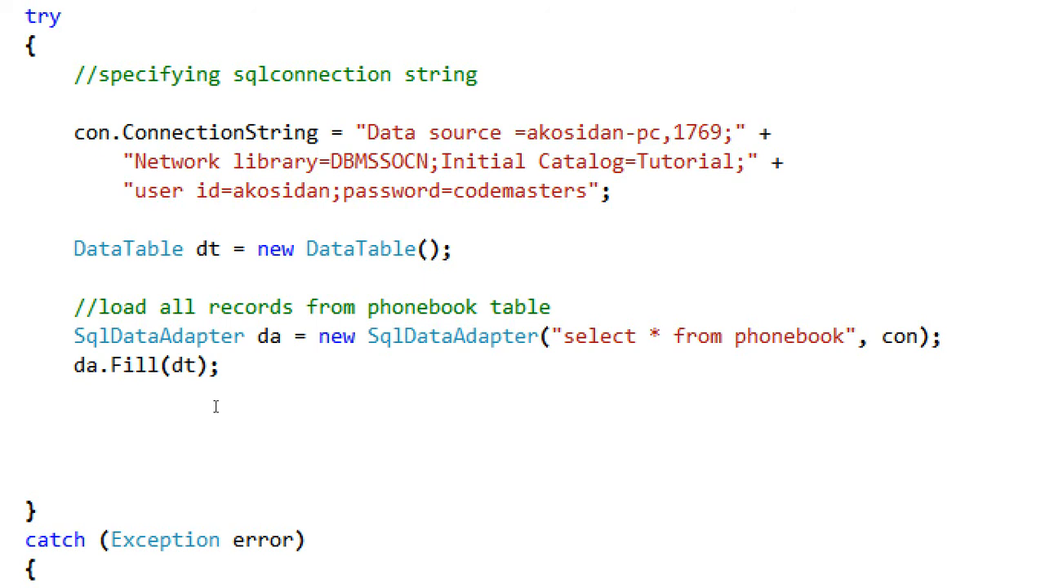
# Write dataGridView1.DataSource = dt.DefaultView; below da.Fill(dt)
pyautogui.write('datag')
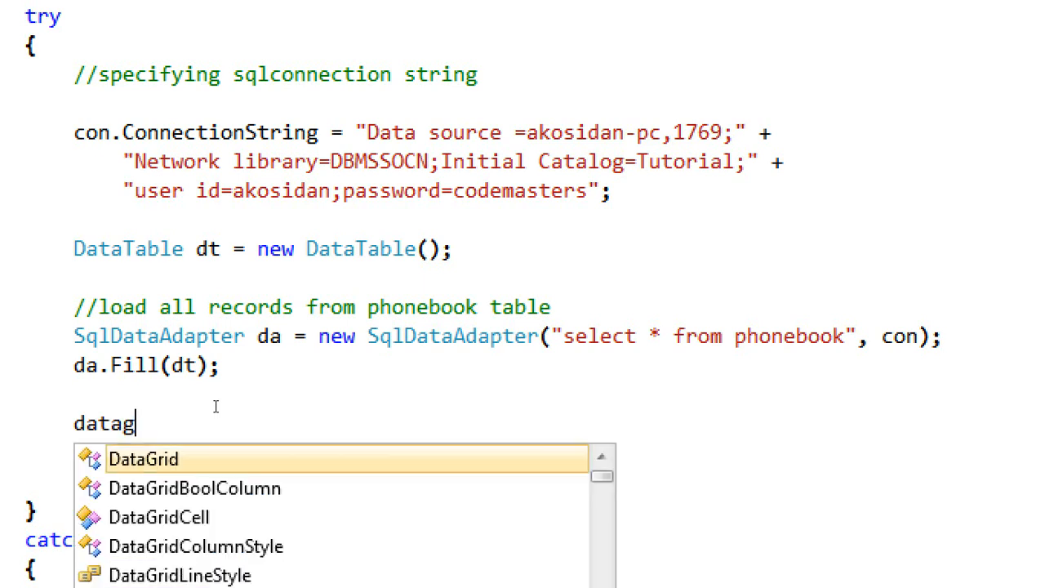
pyautogui.write('r')
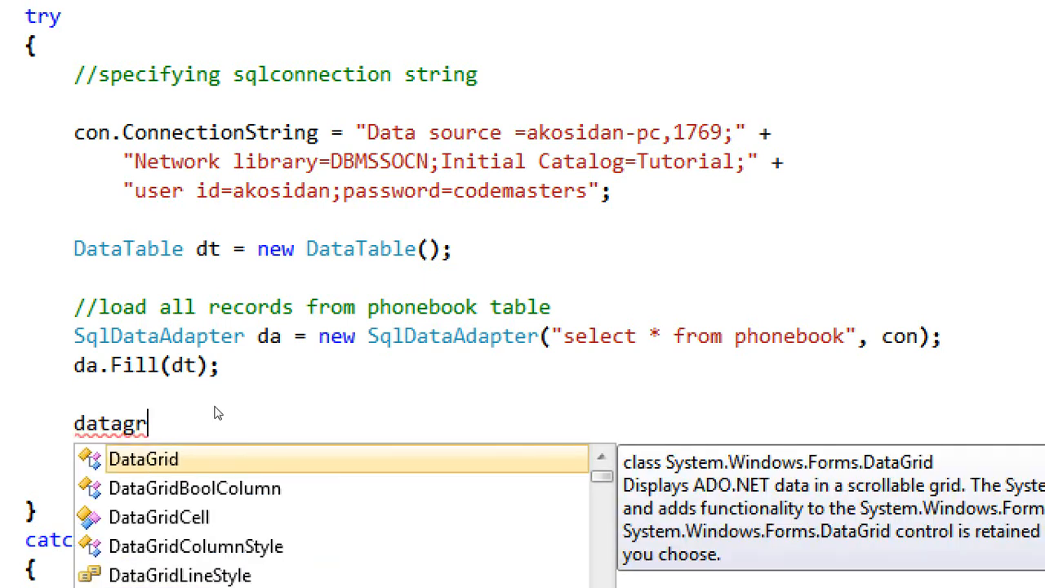
pyautogui.write('d')
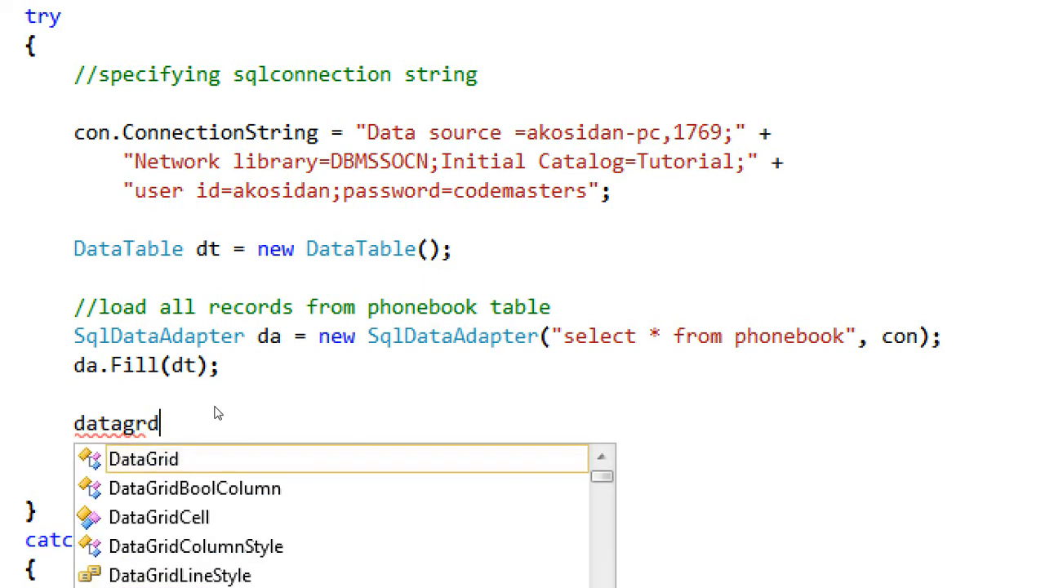
pyautogui.write('idView1')
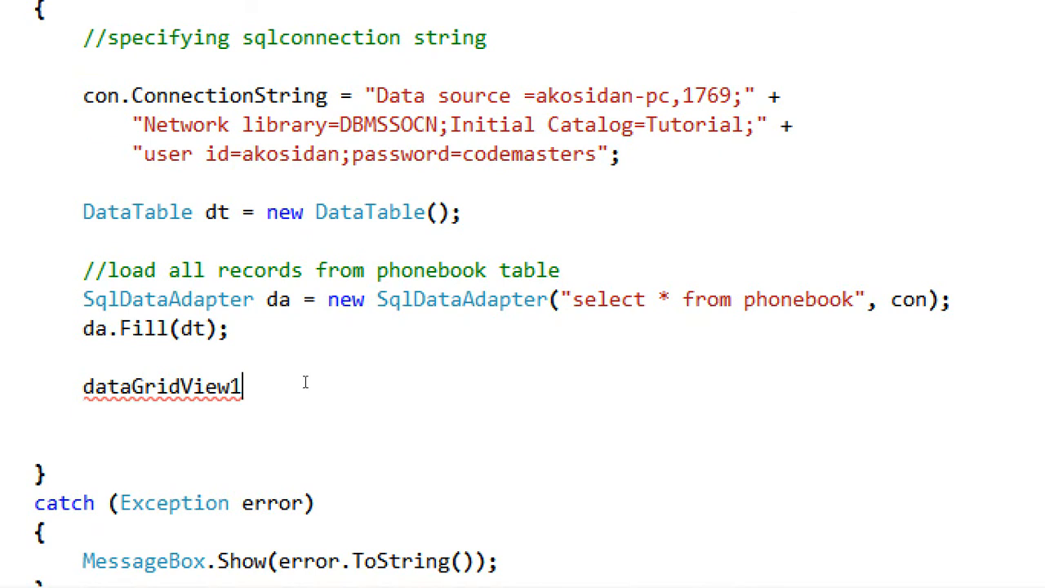
pyautogui.write('.d')
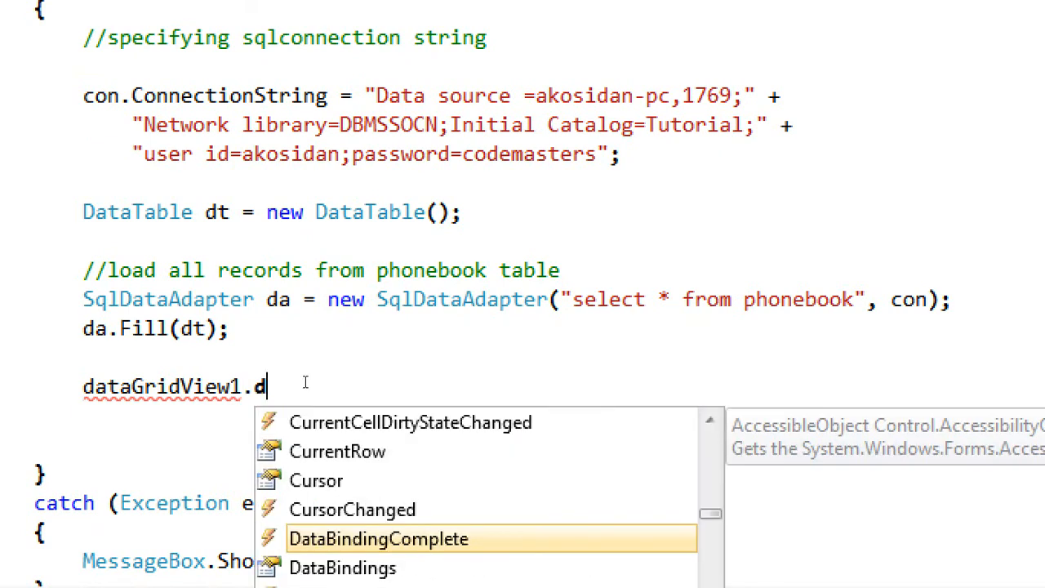
pyautogui.write('atas')
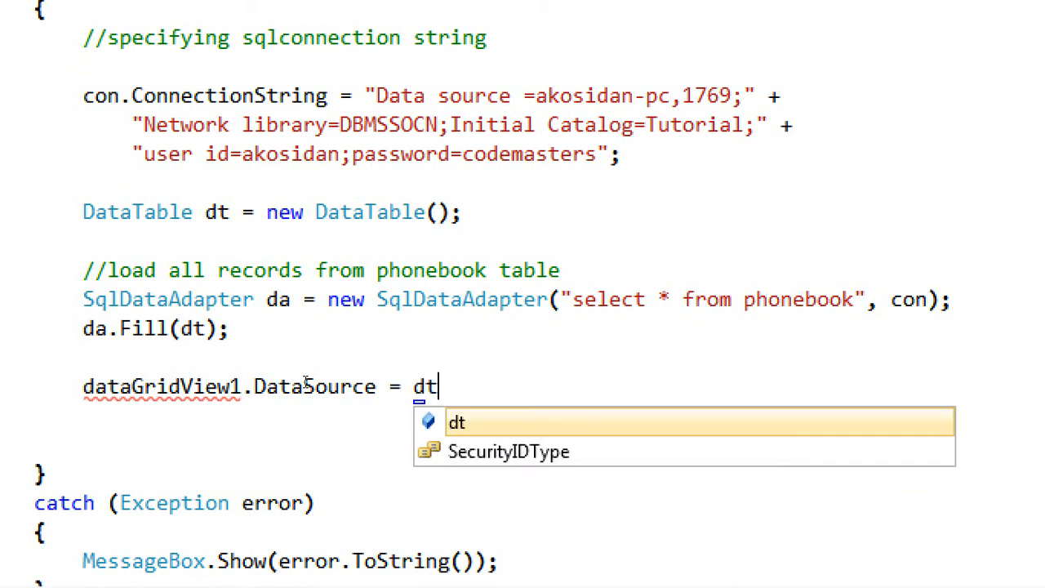
pyautogui.write('.DefaultView')
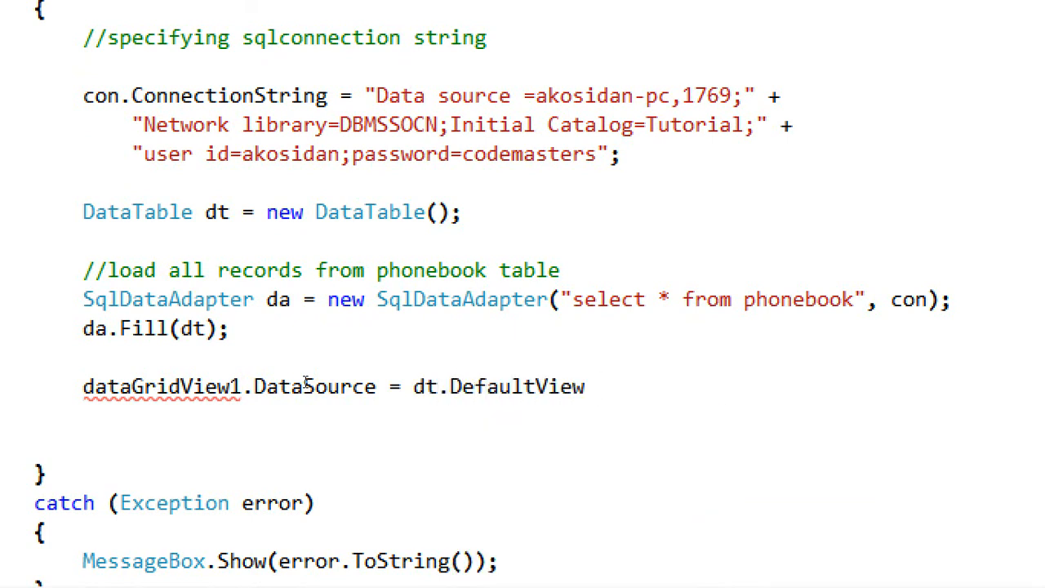
pyautogui.write(';')
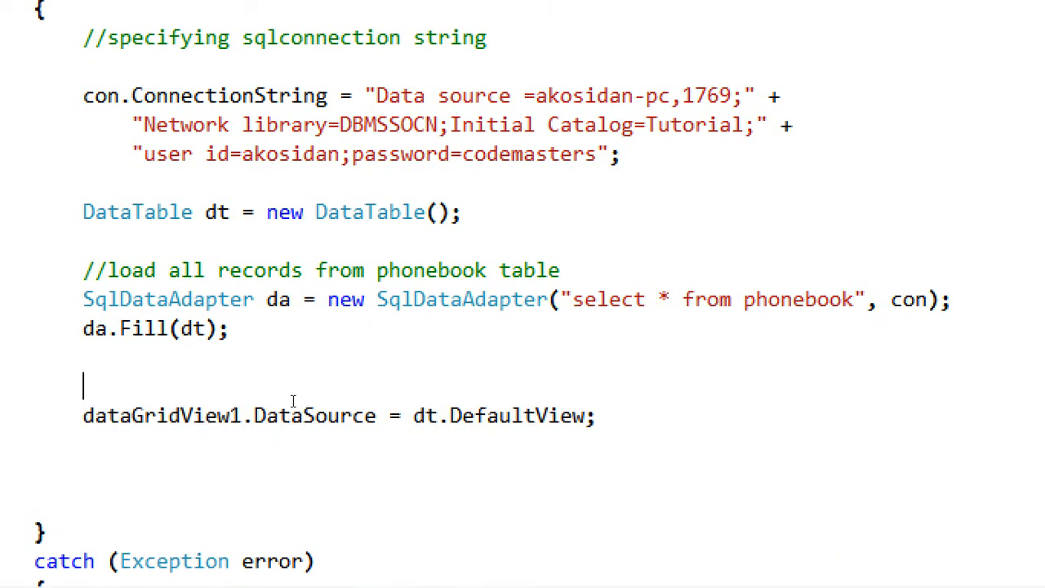
# Add the comment //show the records to the datagridview above the DataSource line
pyautogui.write('//')
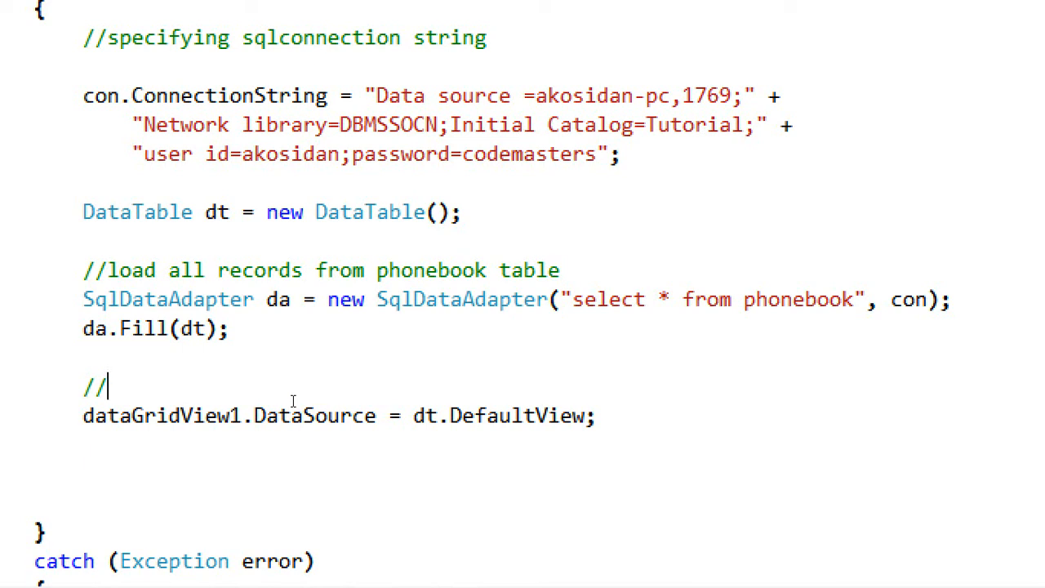
pyautogui.write('show the')
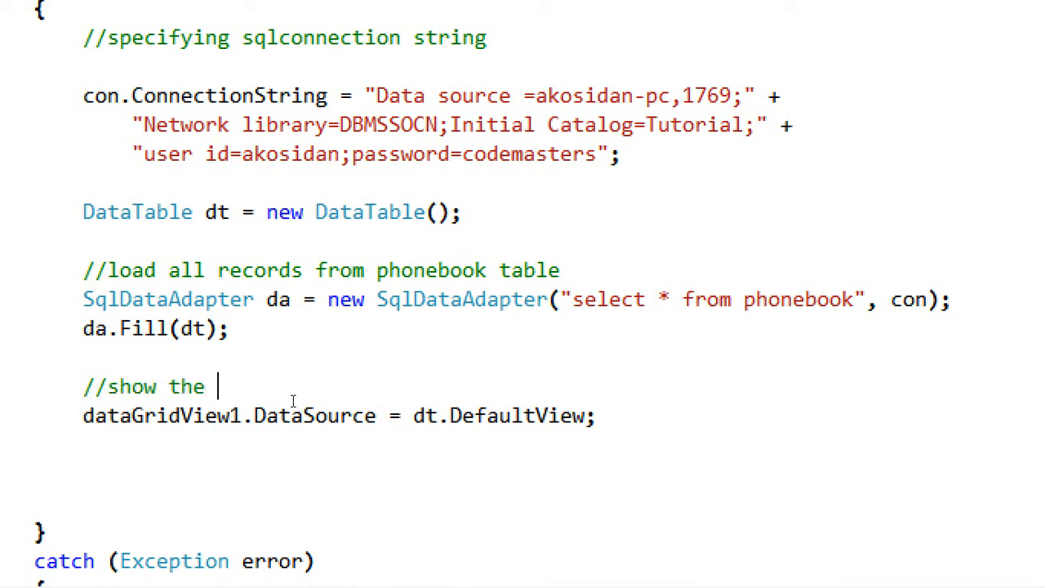
pyautogui.write('records t')
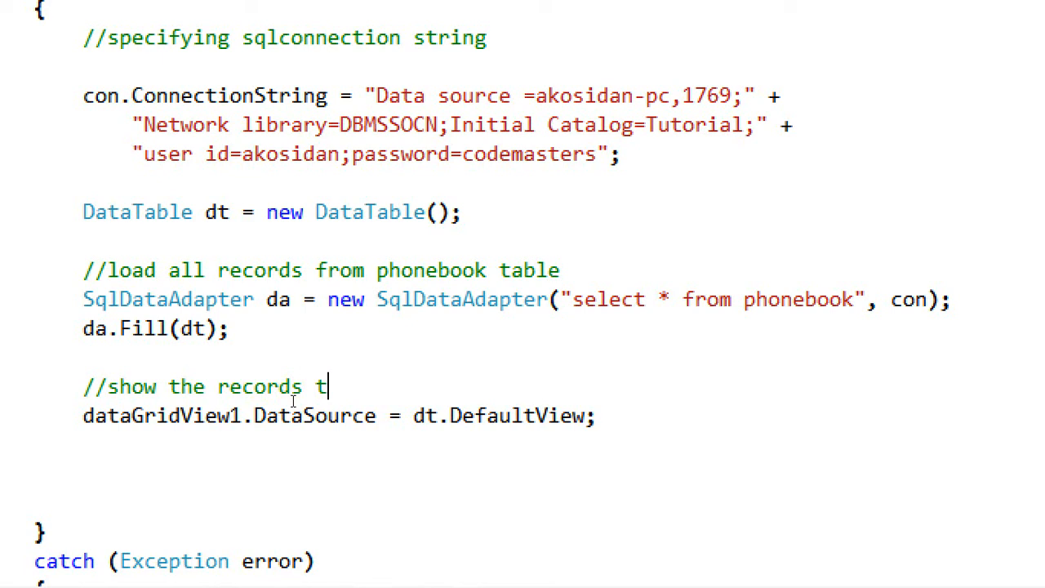
pyautogui.write('o the')
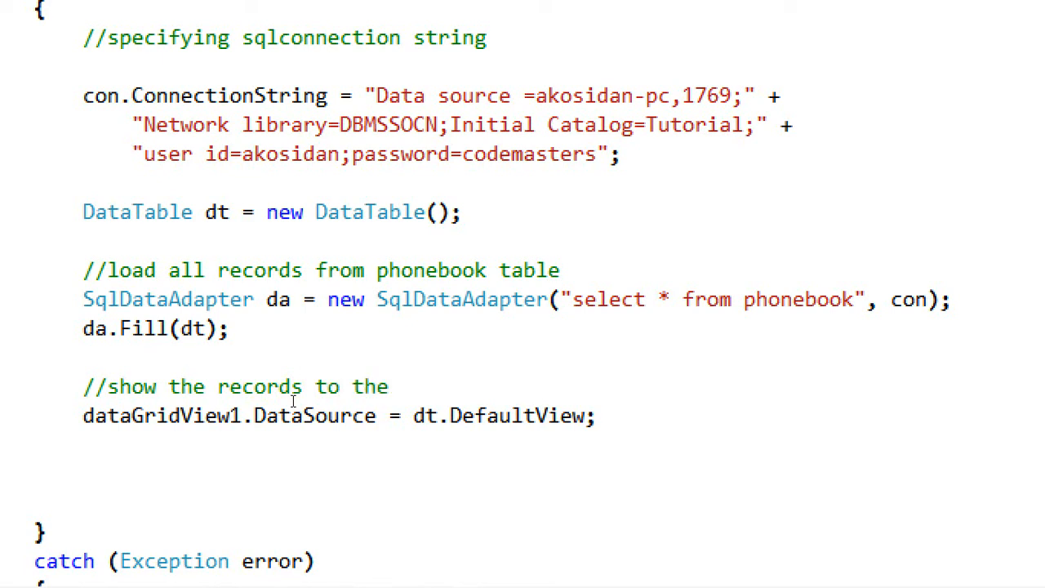
pyautogui.write('datagrid')
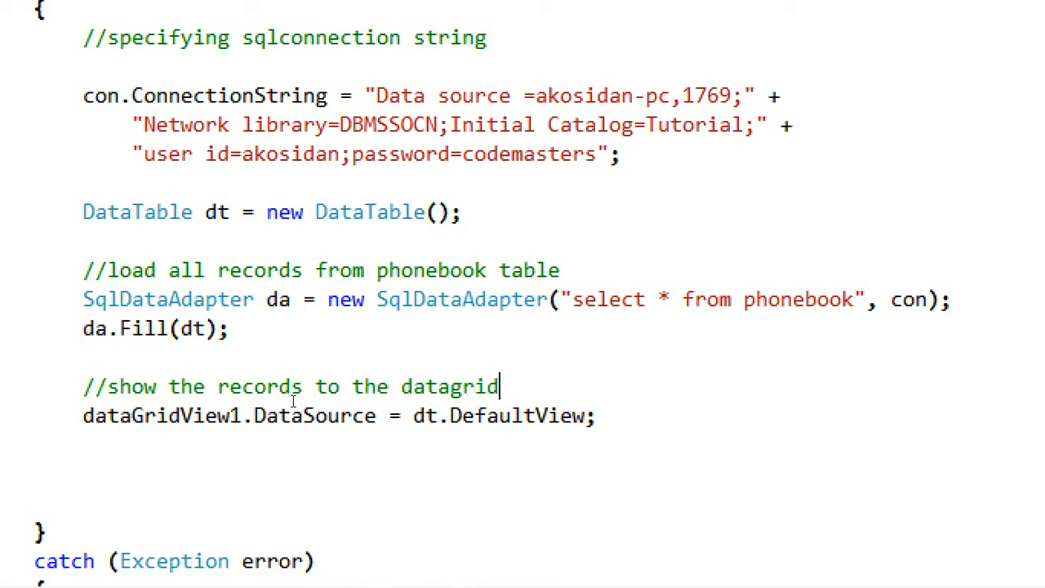
pyautogui.write('view')
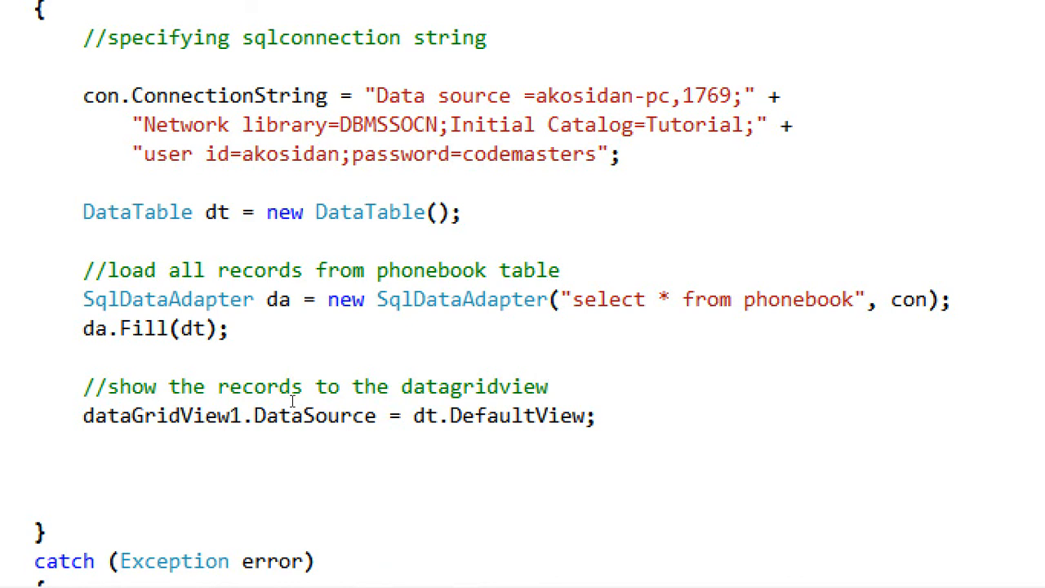
pyautogui.scroll(-3)
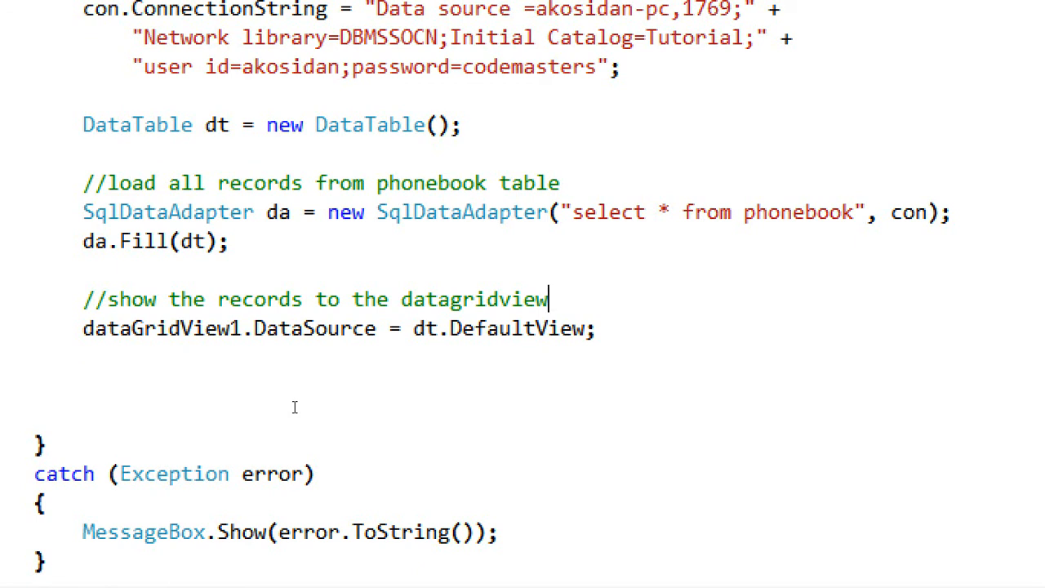
pyautogui.moveTo(298, 400)
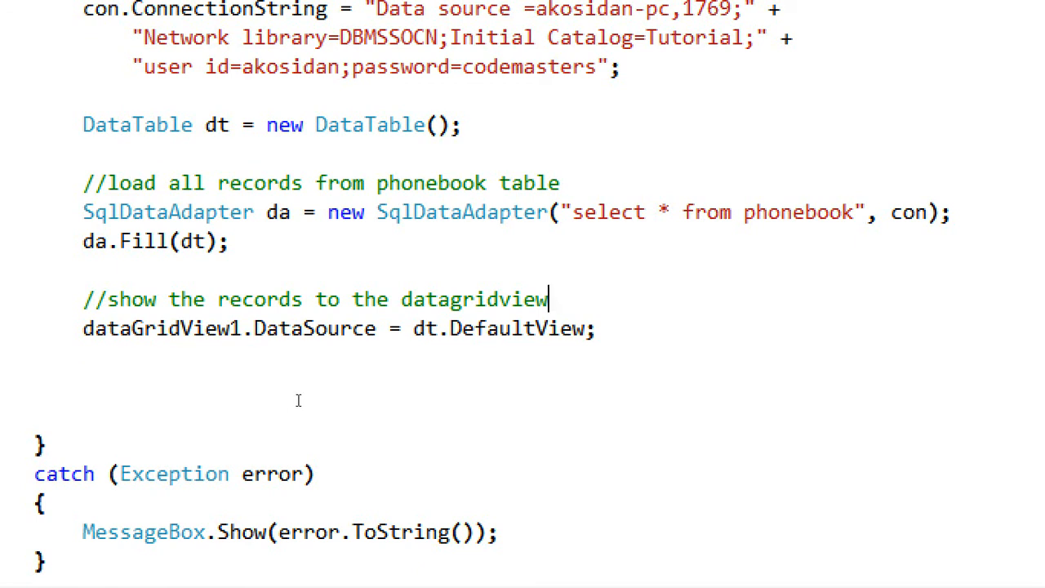
pyautogui.scroll(3)
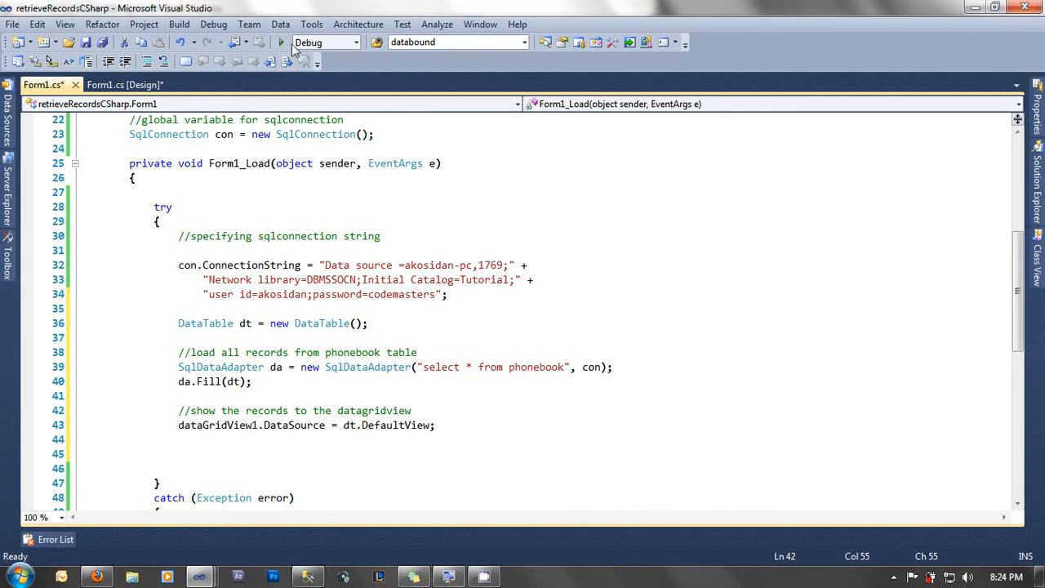
# Run the app and select the 12345 and 54321 rows in Form1's grid
pyautogui.click(281, 41)
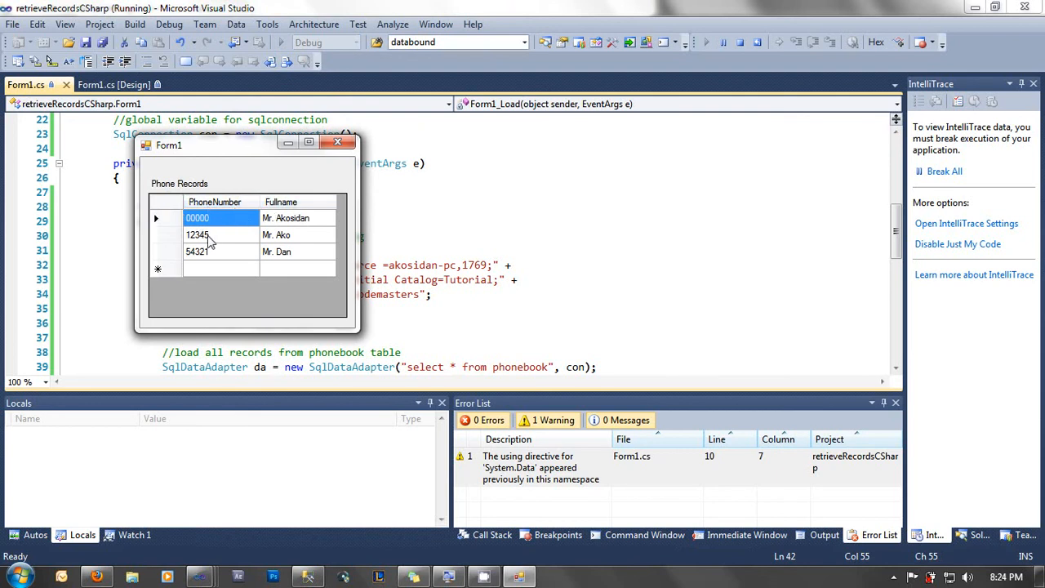
pyautogui.click(197, 251)
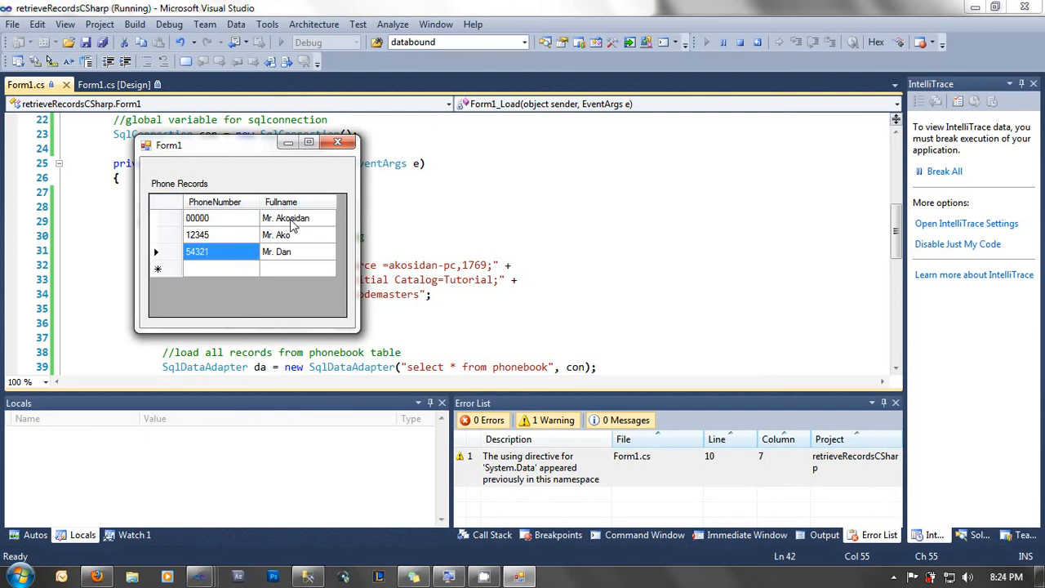
pyautogui.click(294, 234)
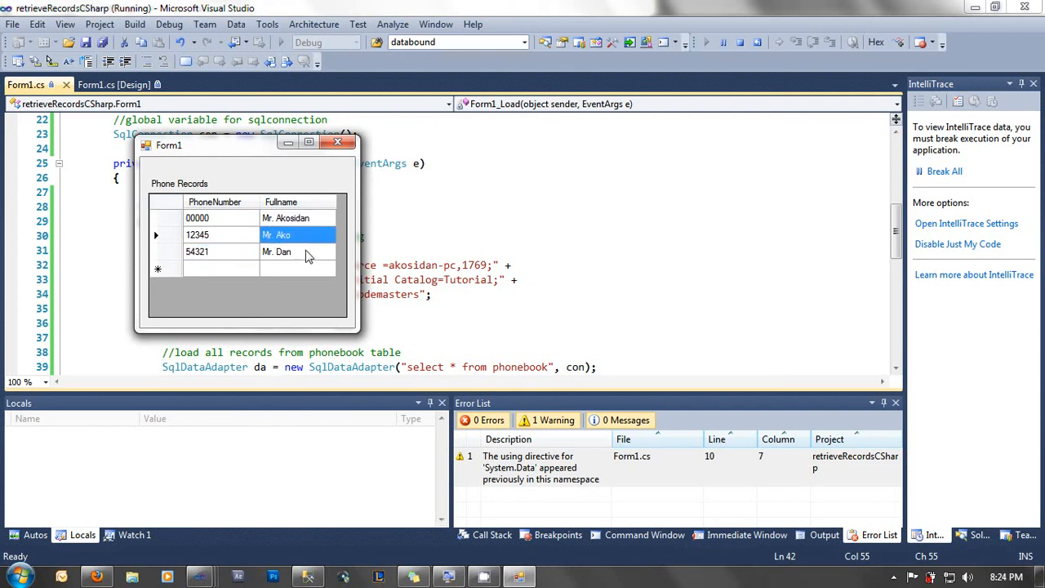
pyautogui.click(276, 251)
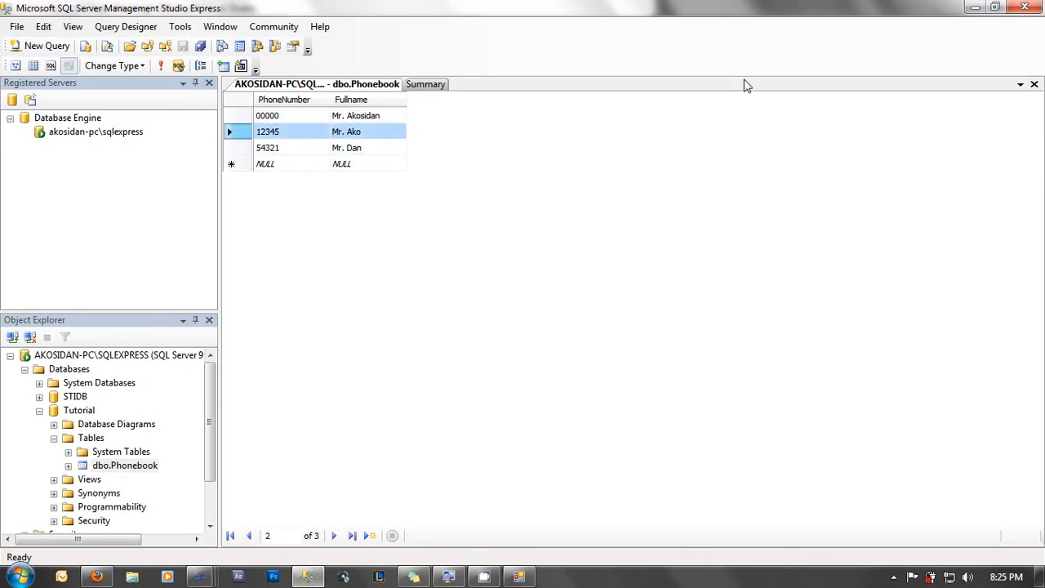
# Restore Form1 and place it beside the SSMS Phonebook table rows for comparison
pyautogui.click(518, 576)
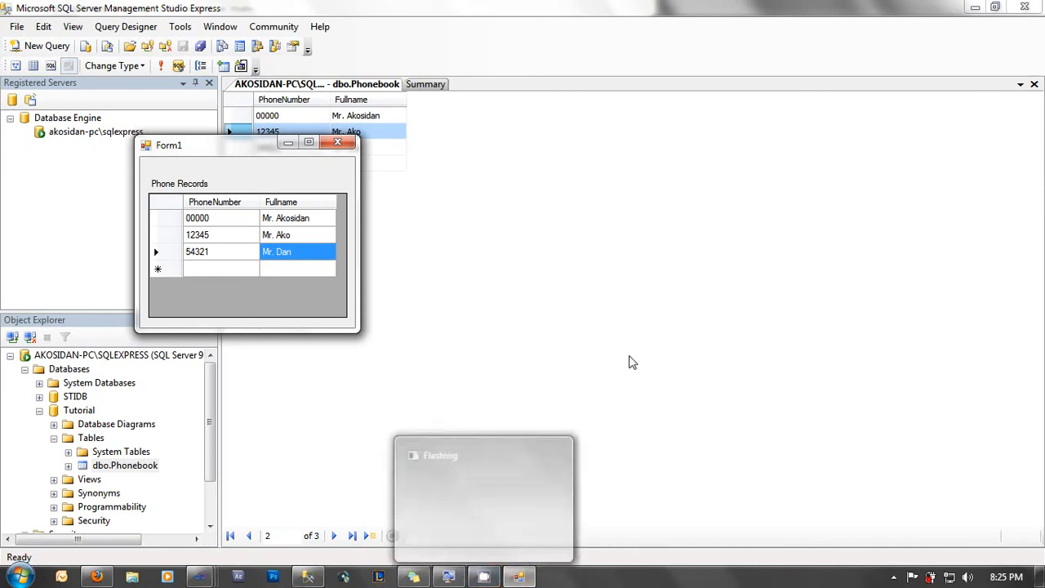
pyautogui.moveTo(244, 145); pyautogui.dragTo(318, 145)
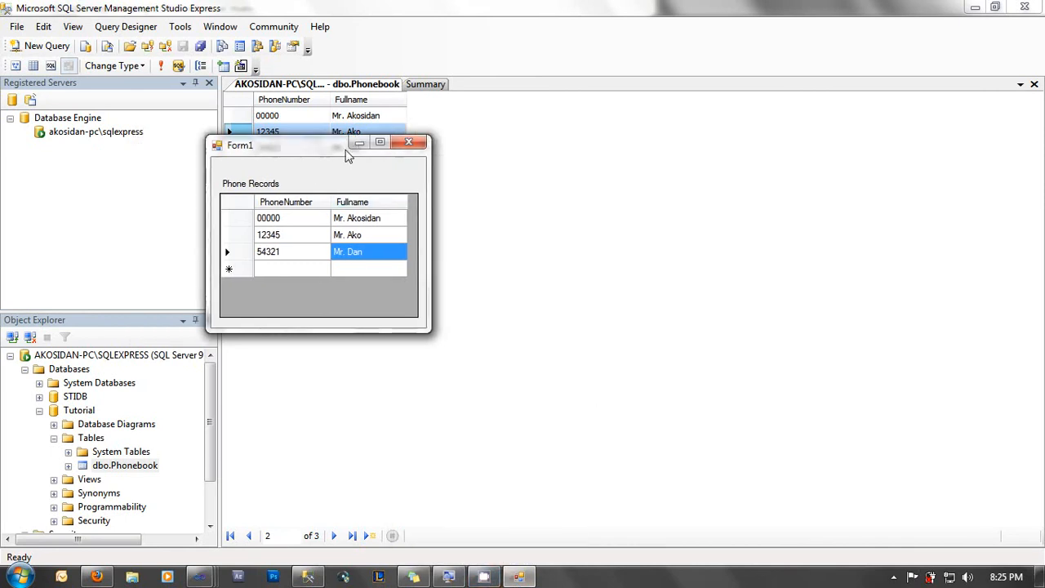